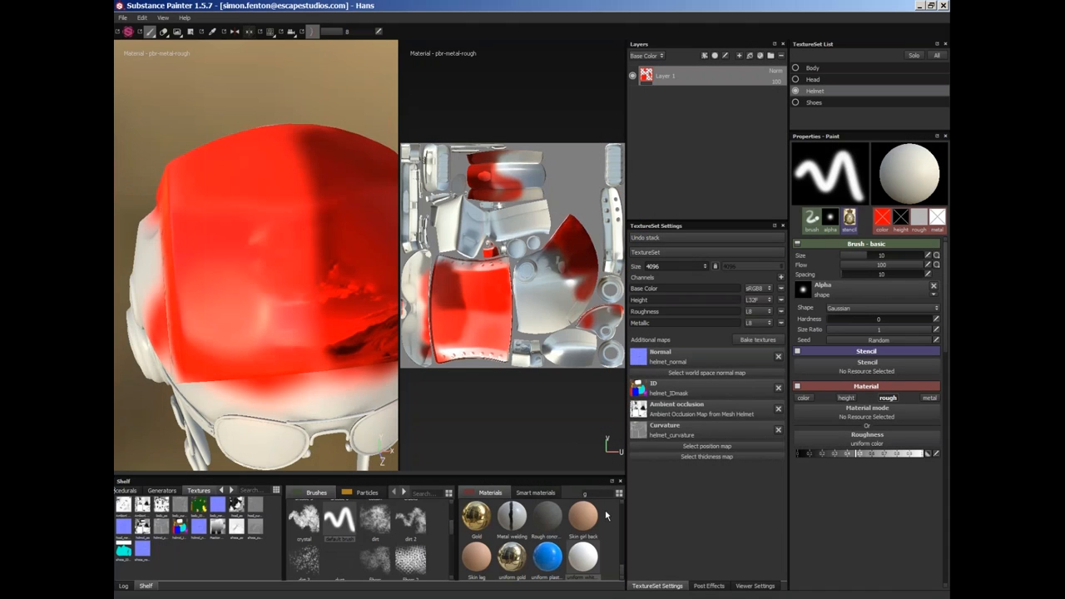
# - Discard the unsaved helmet changes and open the Hans sample project
pyautogui.click(122, 18)
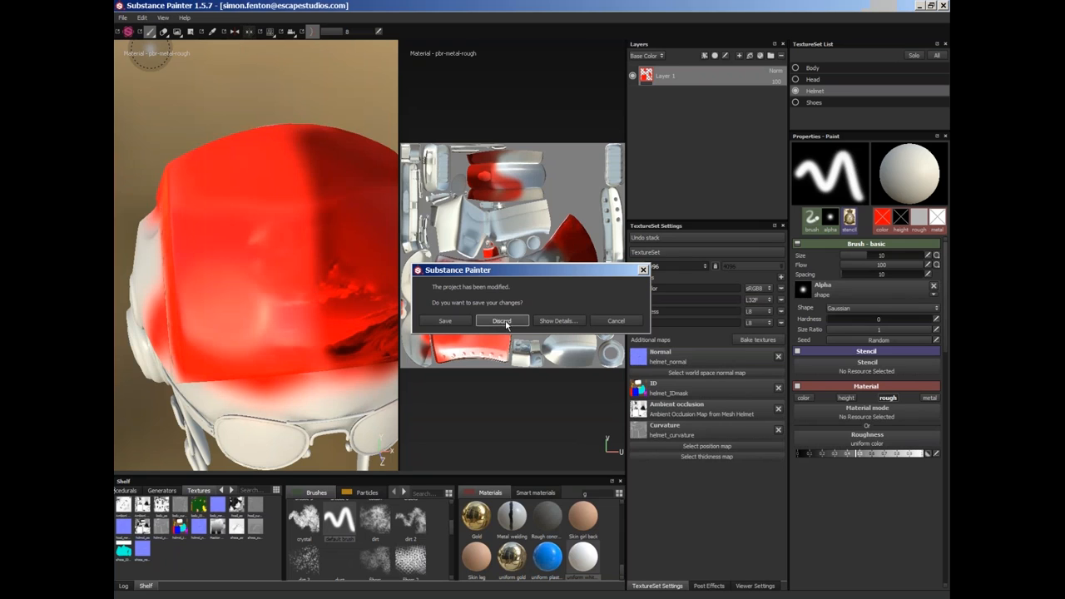
pyautogui.click(502, 321)
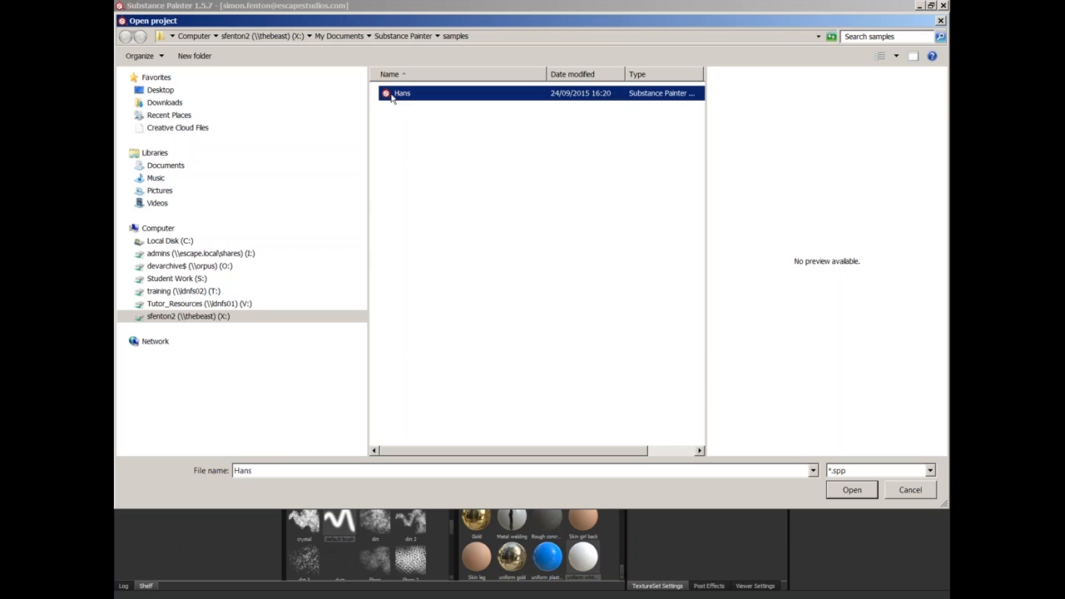
pyautogui.click(851, 489)
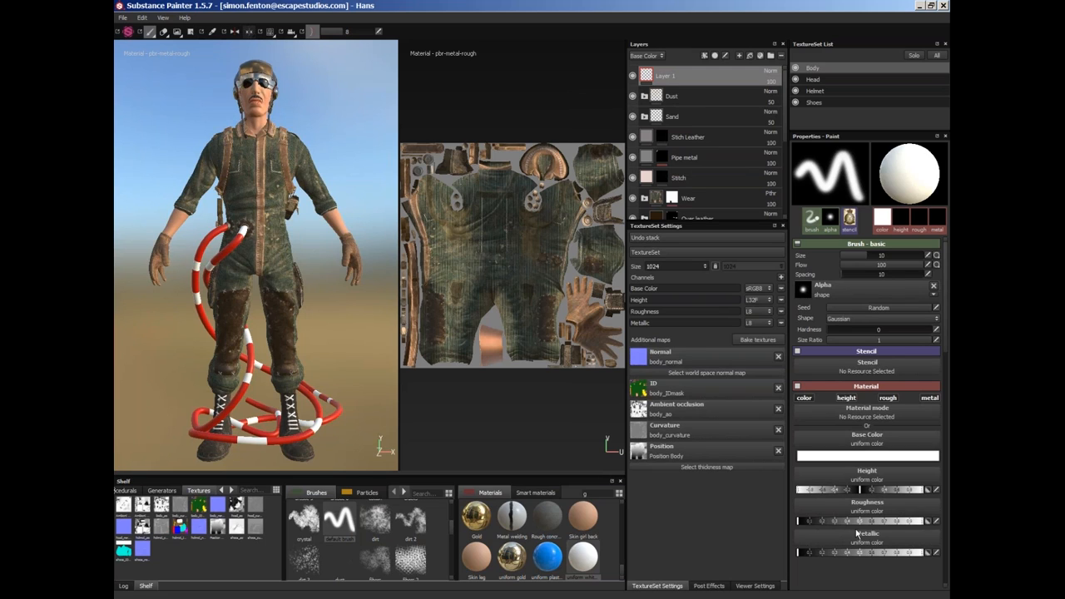
pyautogui.moveTo(721, 347)
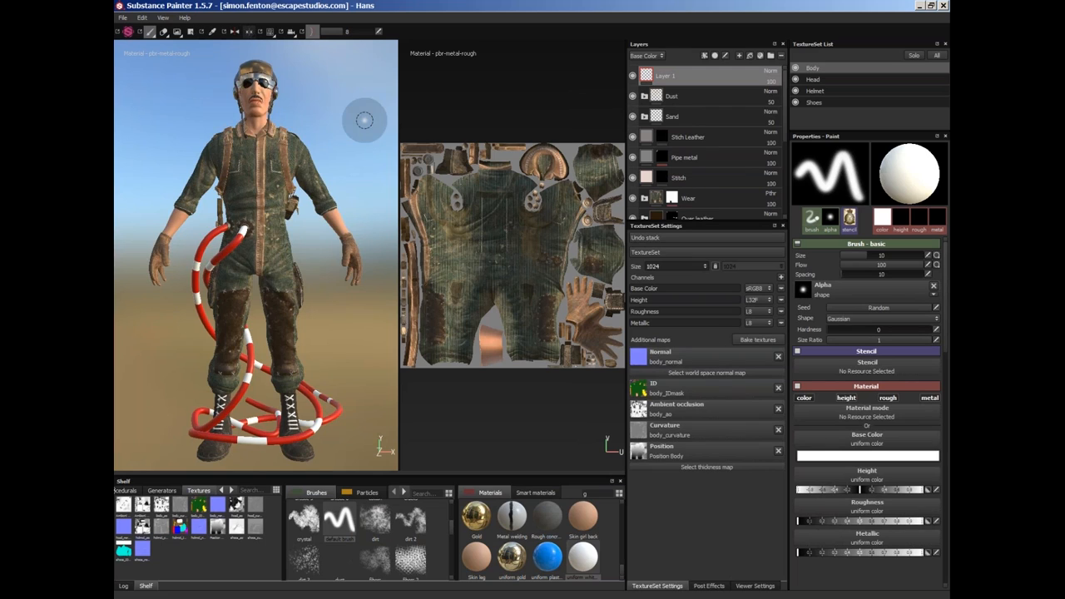
pyautogui.moveTo(367, 175)
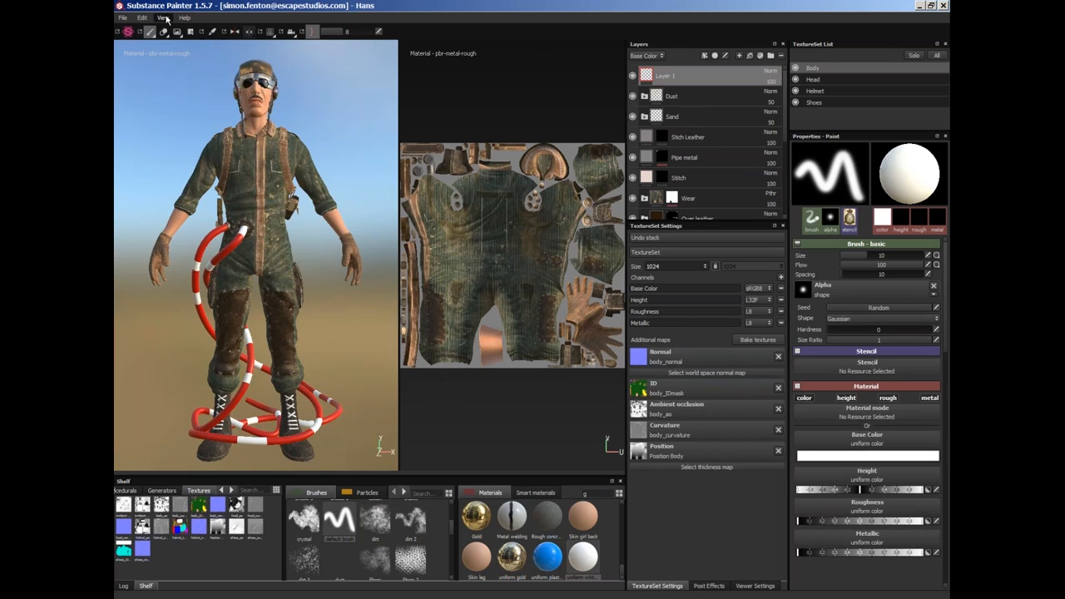
pyautogui.click(163, 18)
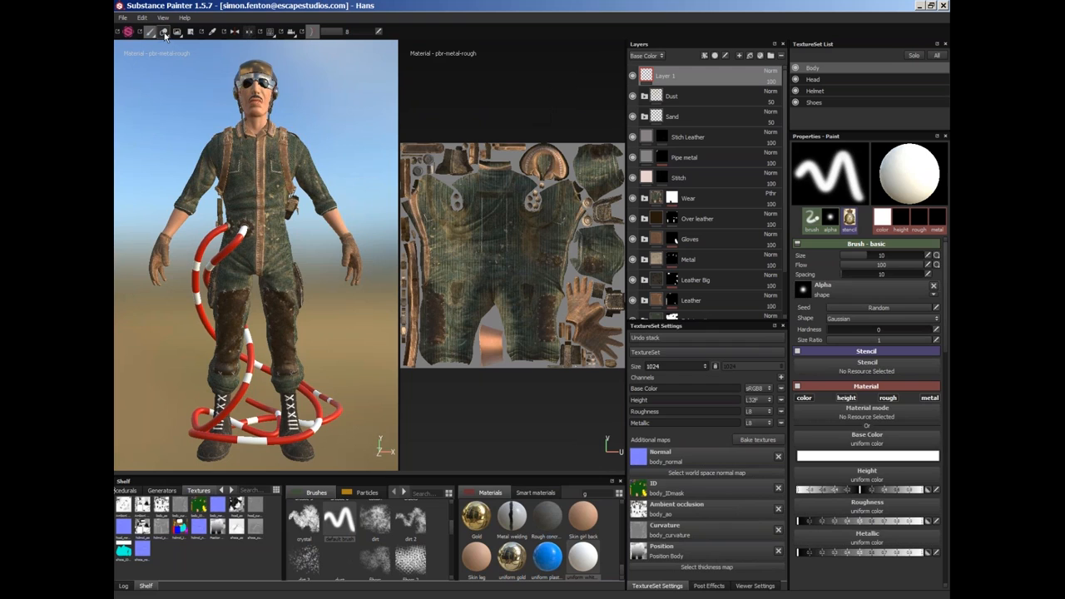
# - Switch through the Eraser, Projection and Geometry Decal tools on the toolbar
pyautogui.click(164, 31)
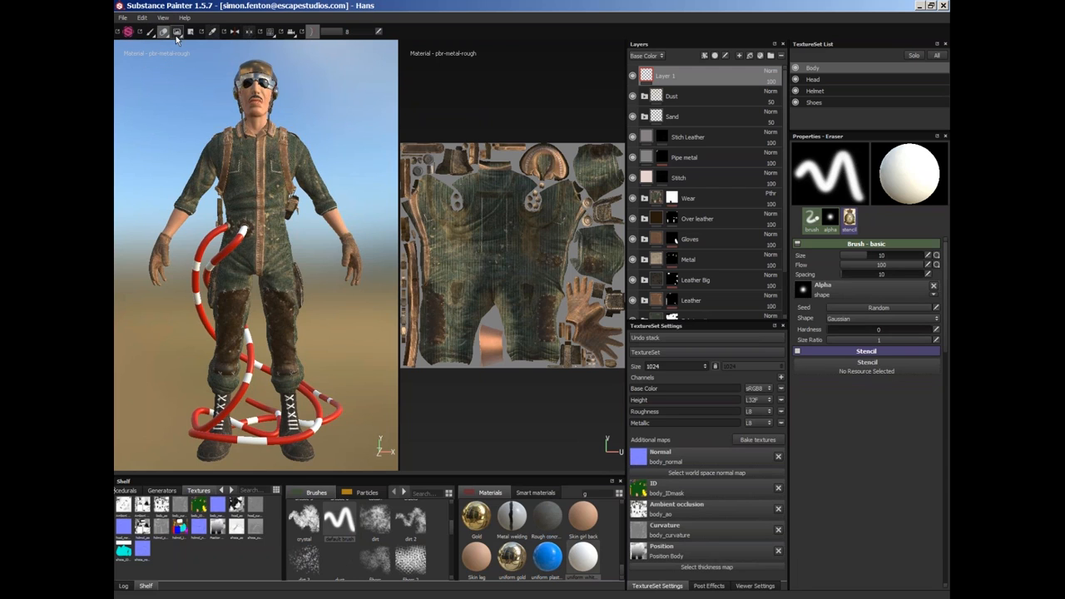
pyautogui.click(177, 32)
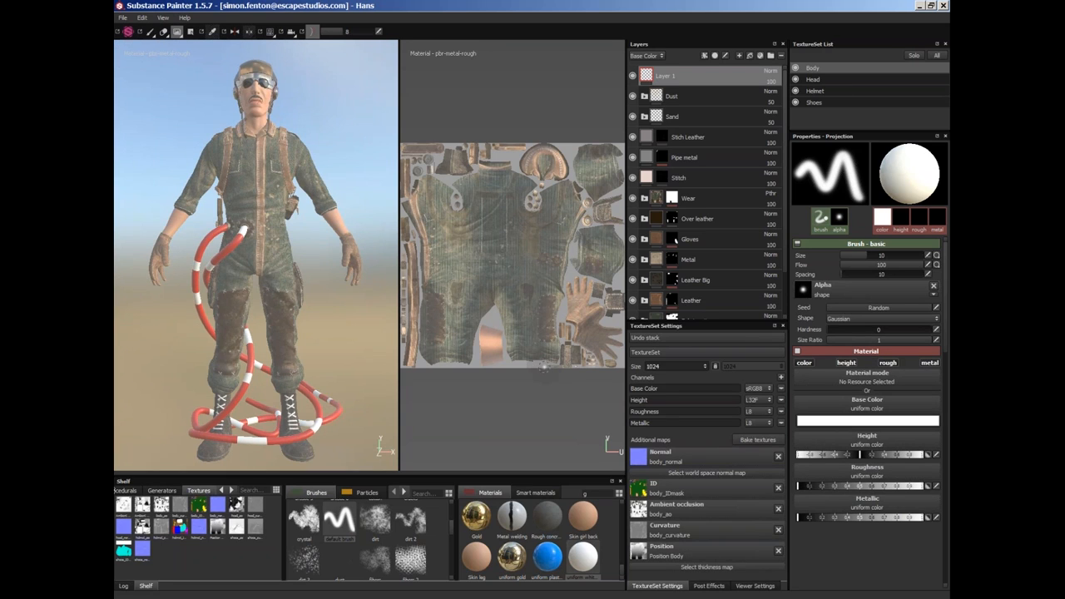
pyautogui.click(190, 32)
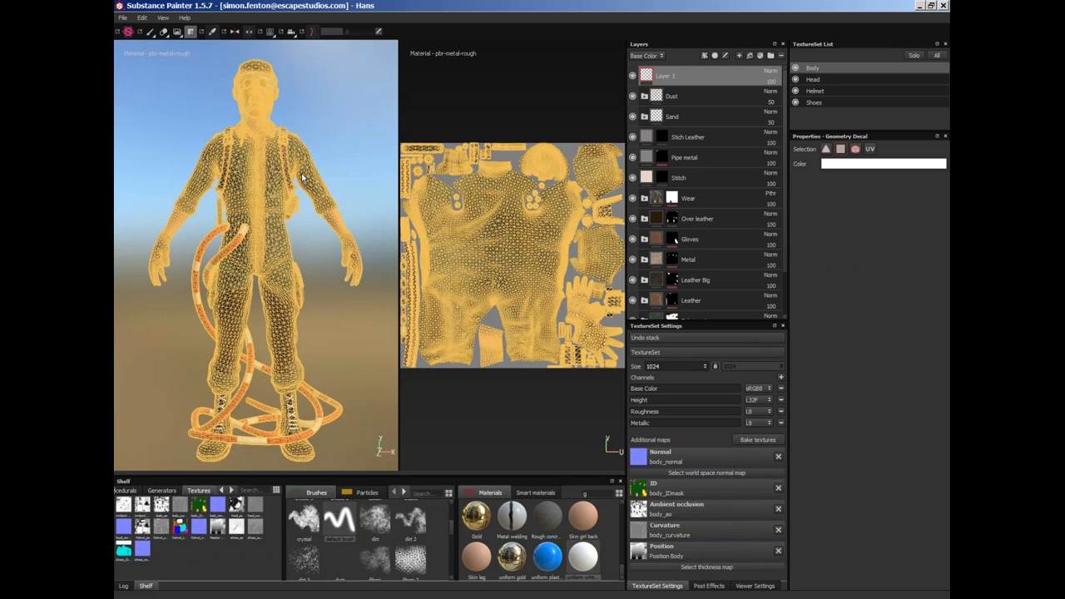
pyautogui.moveTo(666, 188)
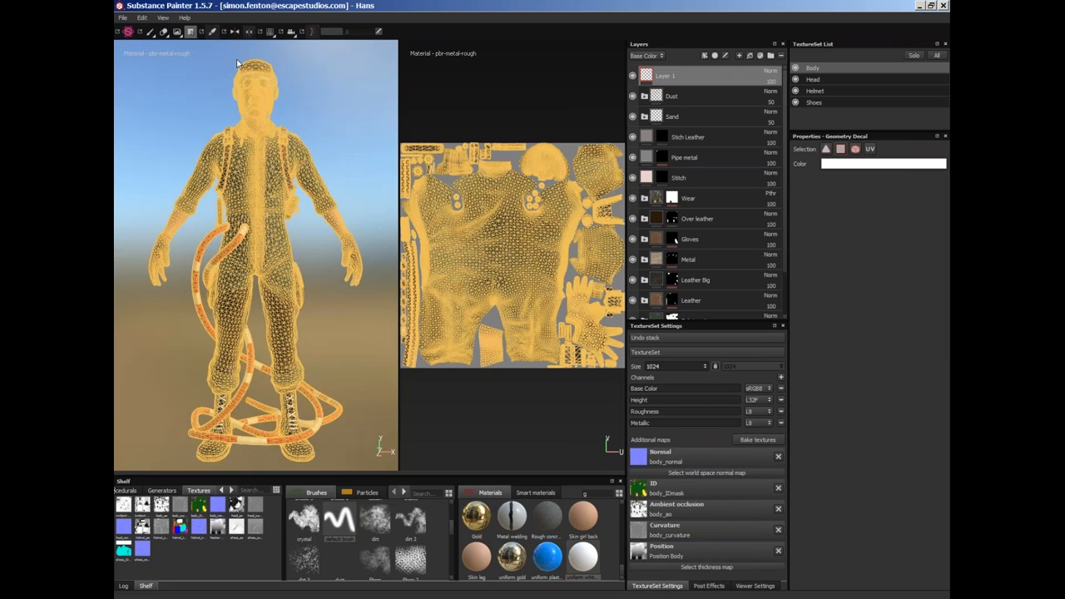
pyautogui.moveTo(212, 35)
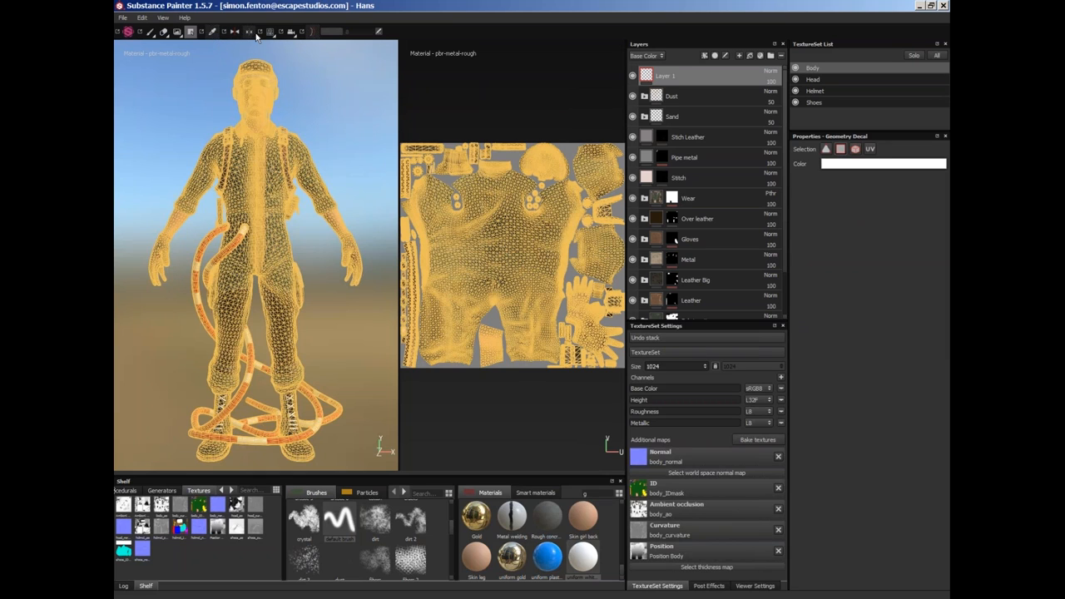
# - Return to the Paint tool with mirror symmetry on and show the viewport layout choices
pyautogui.click(235, 32)
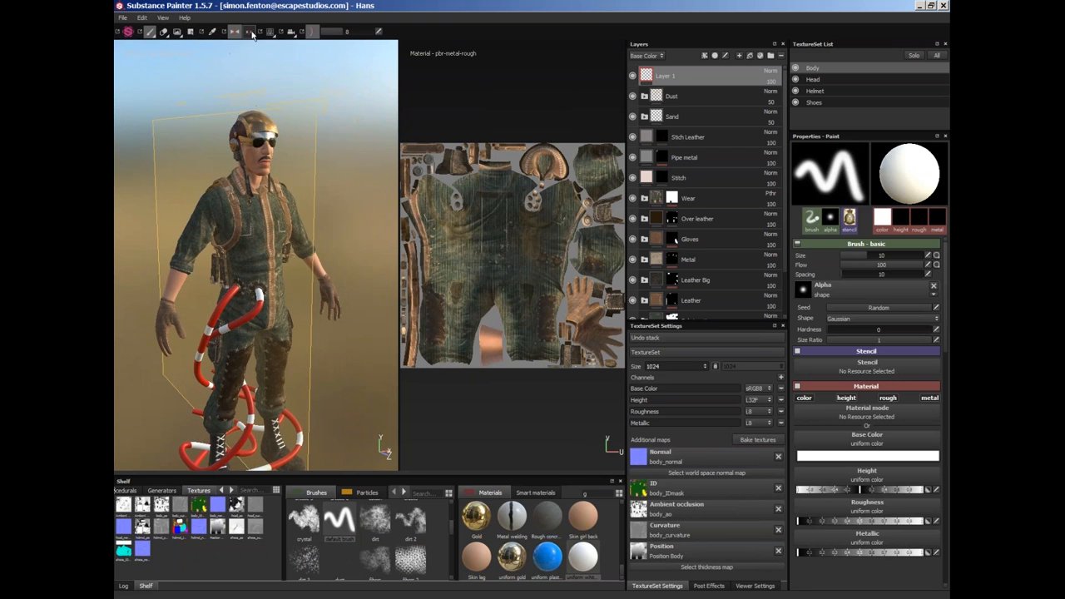
pyautogui.click(249, 32)
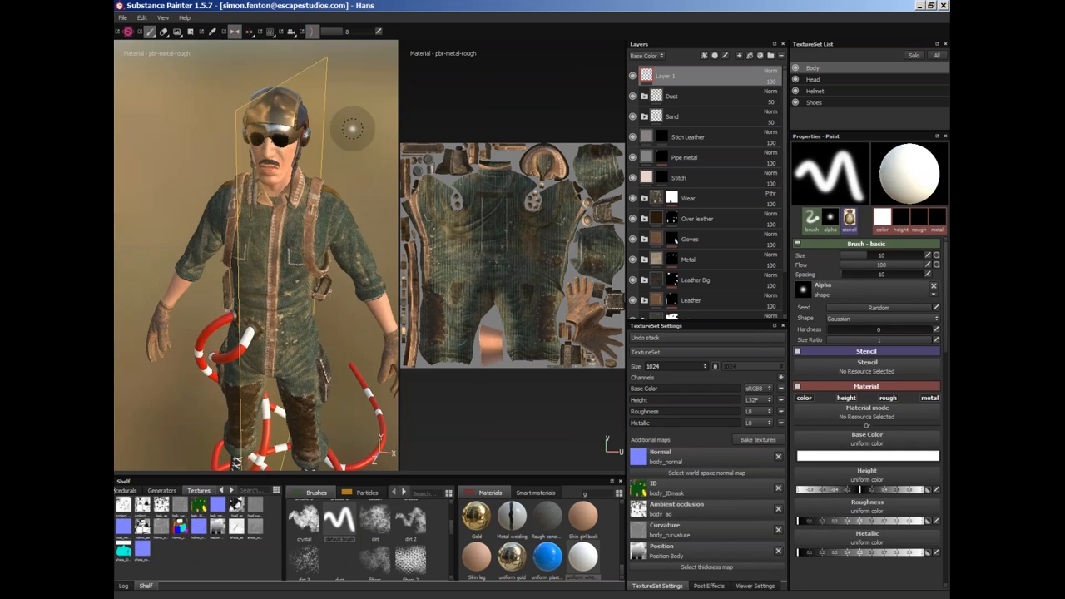
pyautogui.click(270, 32)
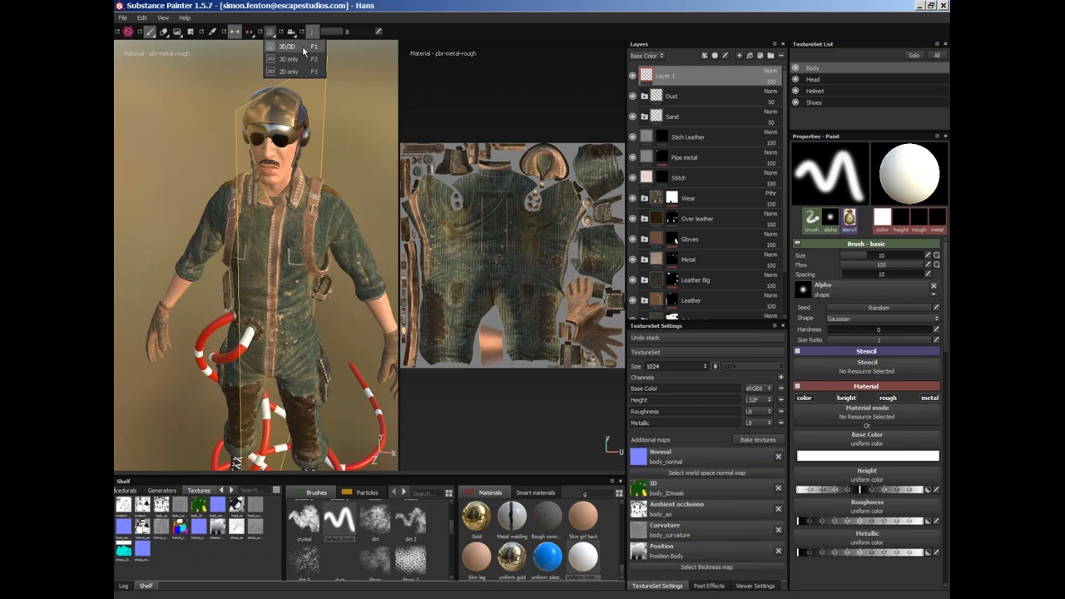
pyautogui.click(287, 71)
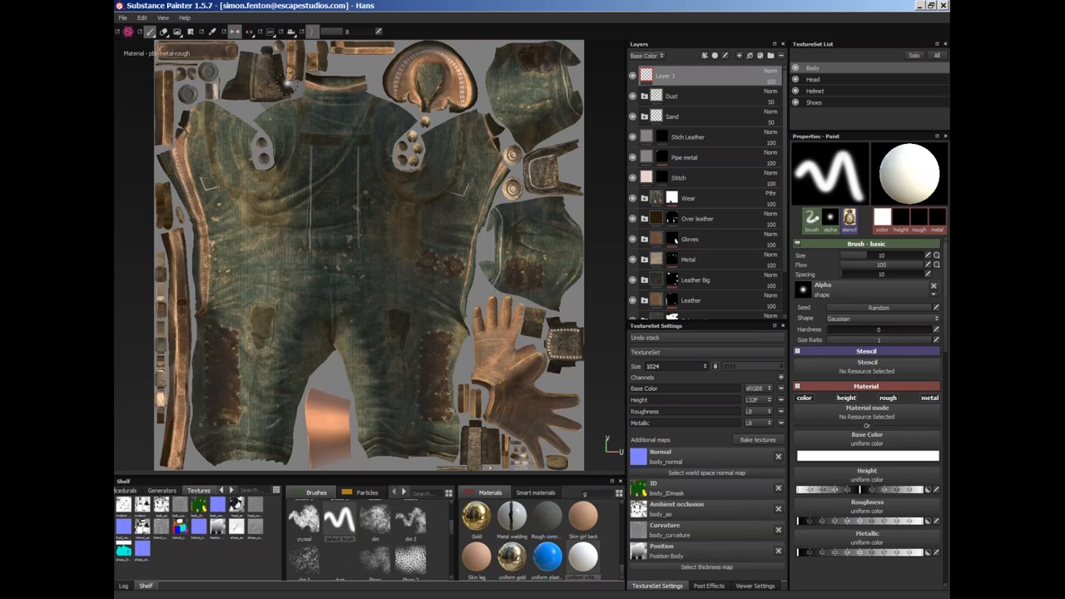
pyautogui.click(271, 32)
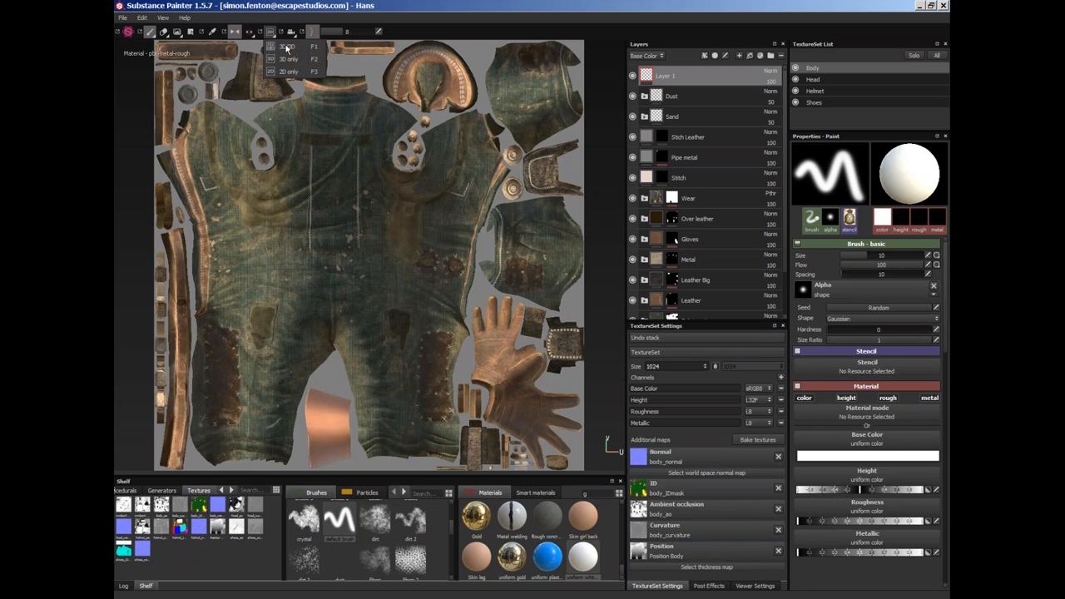
pyautogui.click(285, 46)
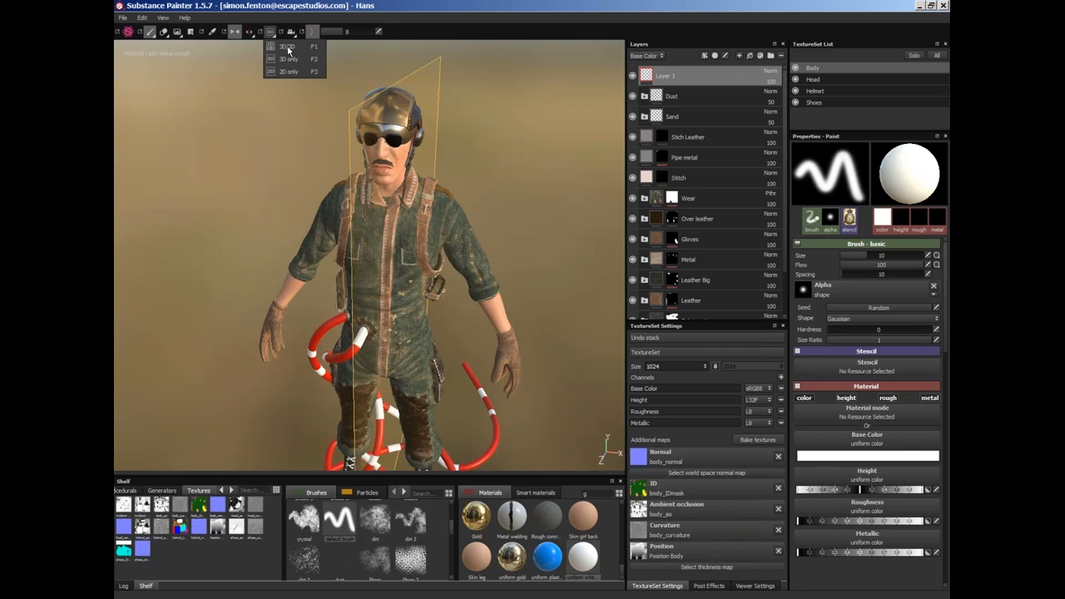
pyautogui.click(288, 47)
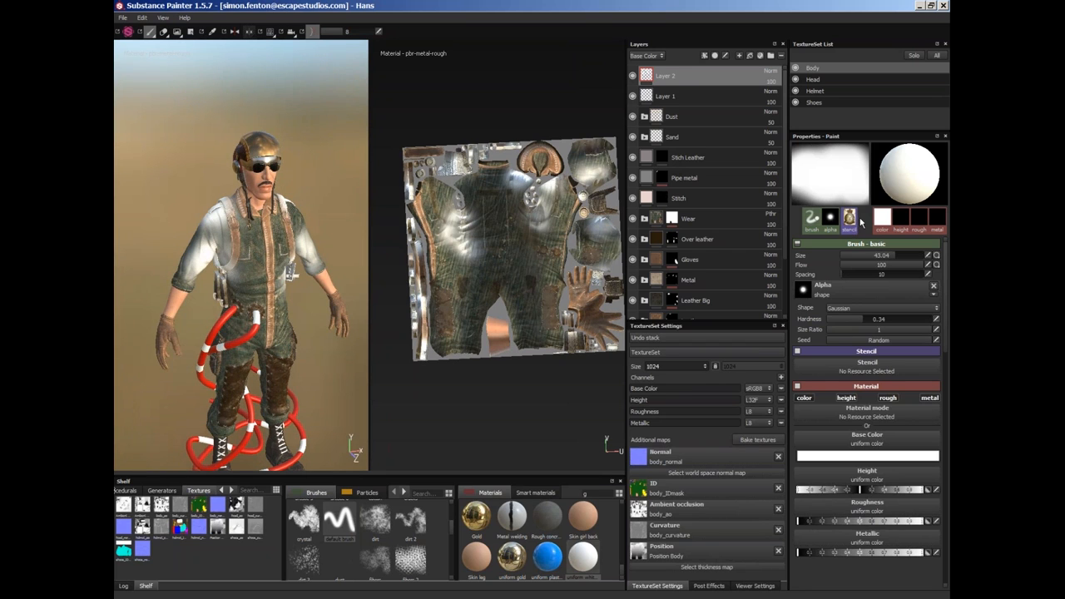
pyautogui.moveTo(735, 216)
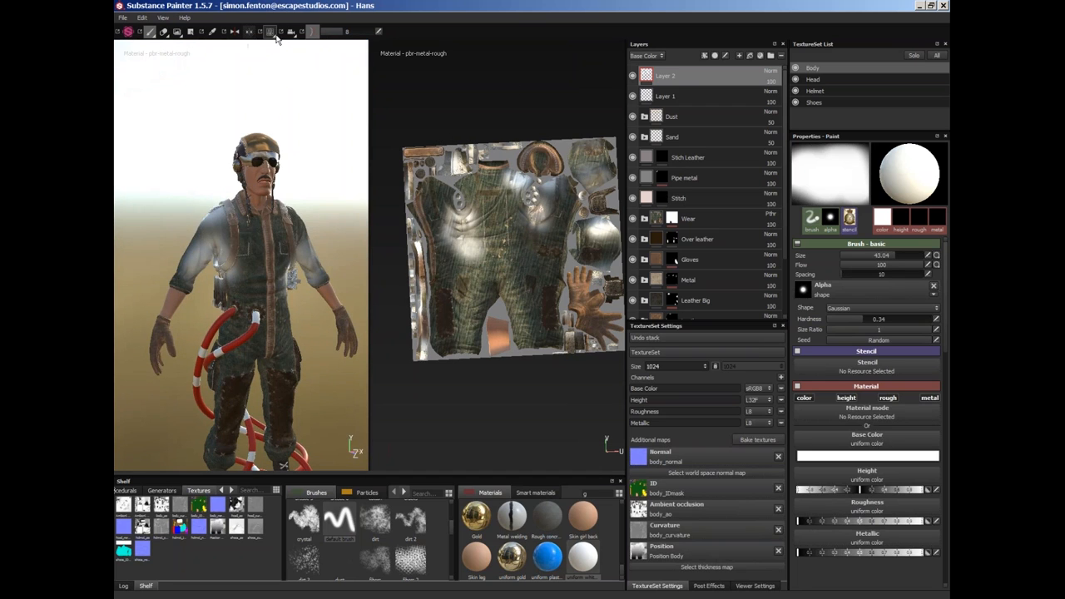
# - Pick a camera rotation mode and show only the 3D view of Hans
pyautogui.click(270, 32)
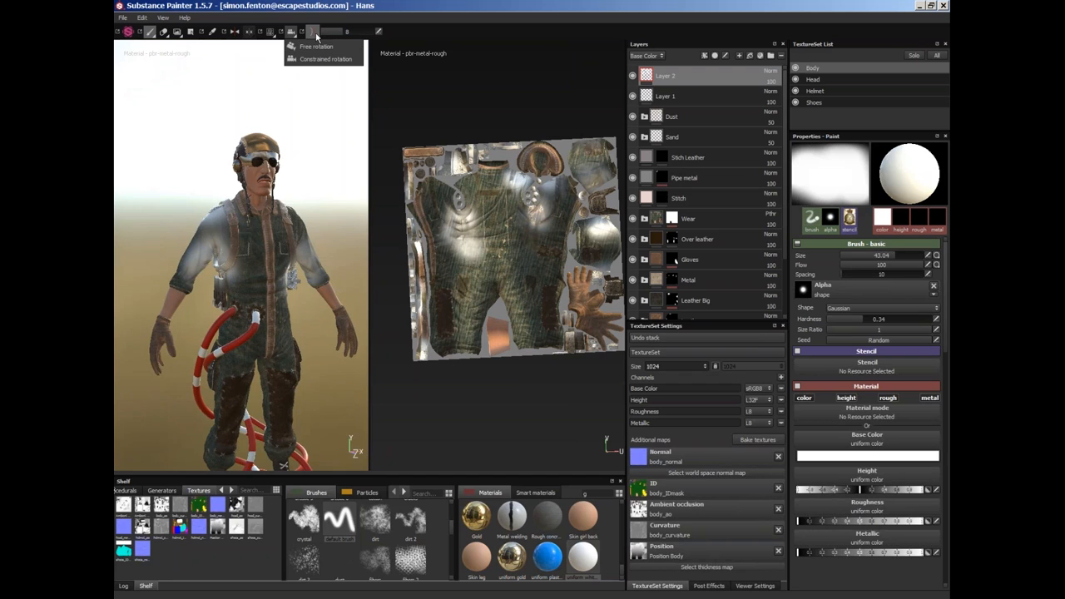
pyautogui.click(313, 31)
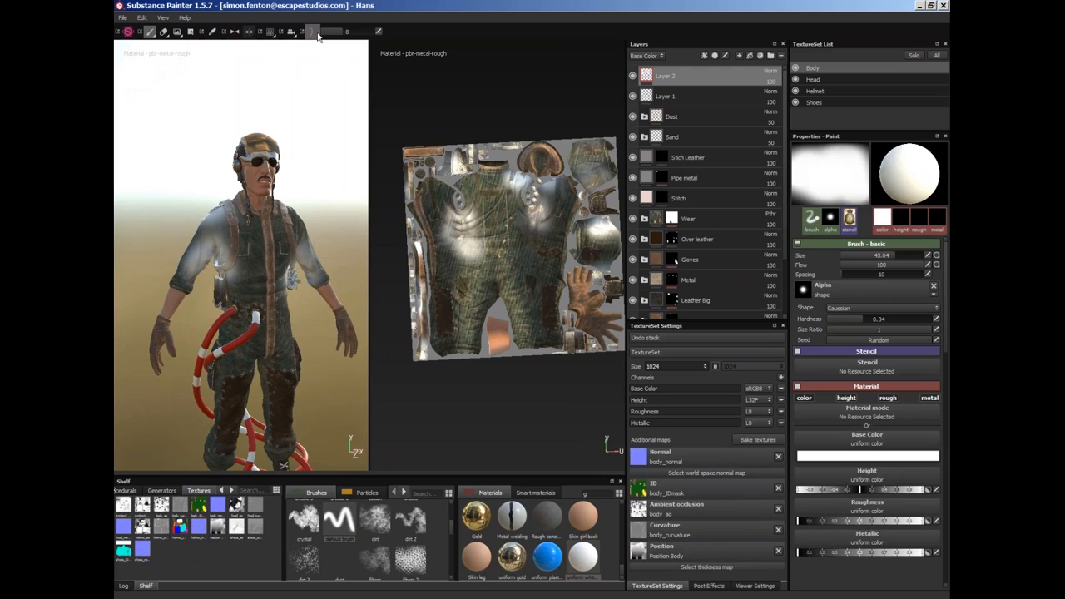
pyautogui.moveTo(315, 32)
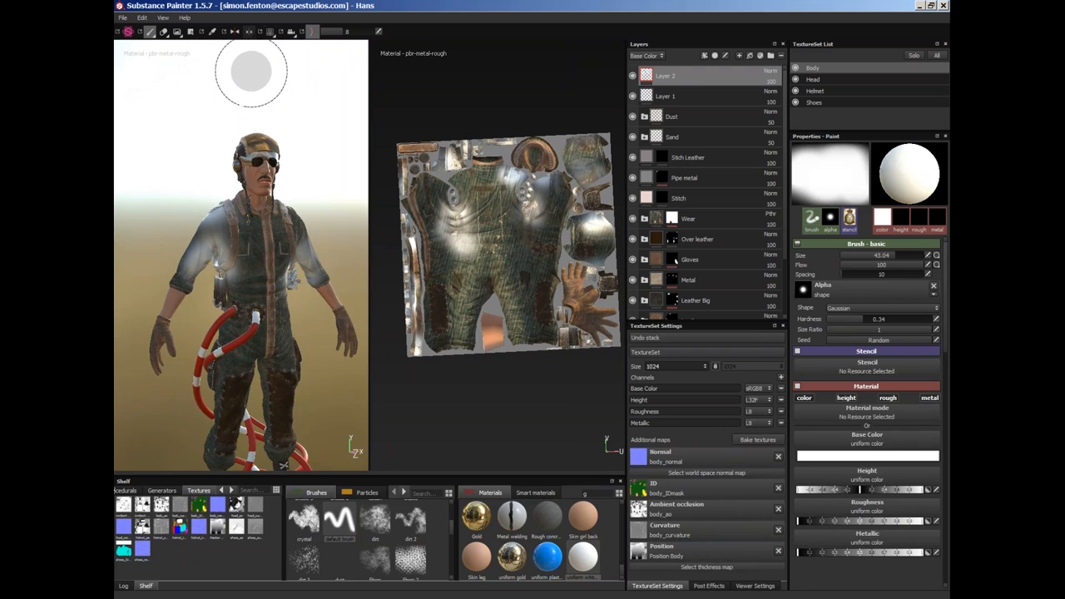
pyautogui.click(270, 32)
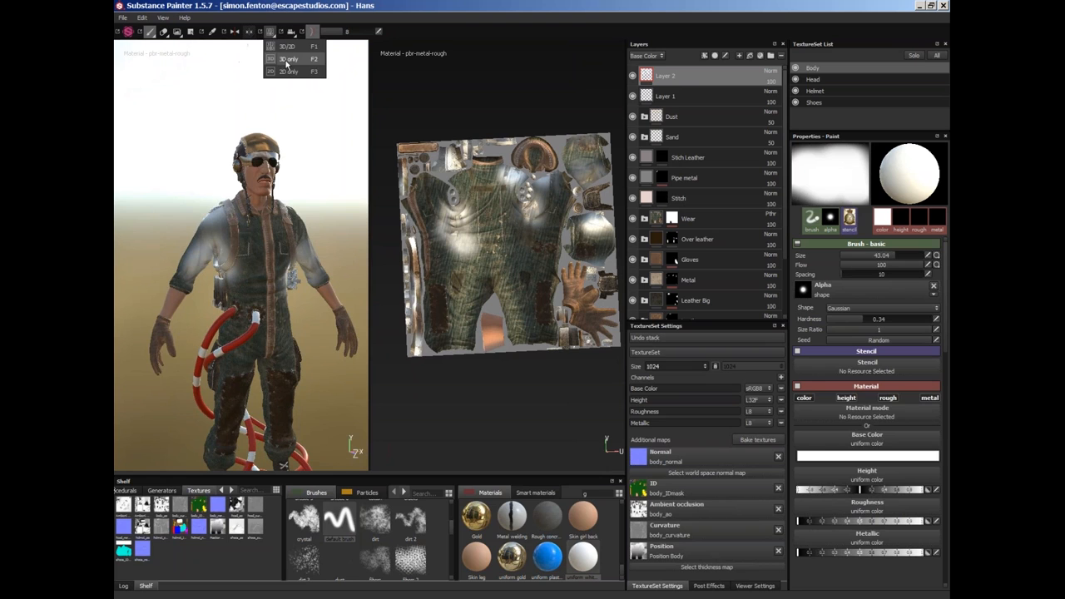
pyautogui.click(287, 58)
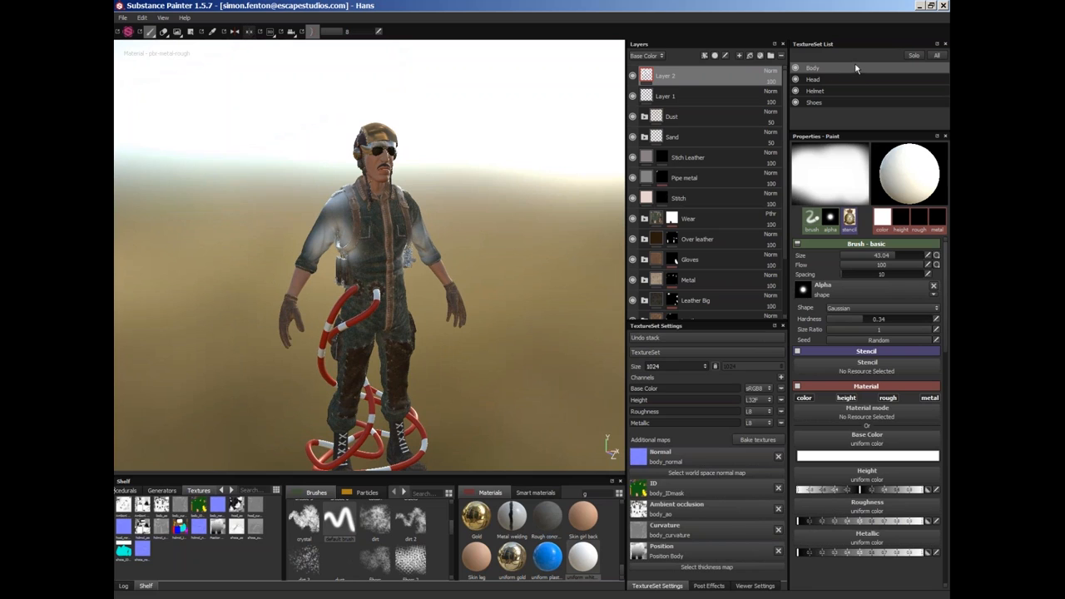
# - Hide the Body texture set and isolate the Helmet texture set on its own
pyautogui.click(796, 67)
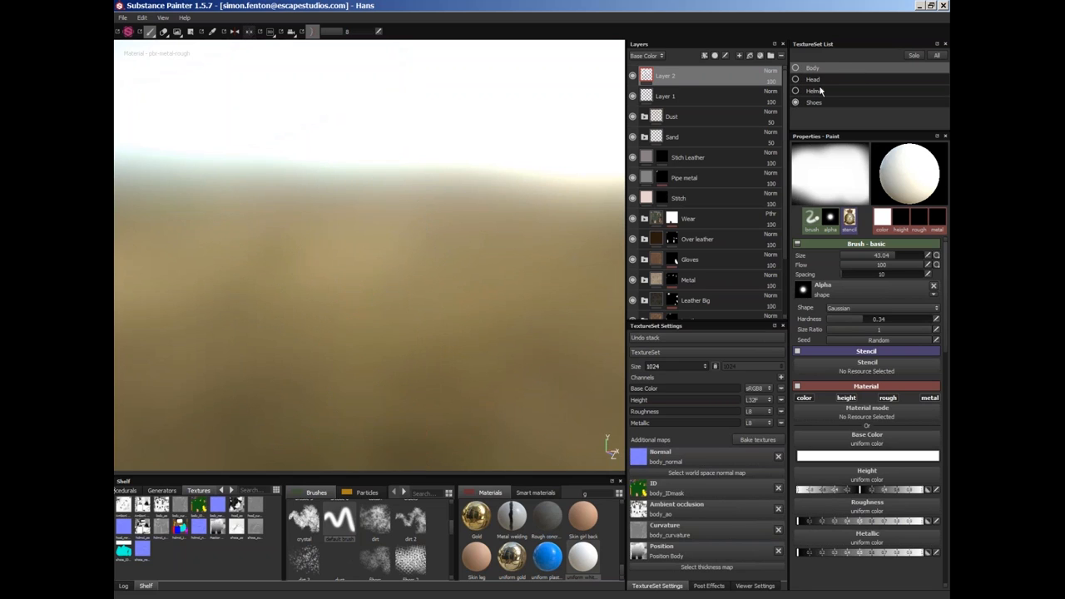
pyautogui.click(815, 91)
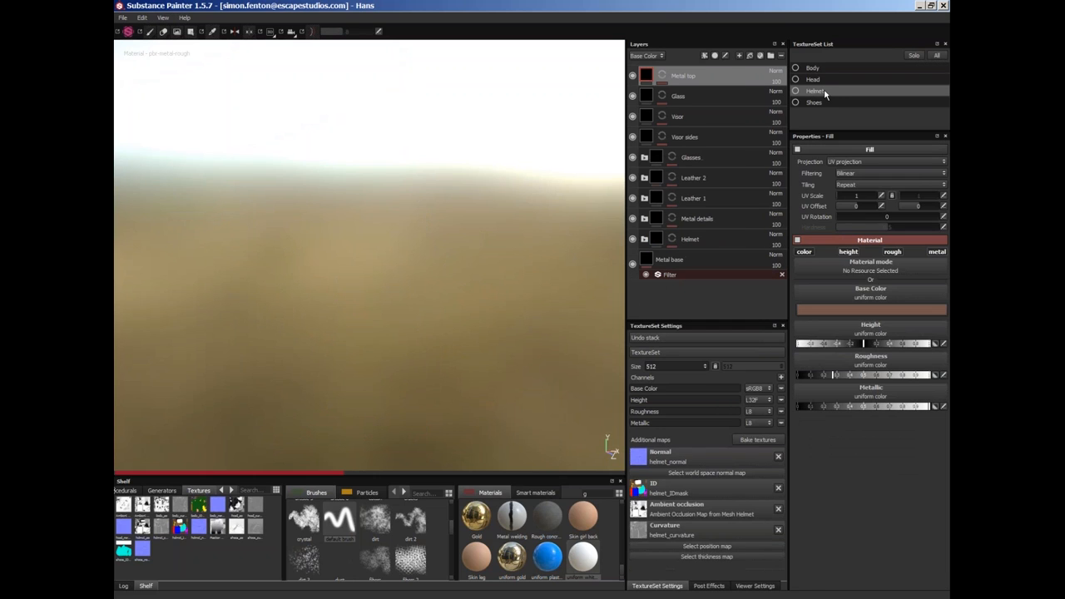
pyautogui.click(815, 91)
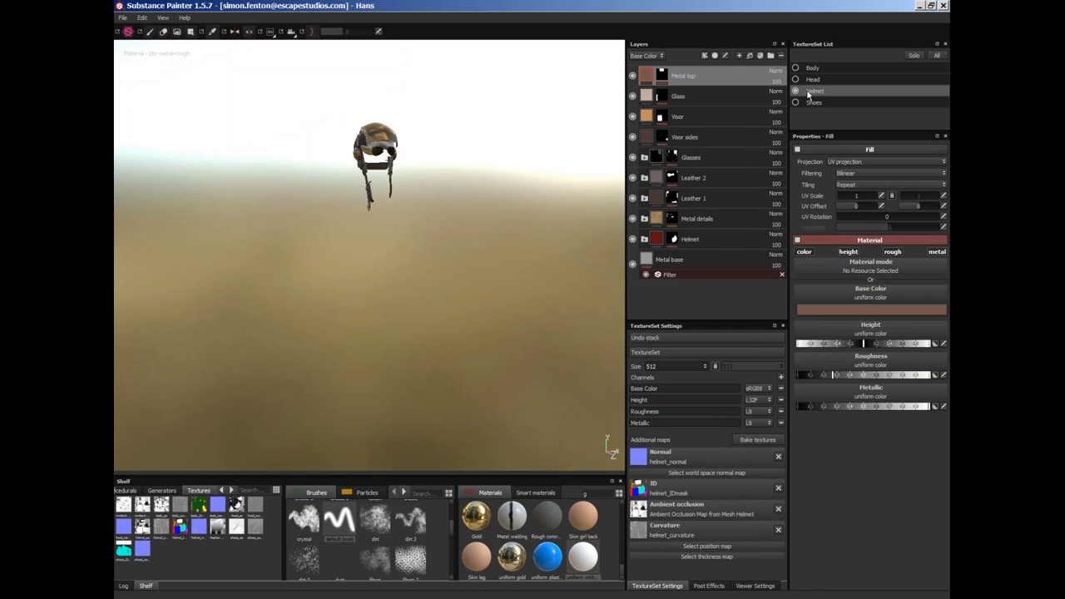
pyautogui.moveTo(815, 92)
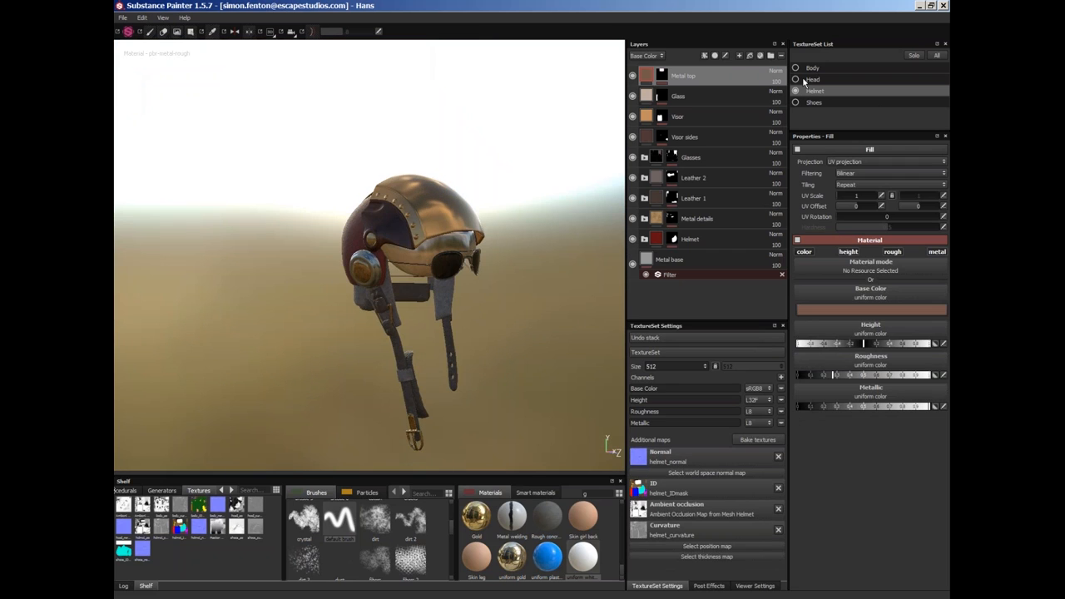
# - Orbit the view around the helmet to inspect it from several sides
pyautogui.moveTo(408, 241); pyautogui.dragTo(441, 272)
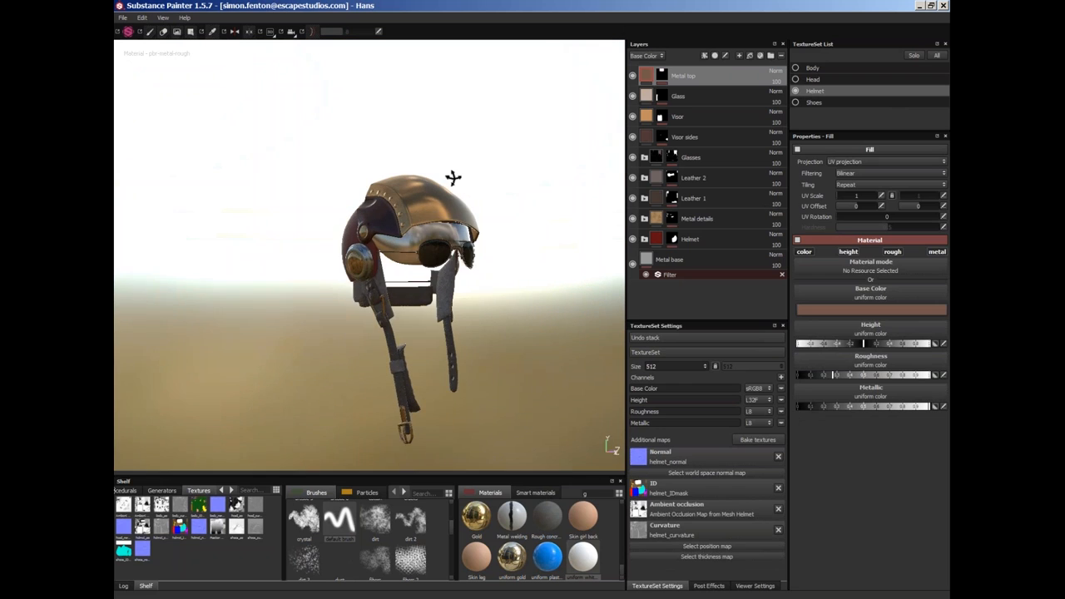
pyautogui.moveTo(453, 178); pyautogui.dragTo(486, 234)
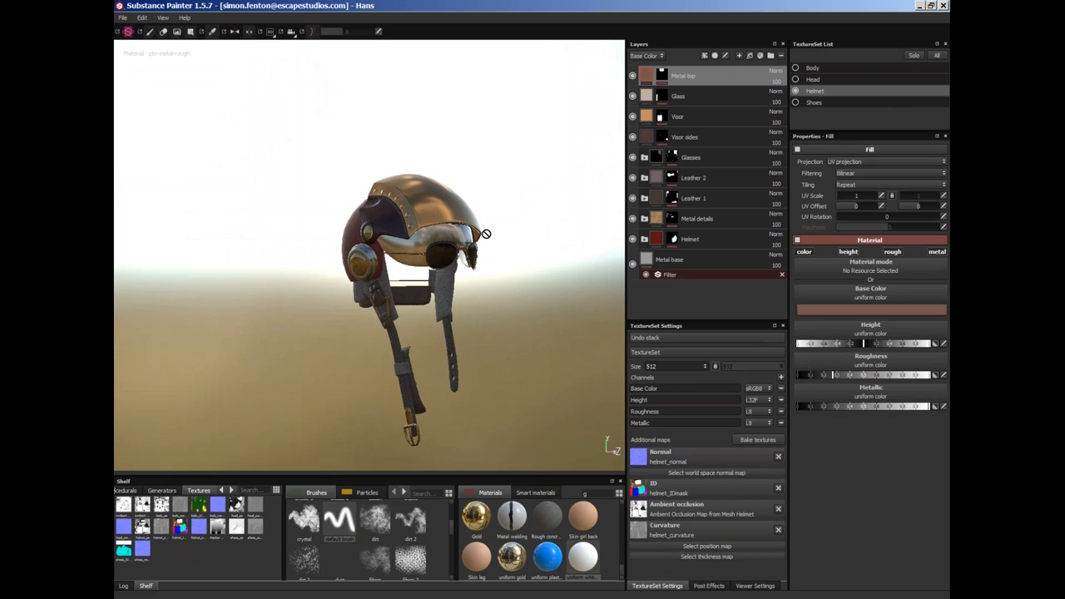
pyautogui.moveTo(484, 232); pyautogui.dragTo(525, 189)
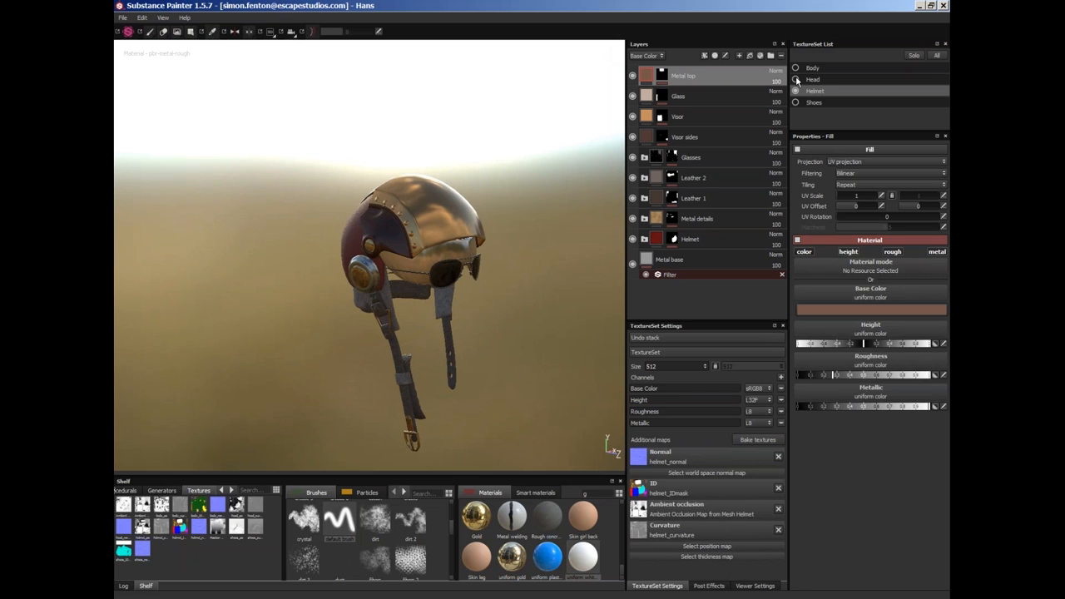
# - Show the Head texture set under the helmet, then hide it again
pyautogui.click(796, 79)
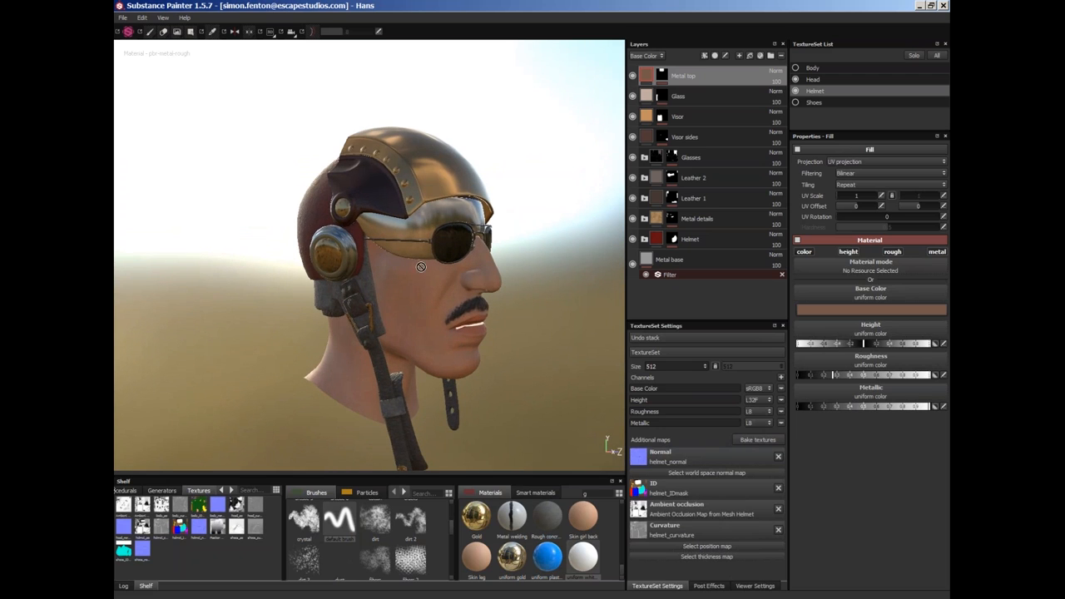
pyautogui.moveTo(440, 286)
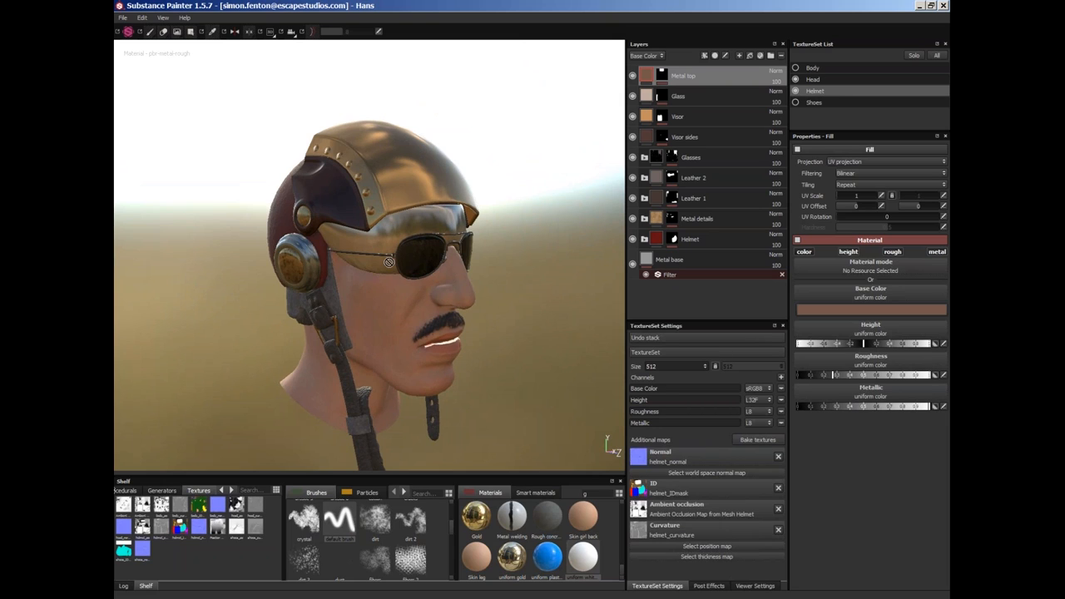
pyautogui.moveTo(431, 335)
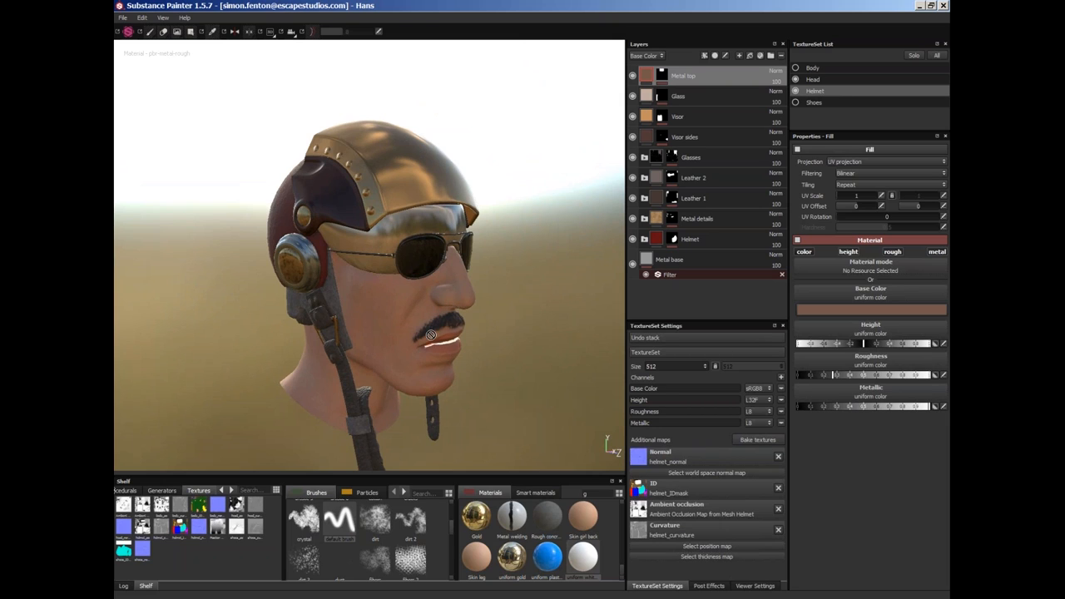
pyautogui.moveTo(798, 87)
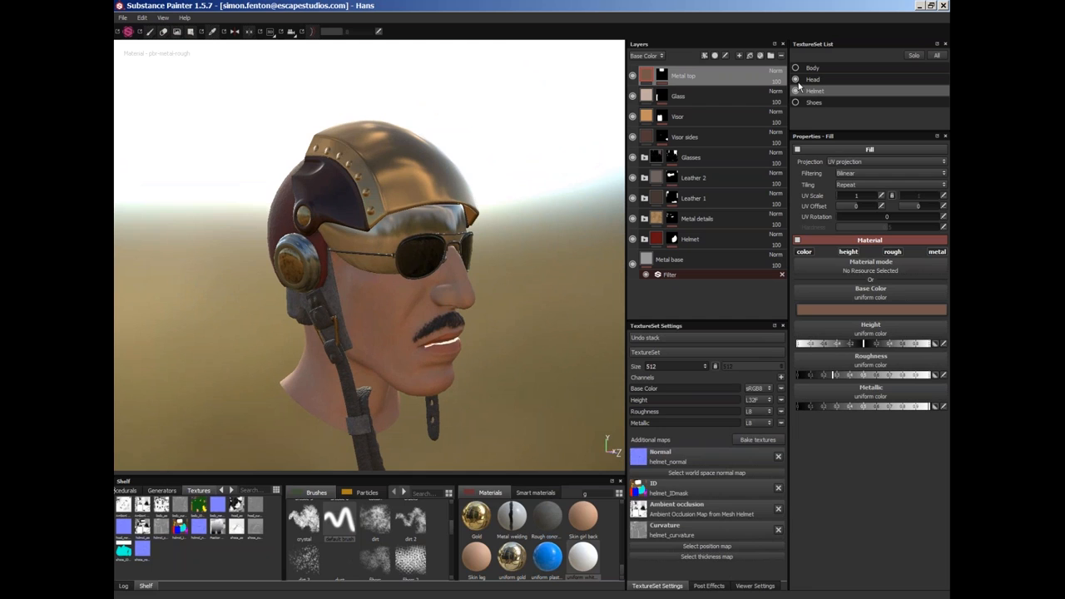
pyautogui.click(796, 79)
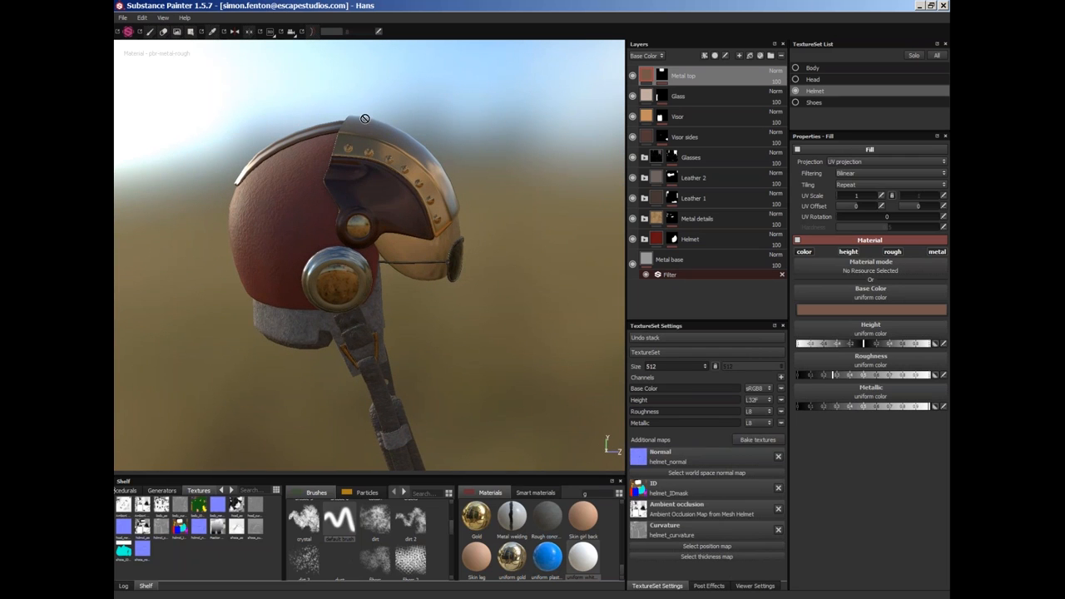
pyautogui.moveTo(331, 302)
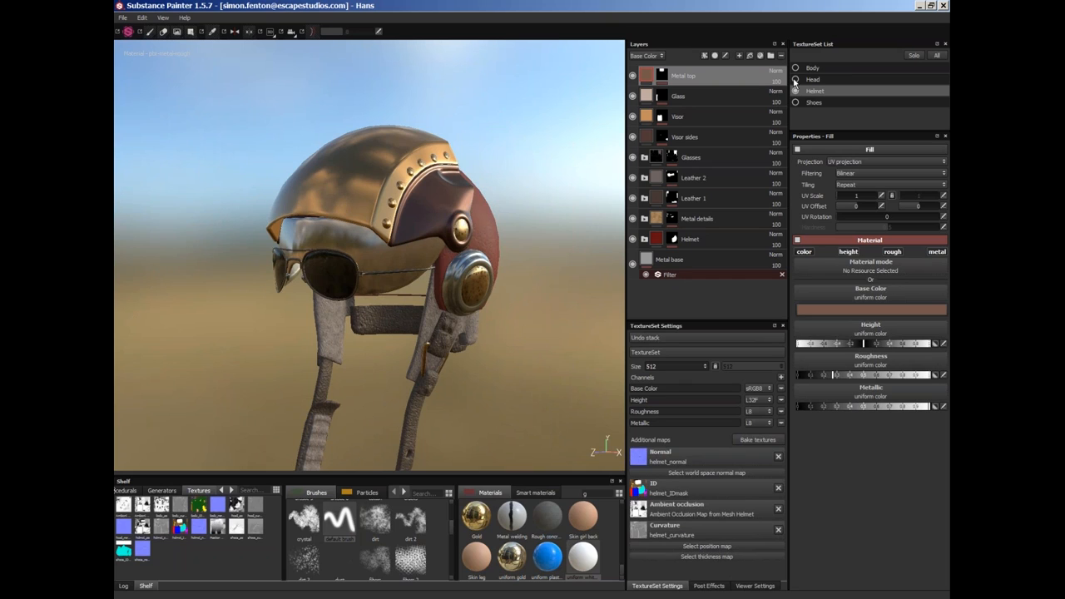
pyautogui.moveTo(705, 420)
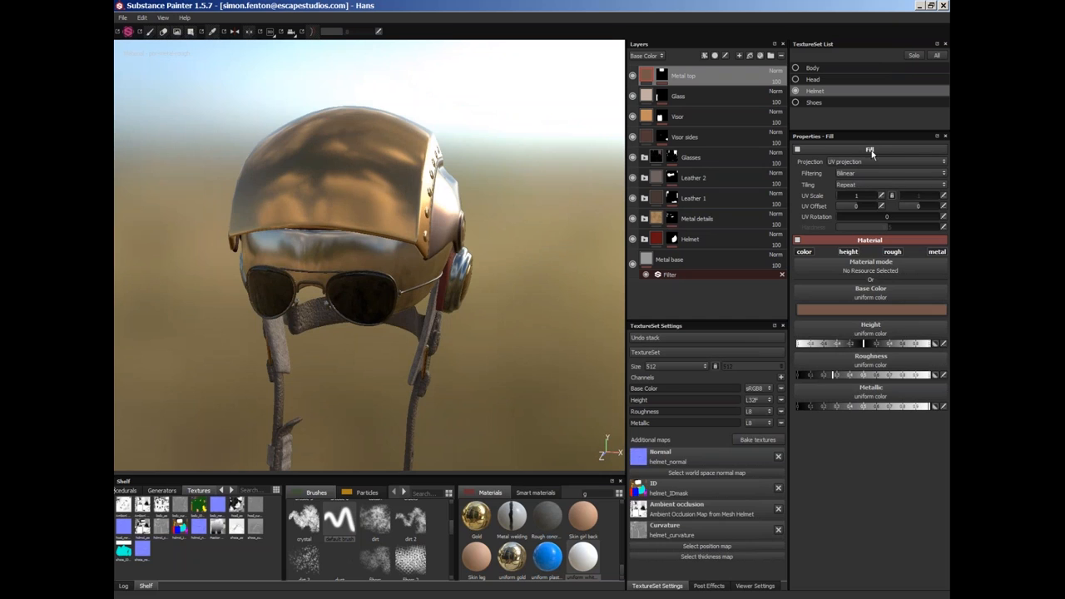
# - Raise the Helmet texture set size from 512 to 1024 and list the channels that can be added
pyautogui.click(669, 259)
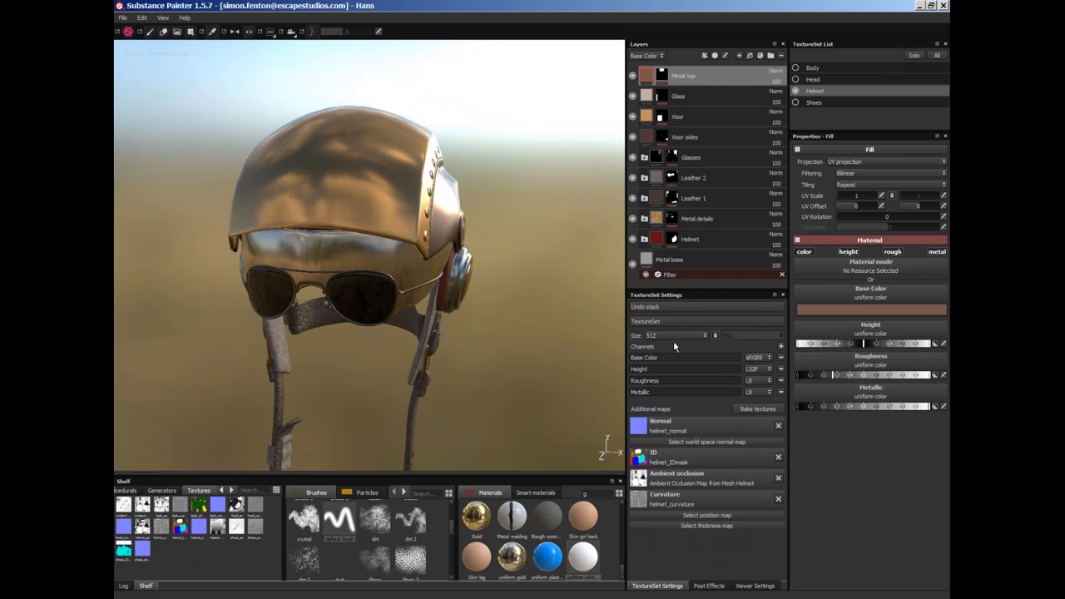
pyautogui.moveTo(681, 361)
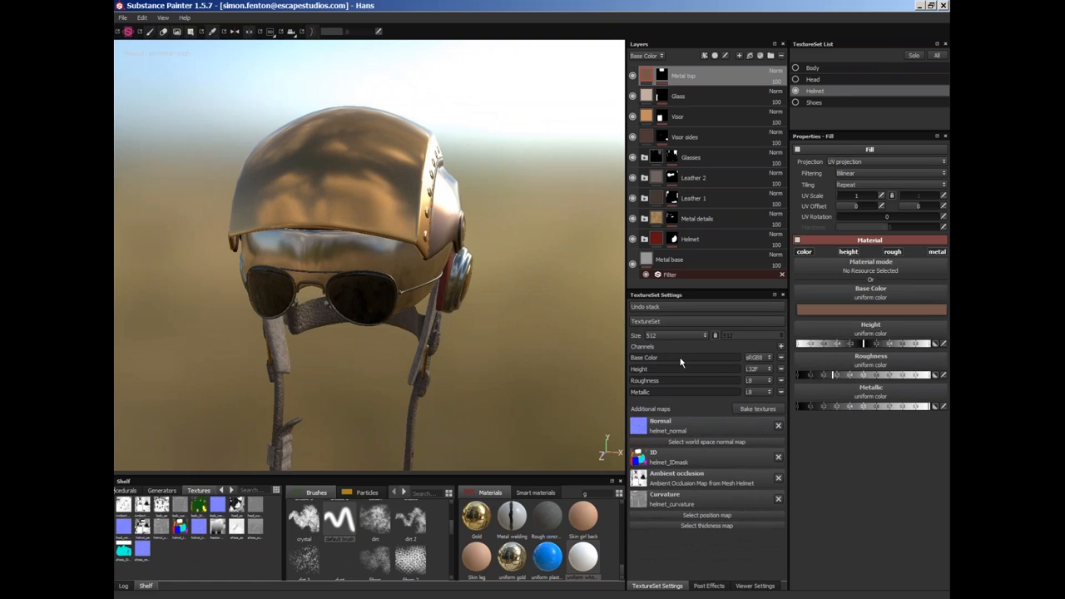
pyautogui.moveTo(682, 362)
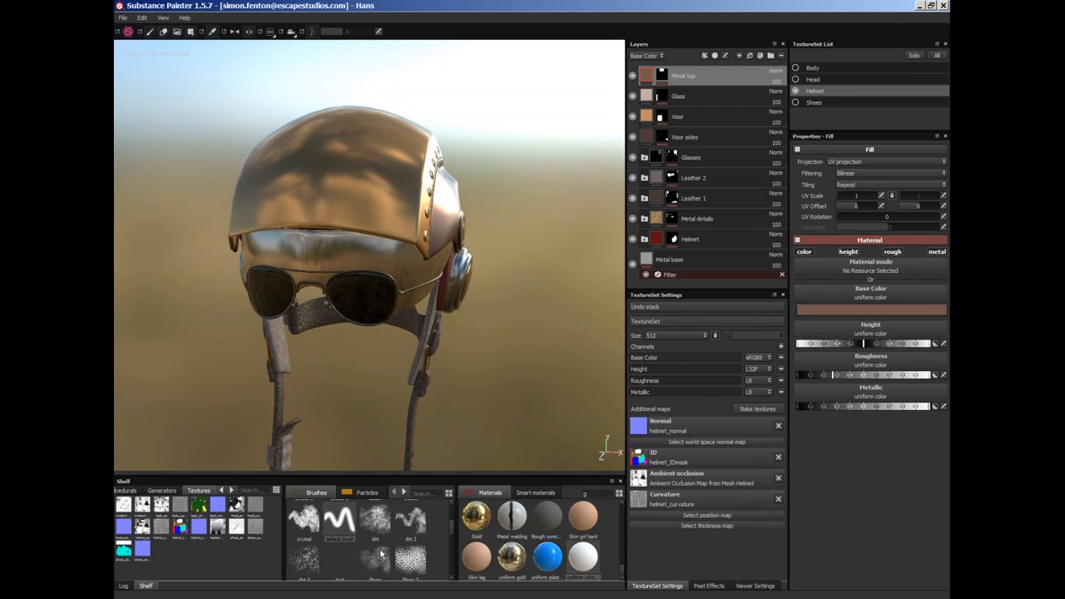
pyautogui.moveTo(665, 449)
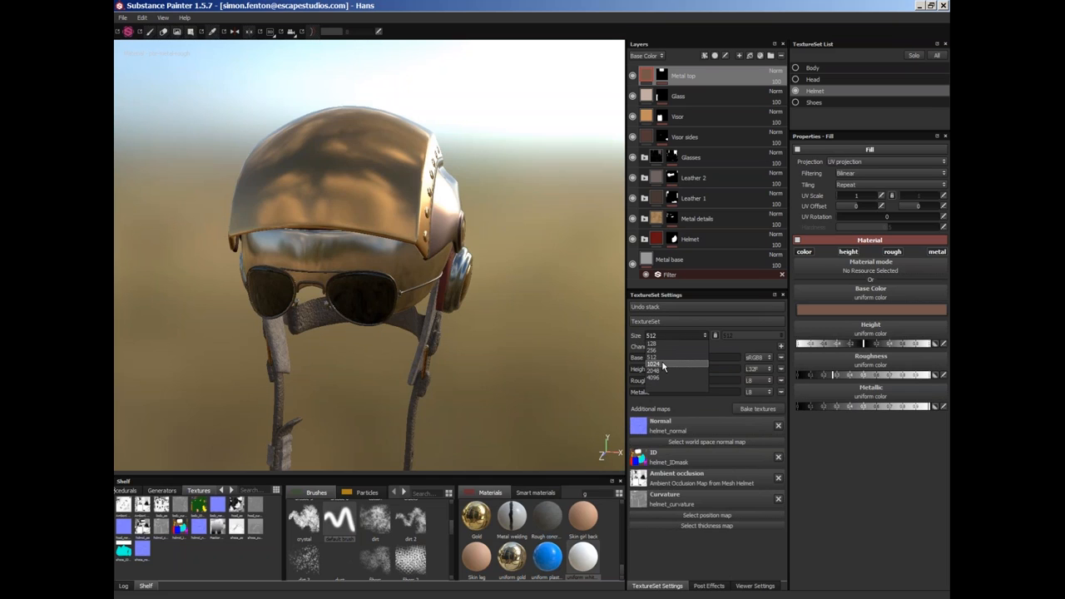
pyautogui.click(654, 364)
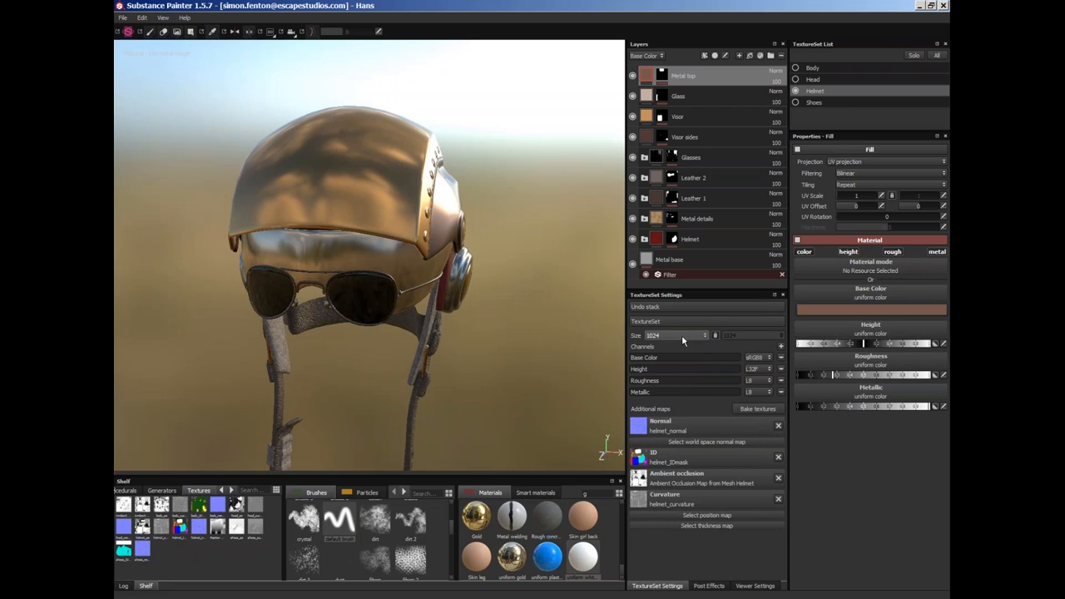
pyautogui.moveTo(670, 360)
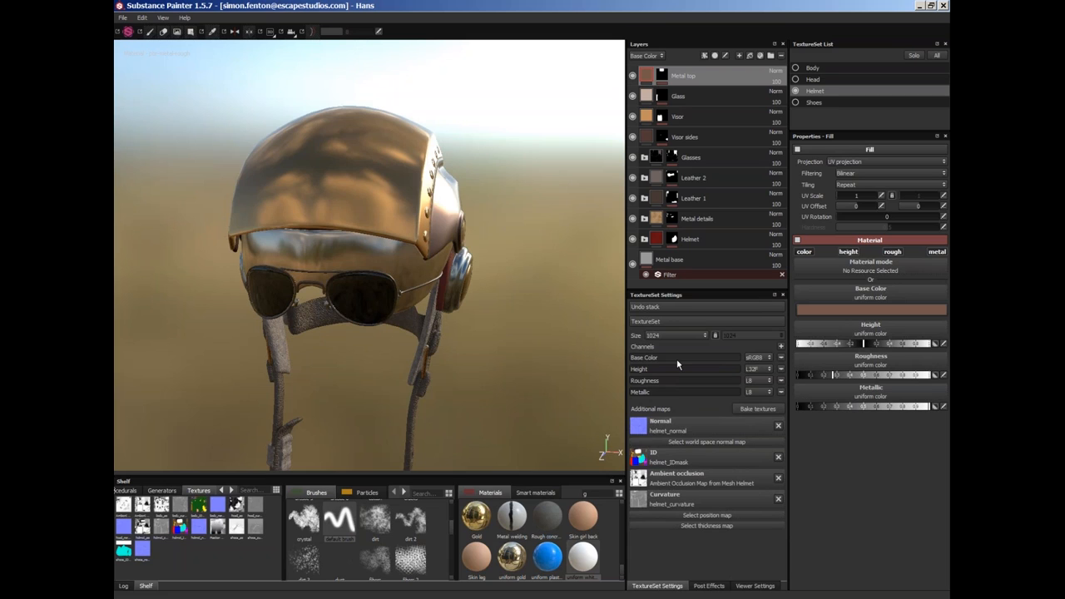
pyautogui.moveTo(671, 395)
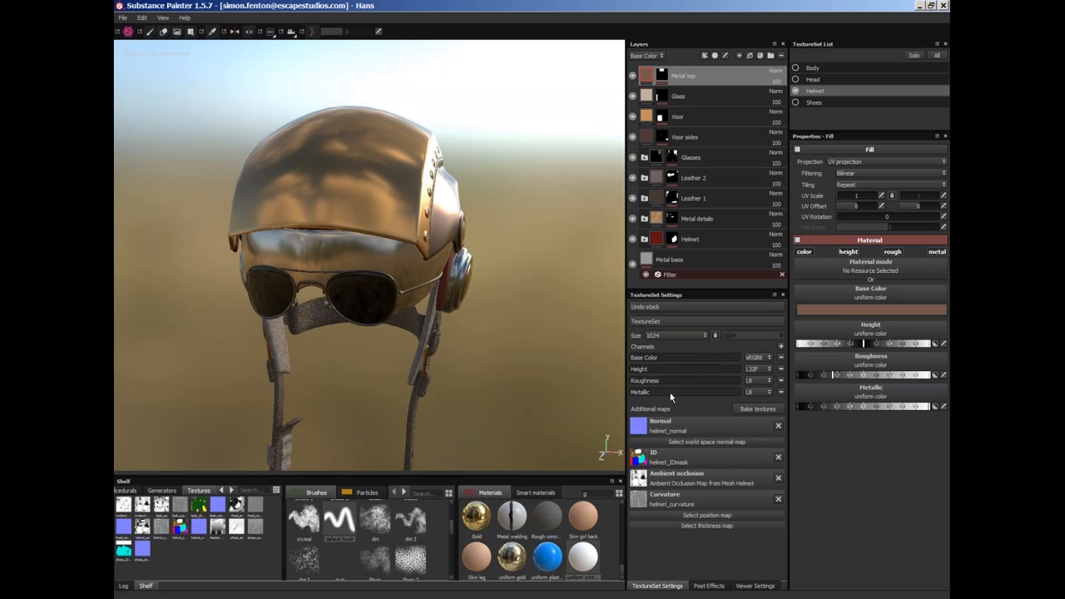
pyautogui.moveTo(686, 391)
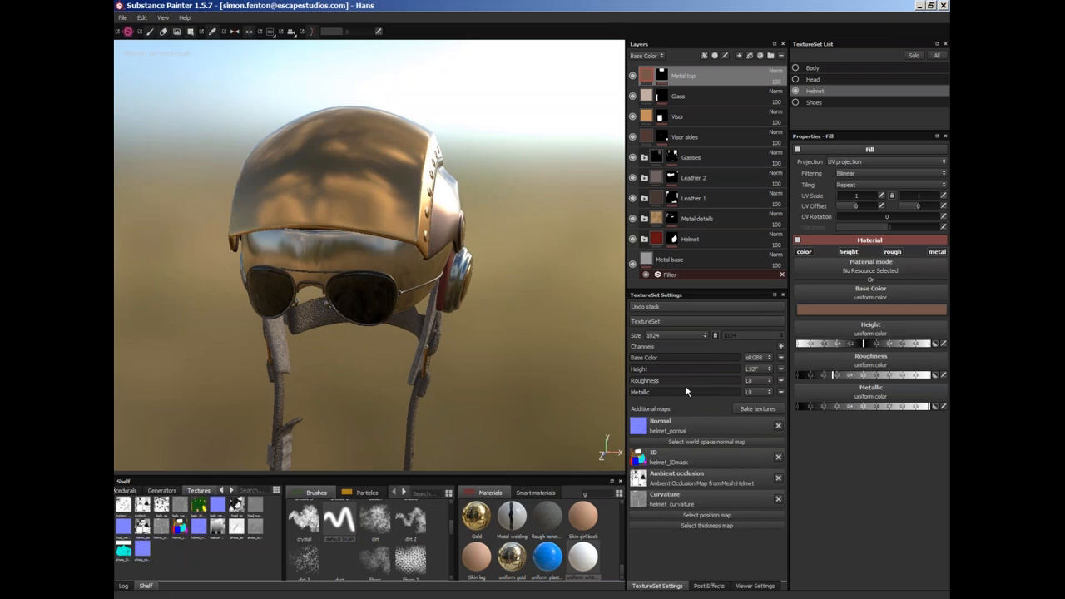
pyautogui.moveTo(740, 358)
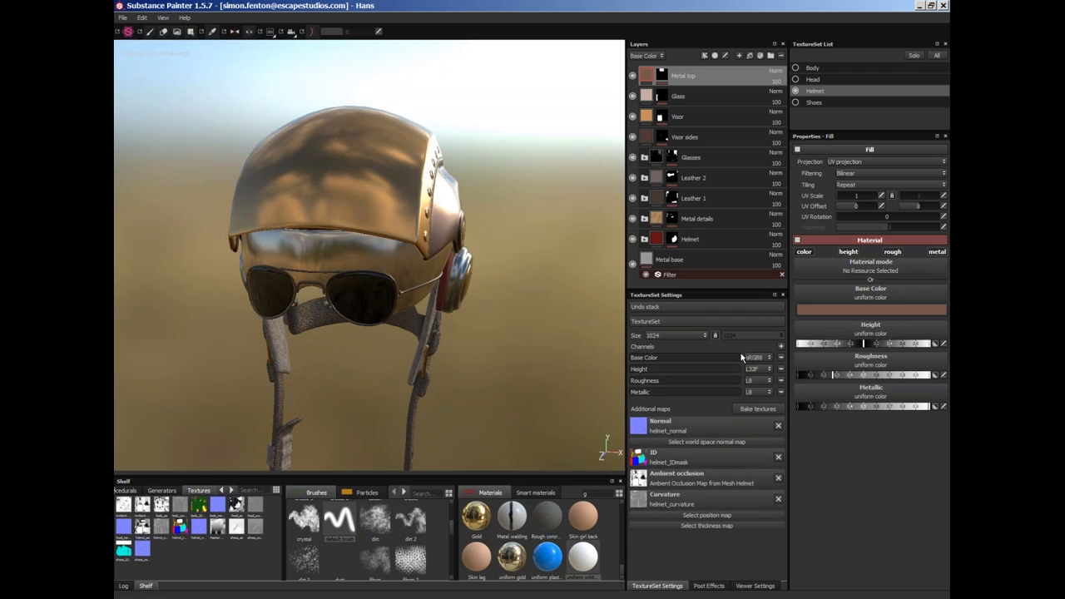
pyautogui.click(779, 346)
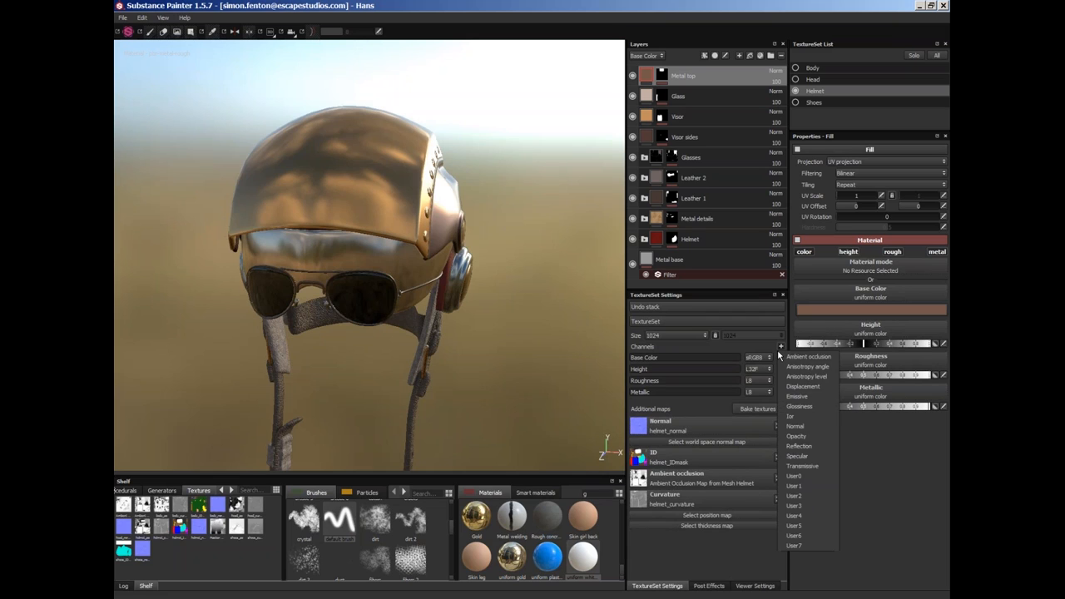
pyautogui.moveTo(813, 415)
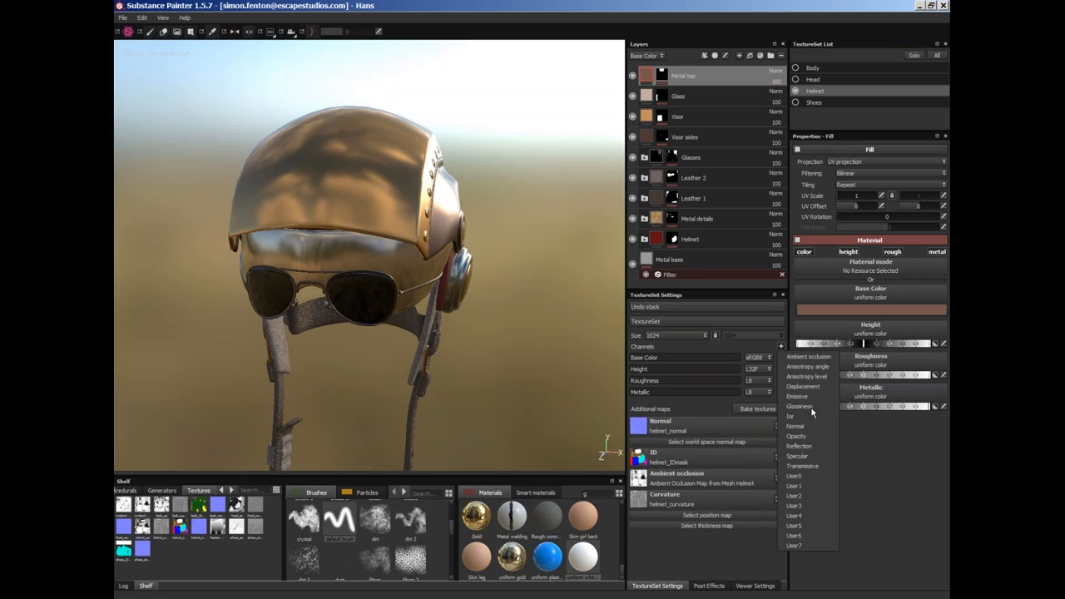
pyautogui.moveTo(820, 450)
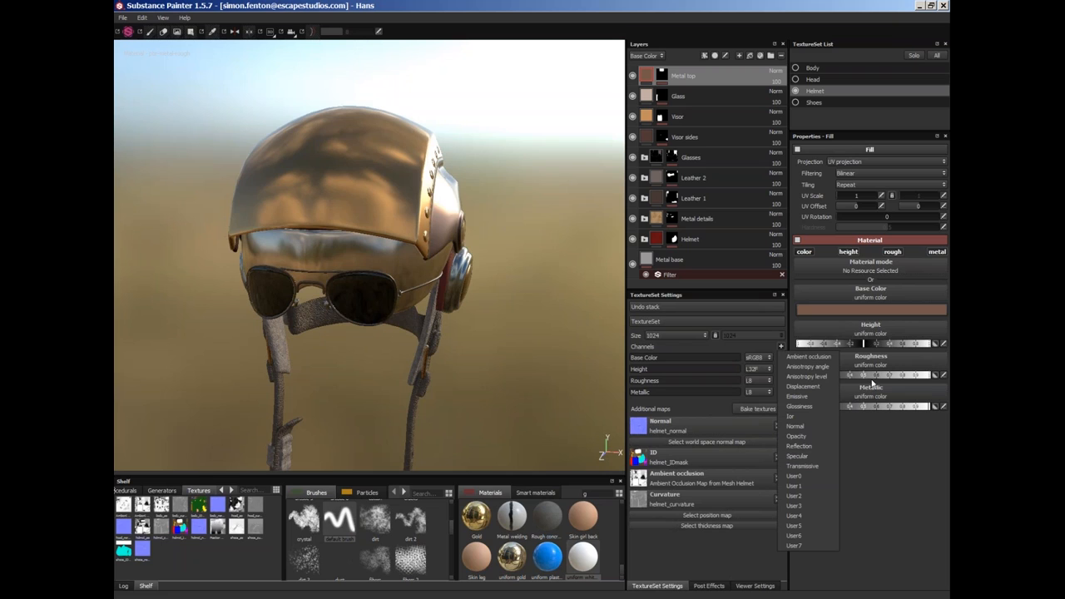
pyautogui.moveTo(719, 312)
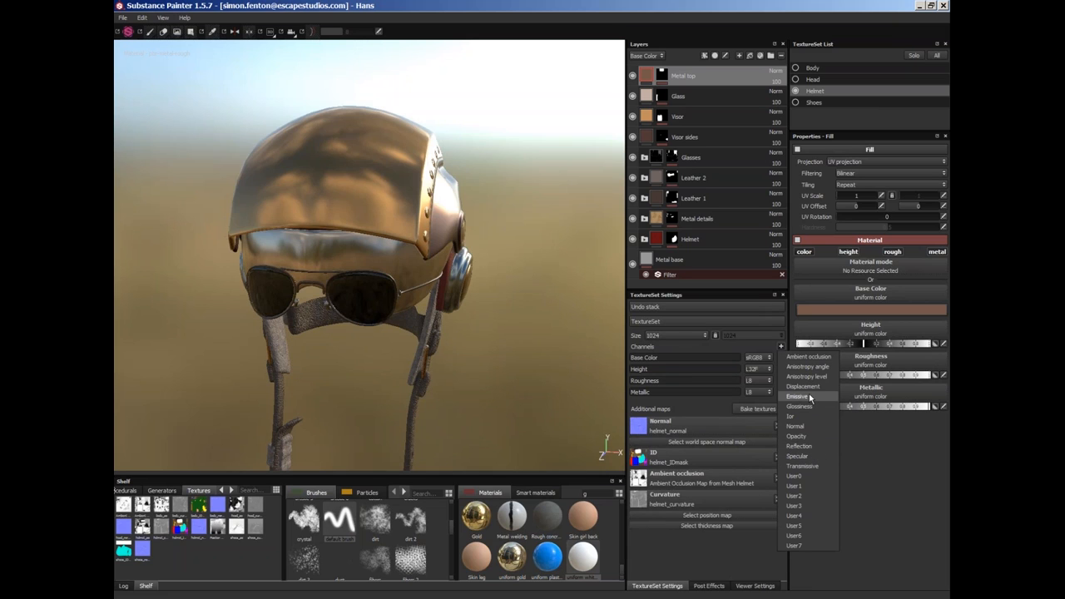
pyautogui.moveTo(625, 340)
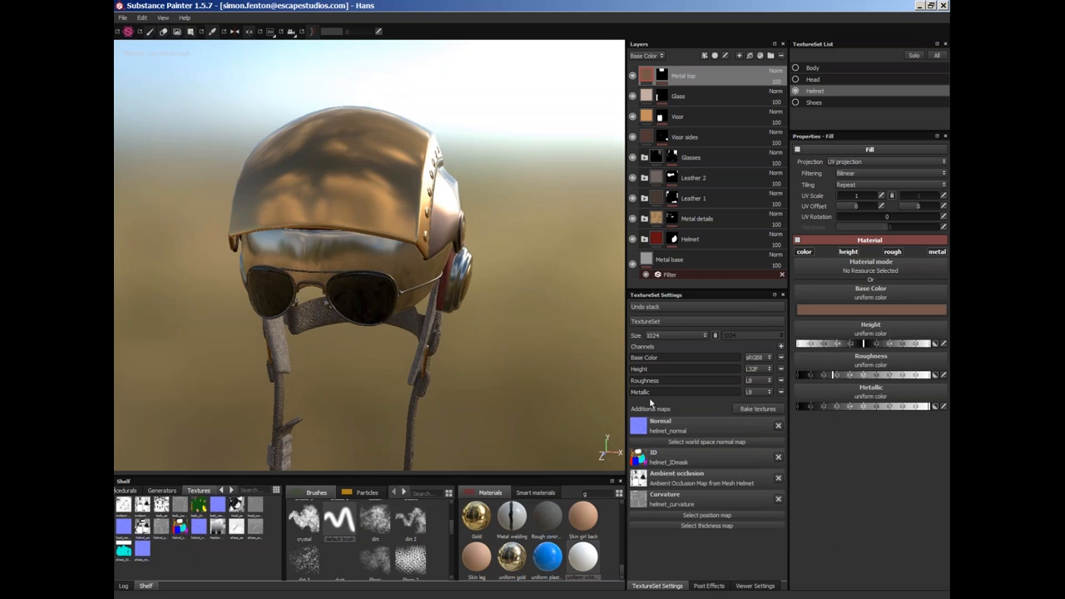
pyautogui.moveTo(651, 390)
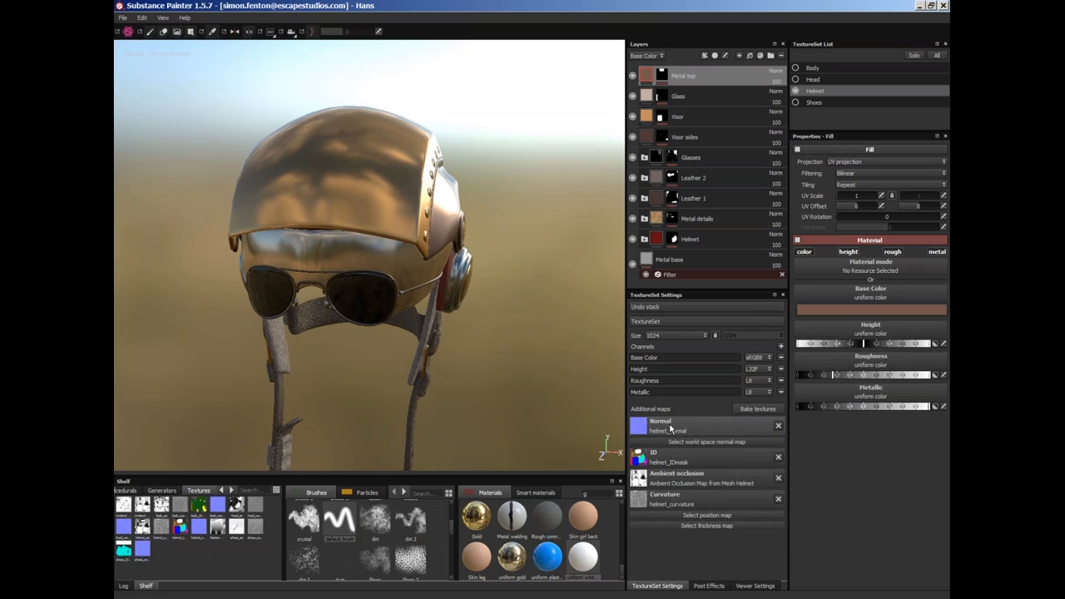
pyautogui.moveTo(672, 431)
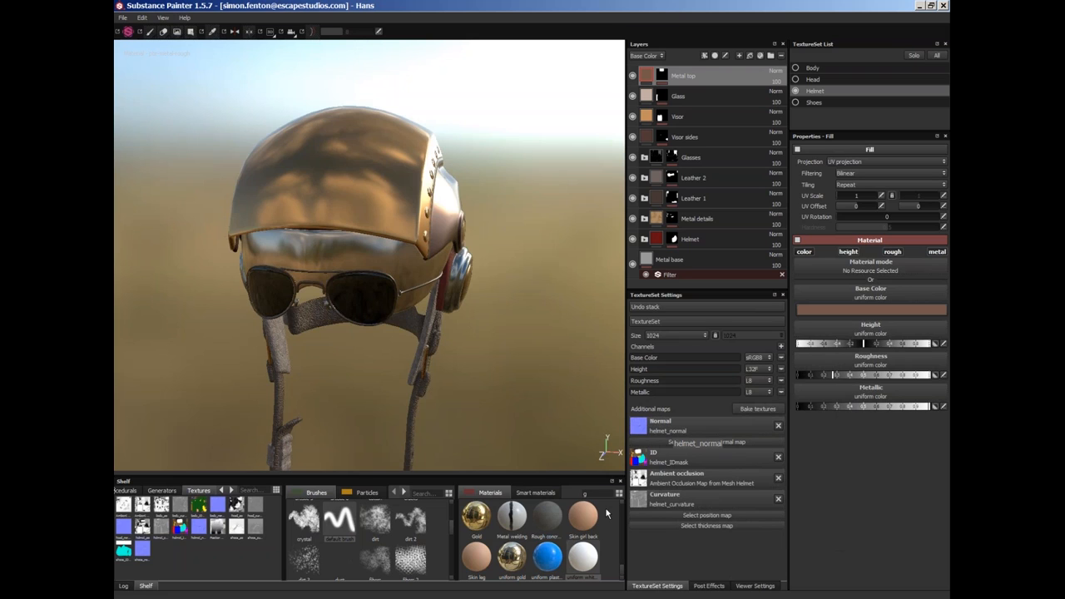
pyautogui.click(366, 492)
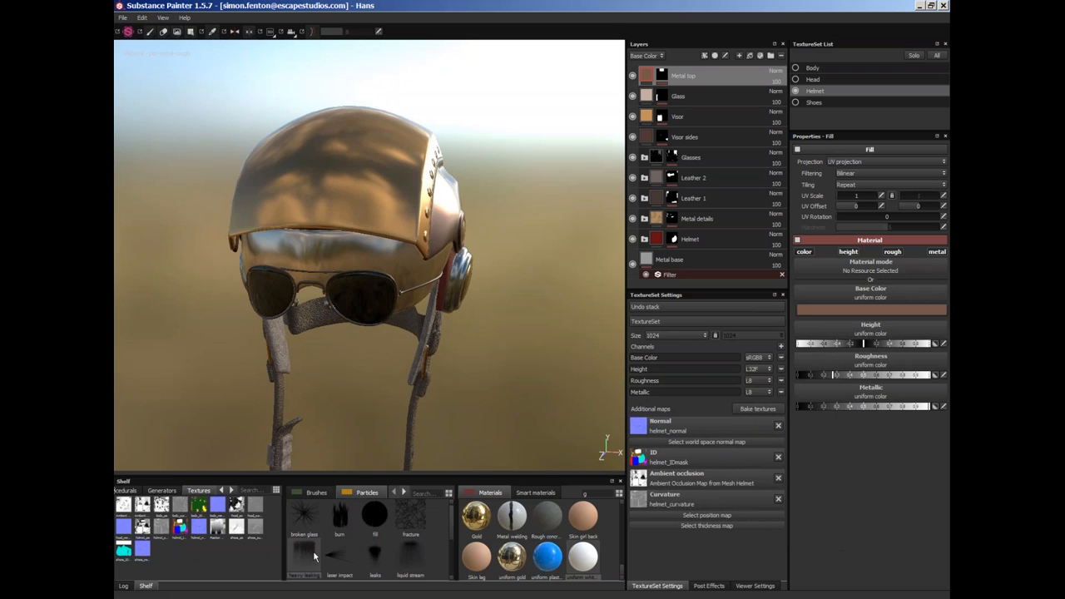
pyautogui.moveTo(306, 552)
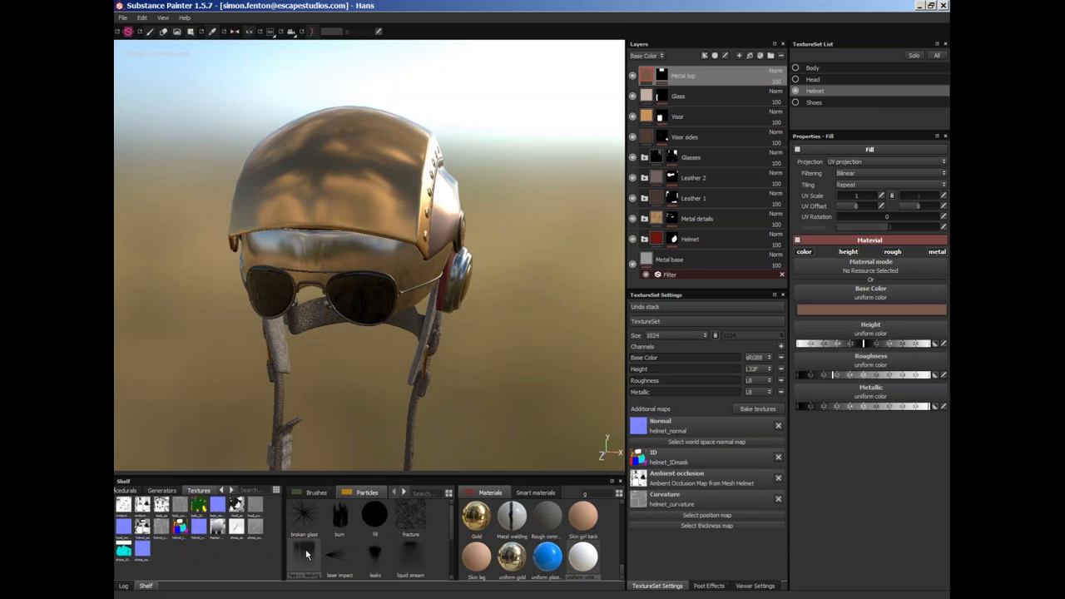
pyautogui.moveTo(411, 150)
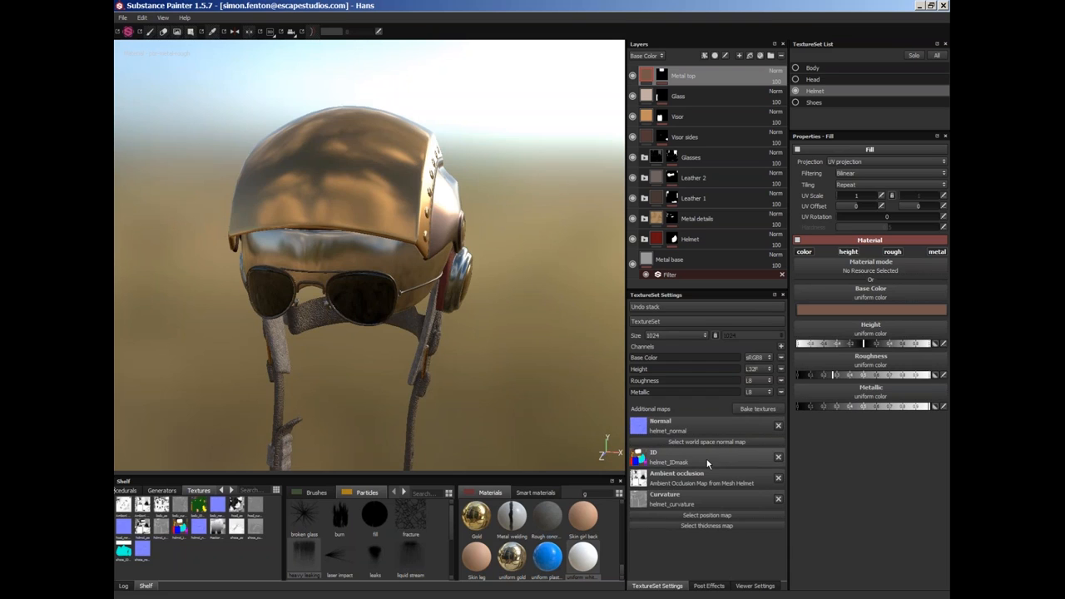
pyautogui.moveTo(707, 462)
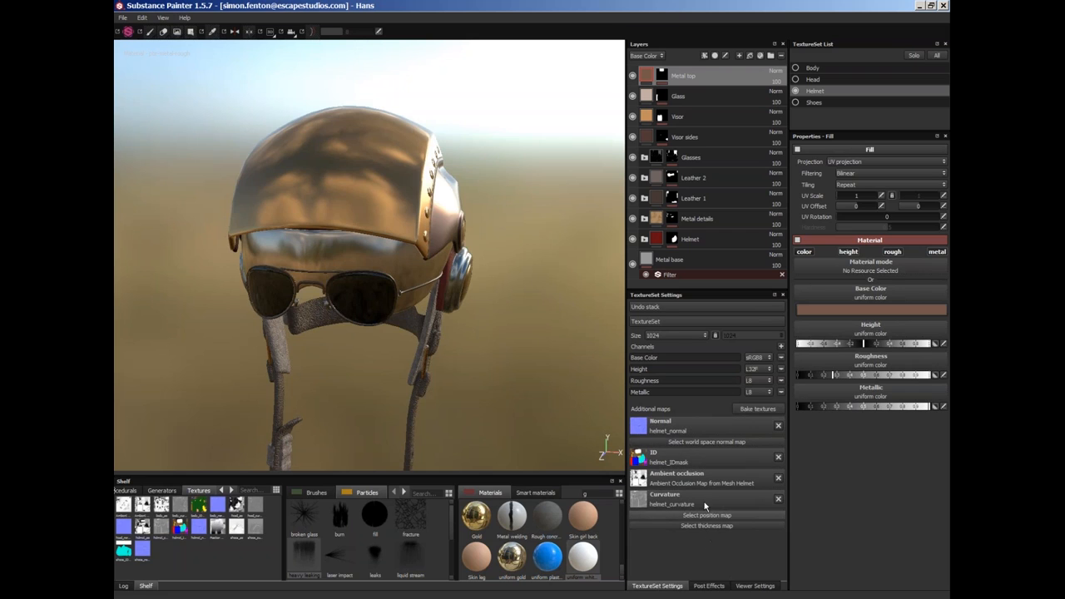
pyautogui.moveTo(710, 554)
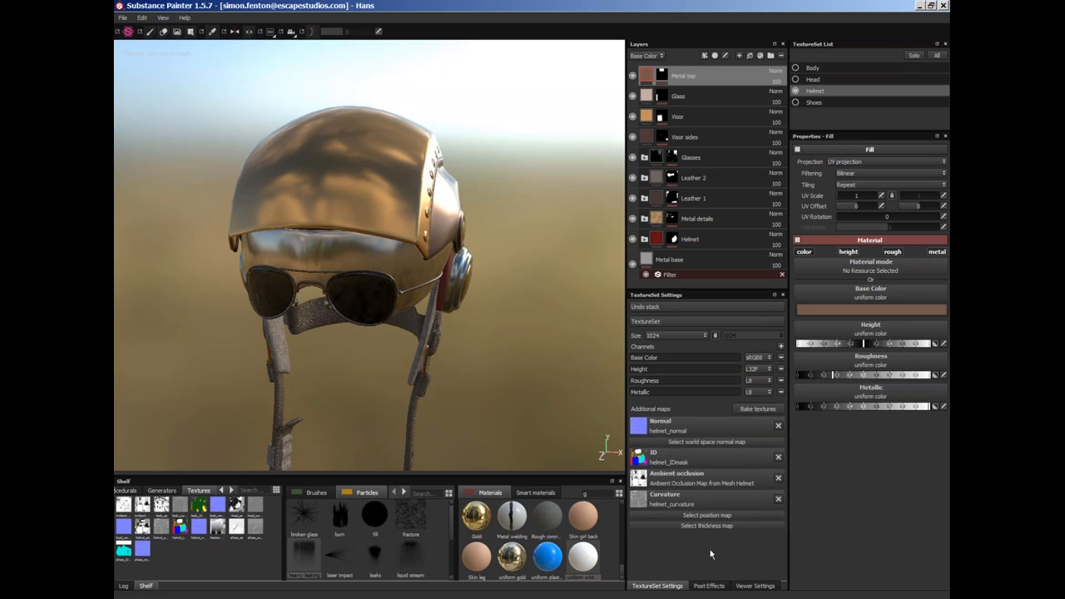
pyautogui.moveTo(746, 590)
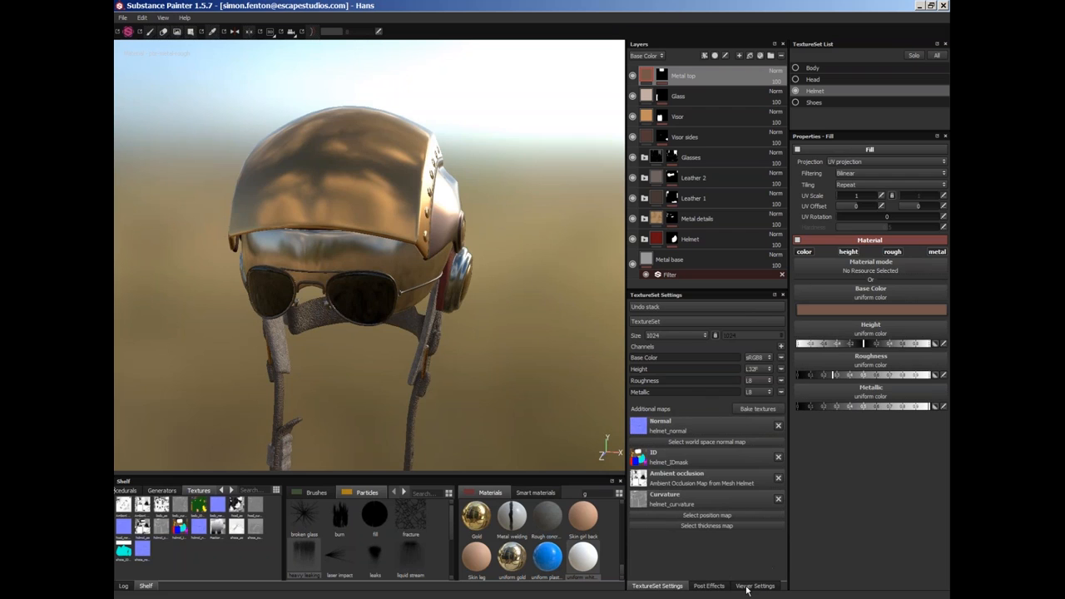
# - Show the Viewer Settings with the helmet's shader and environment options
pyautogui.click(753, 586)
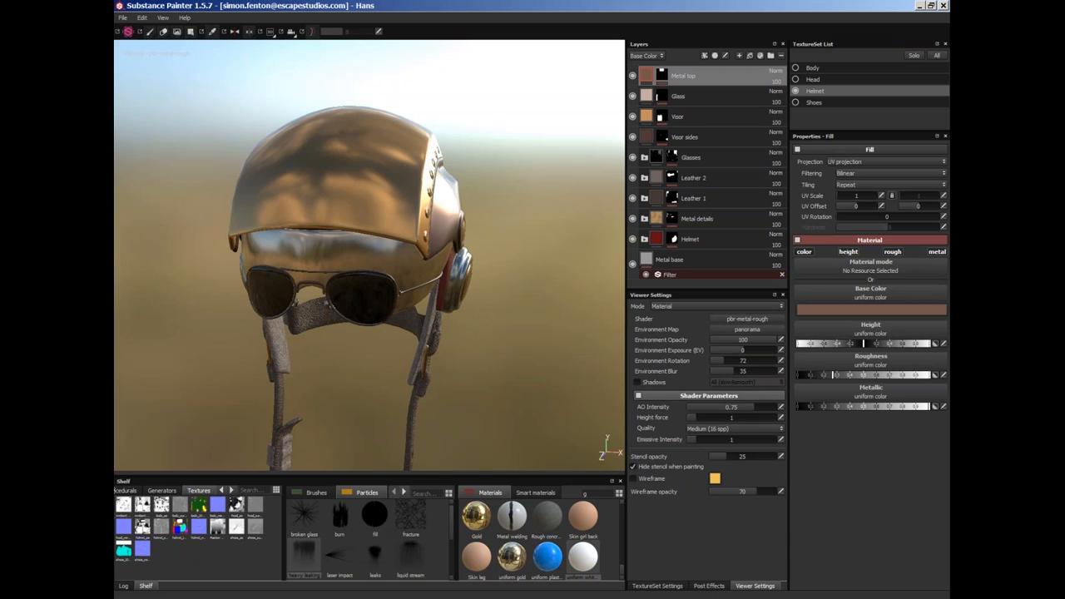
pyautogui.moveTo(424, 383)
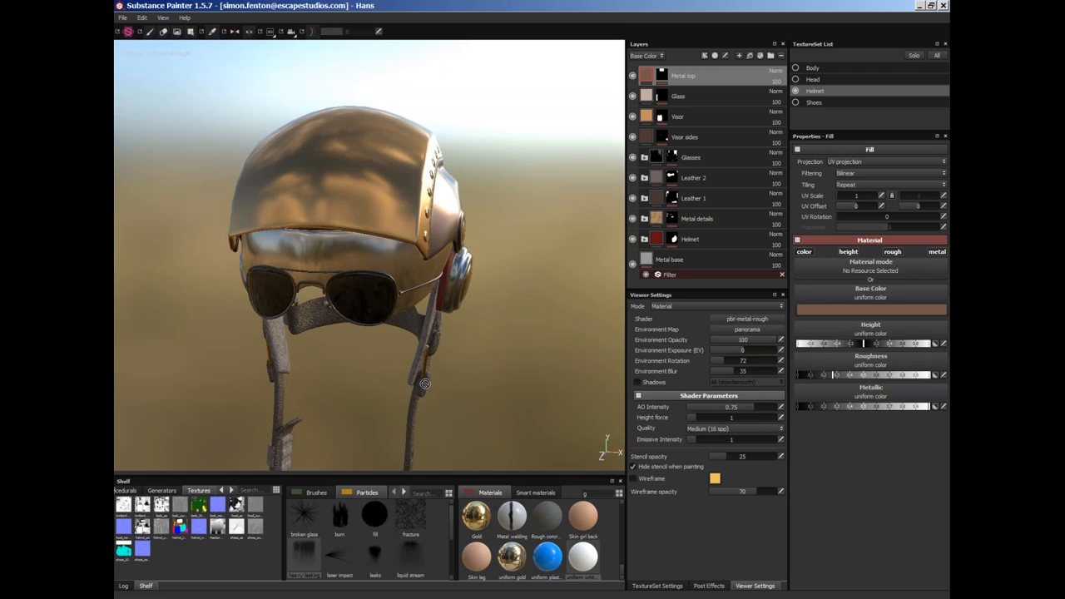
pyautogui.moveTo(396, 329)
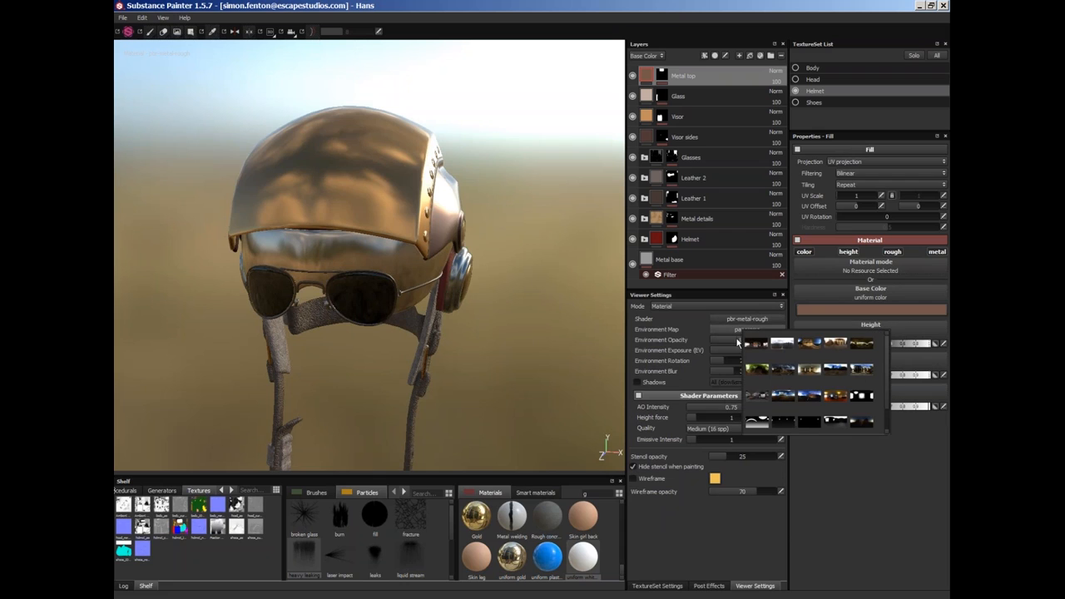
pyautogui.moveTo(805, 372)
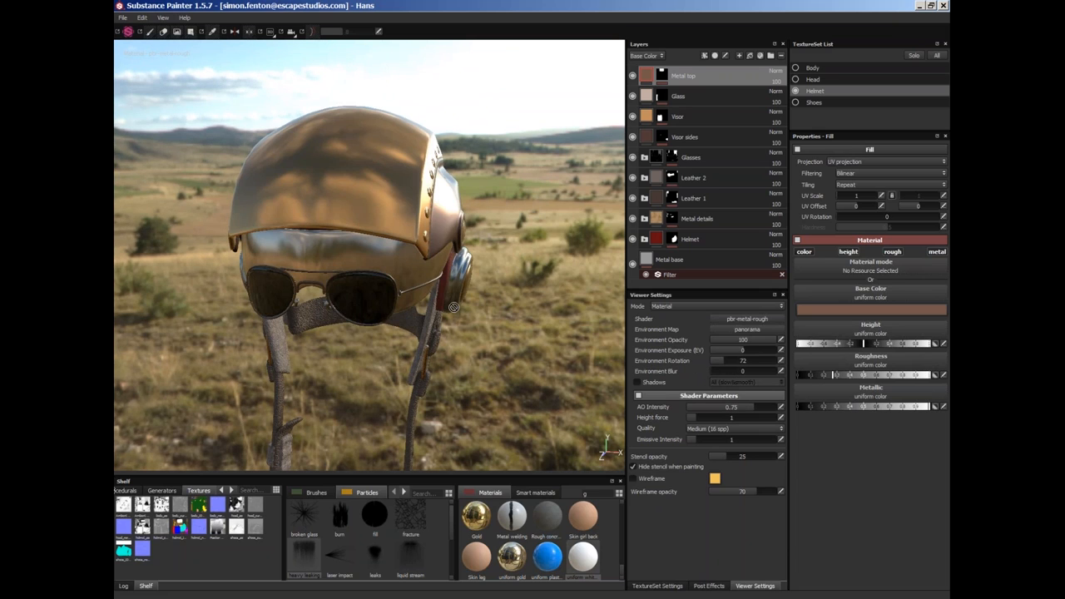
pyautogui.moveTo(470, 159)
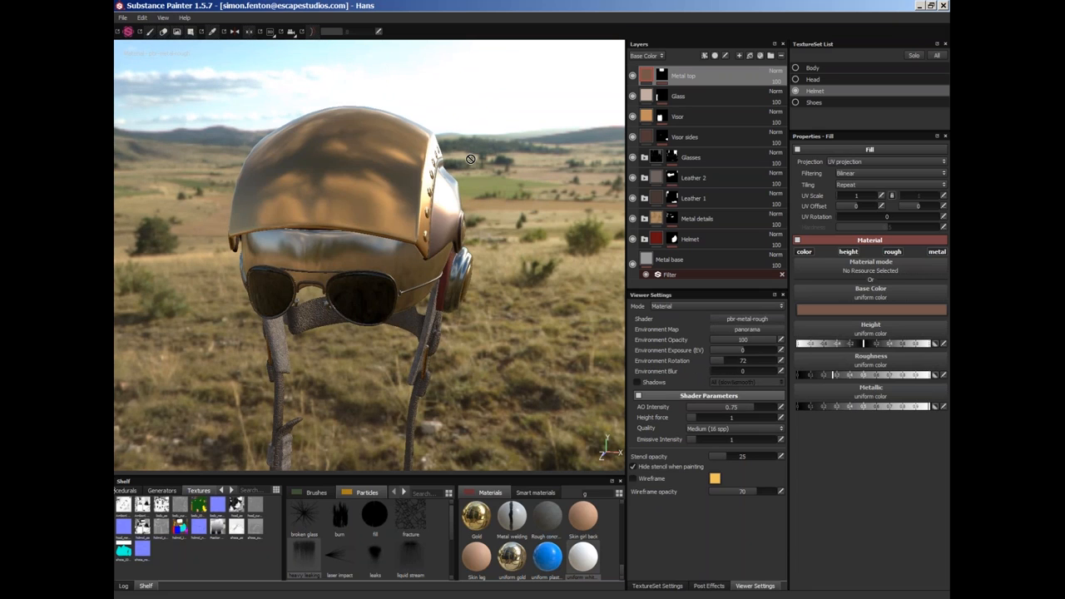
pyautogui.moveTo(548, 198)
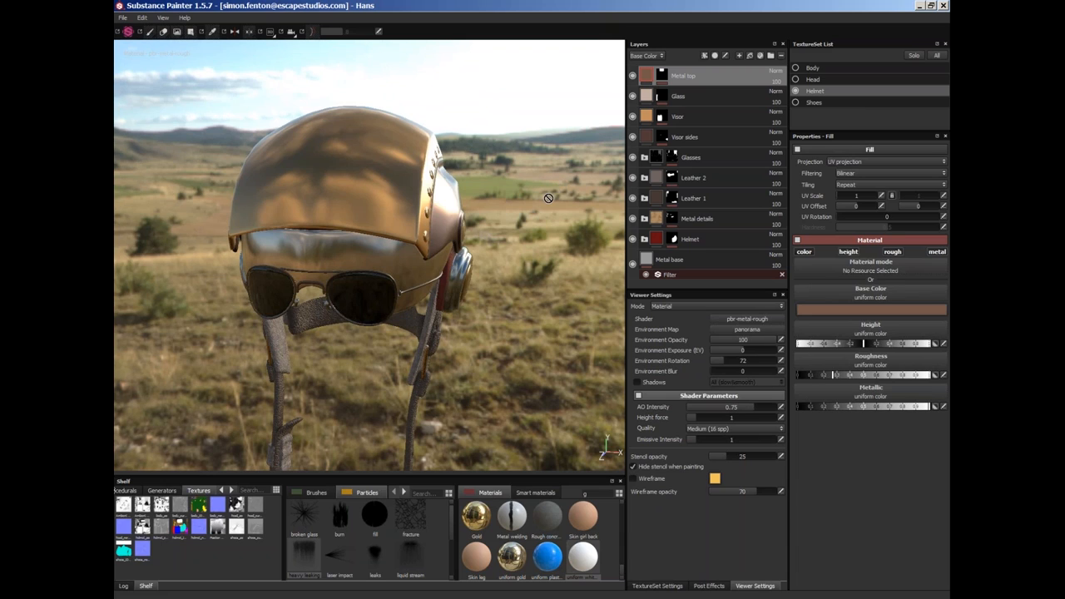
pyautogui.moveTo(532, 211)
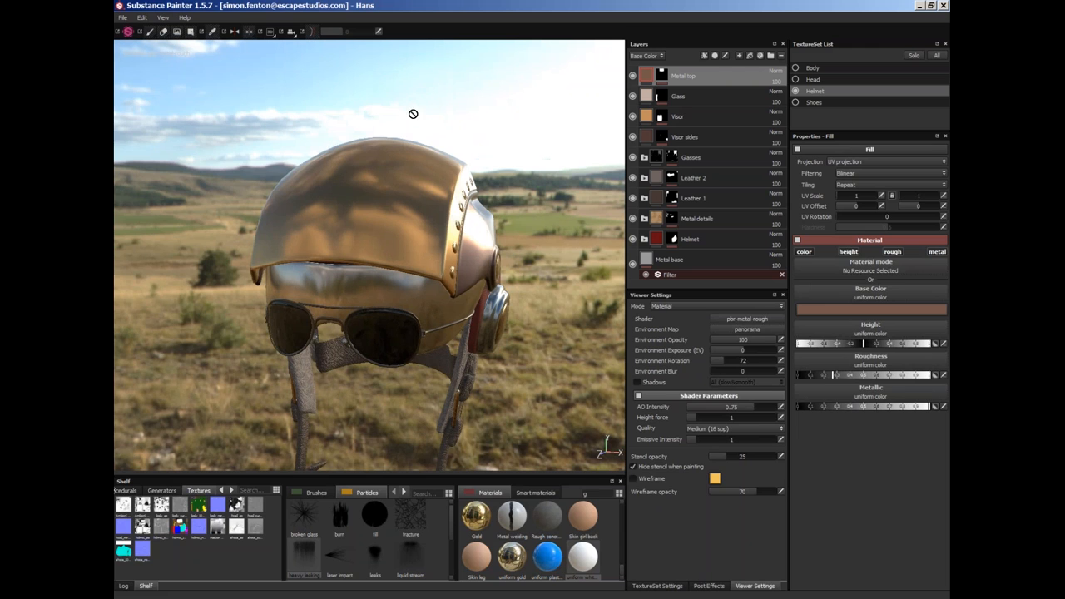
pyautogui.moveTo(545, 116)
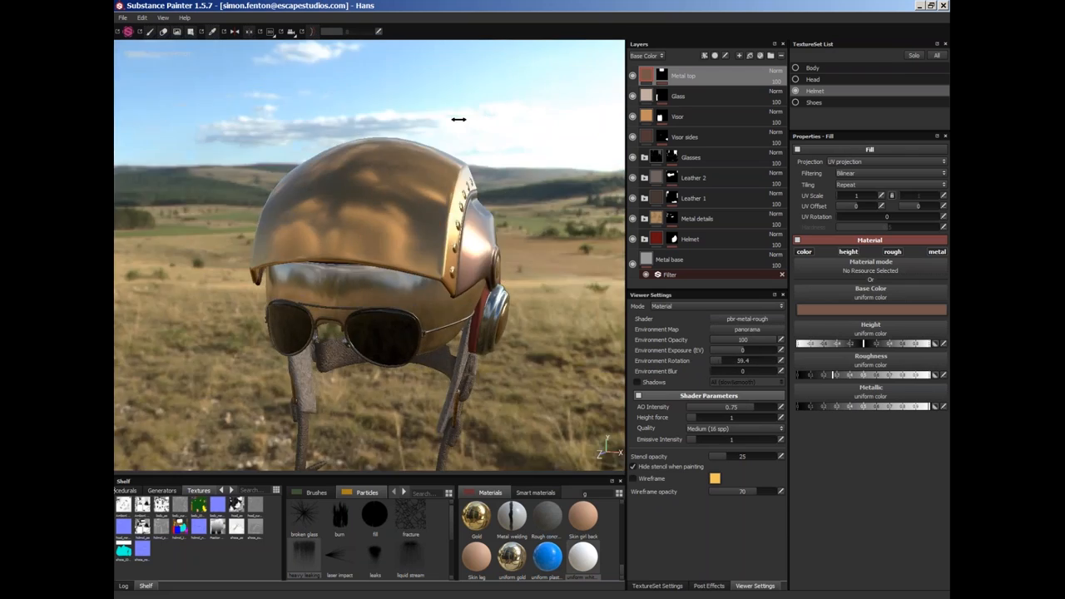
# - Rotate the environment lighting around the helmet to 61.2 and adjust its exposure
pyautogui.moveTo(459, 118); pyautogui.dragTo(575, 138)
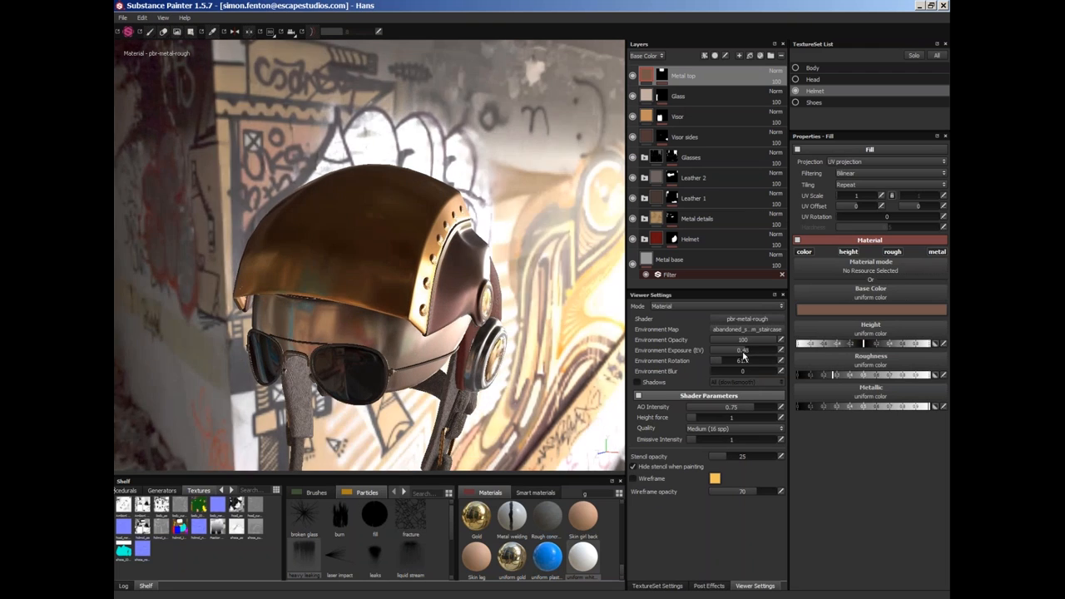
pyautogui.moveTo(745, 361); pyautogui.dragTo(753, 361)
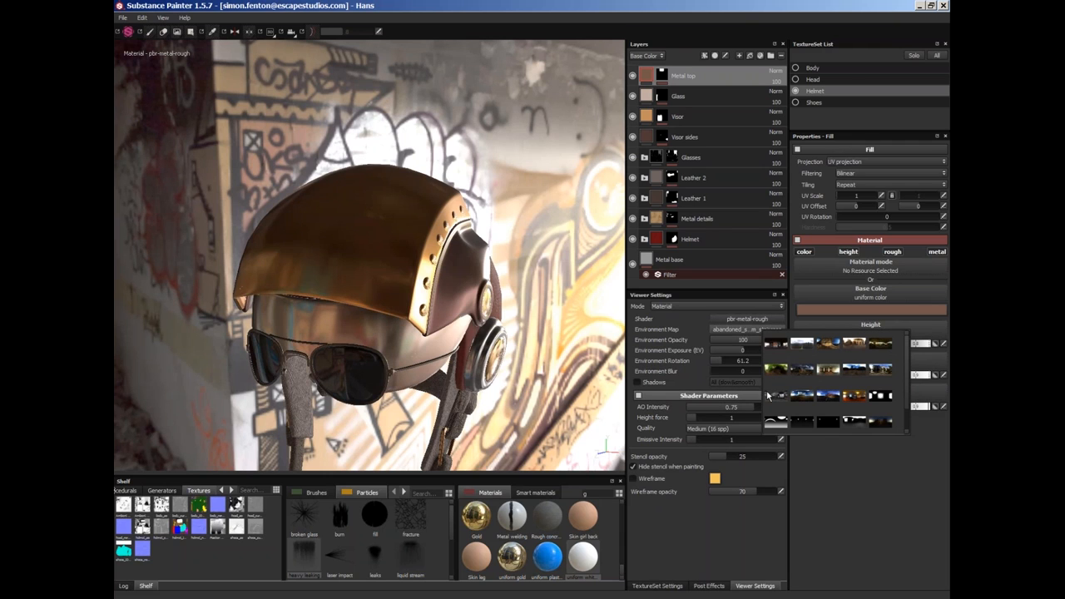
pyautogui.moveTo(570, 180)
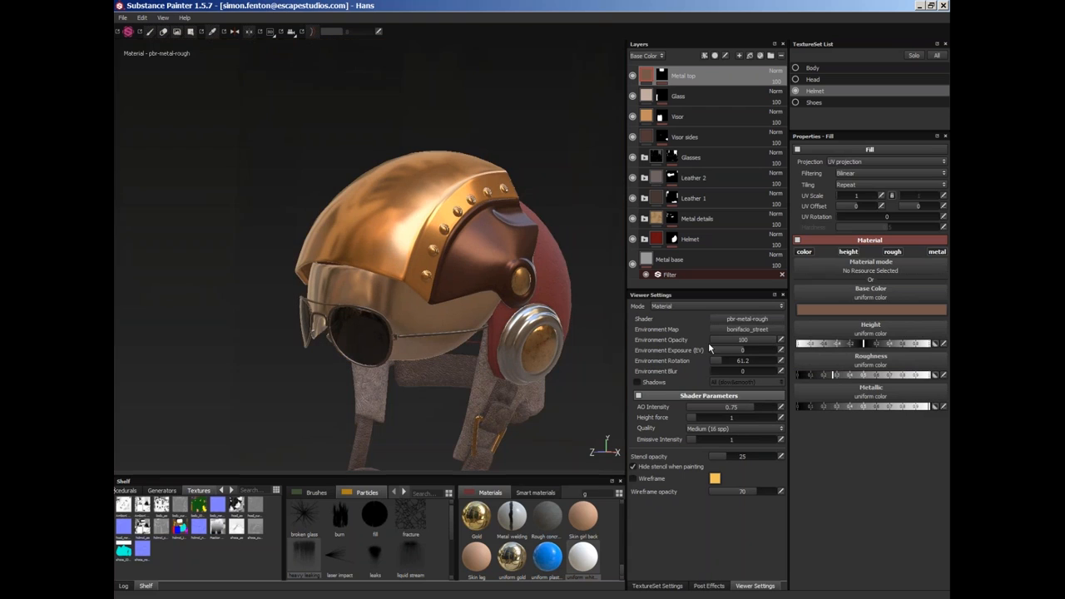
# - Blur the street environment to 27.78, check TextureSet Settings, and return to Viewer Settings to browse shaders
pyautogui.moveTo(756, 340); pyautogui.dragTo(711, 340)
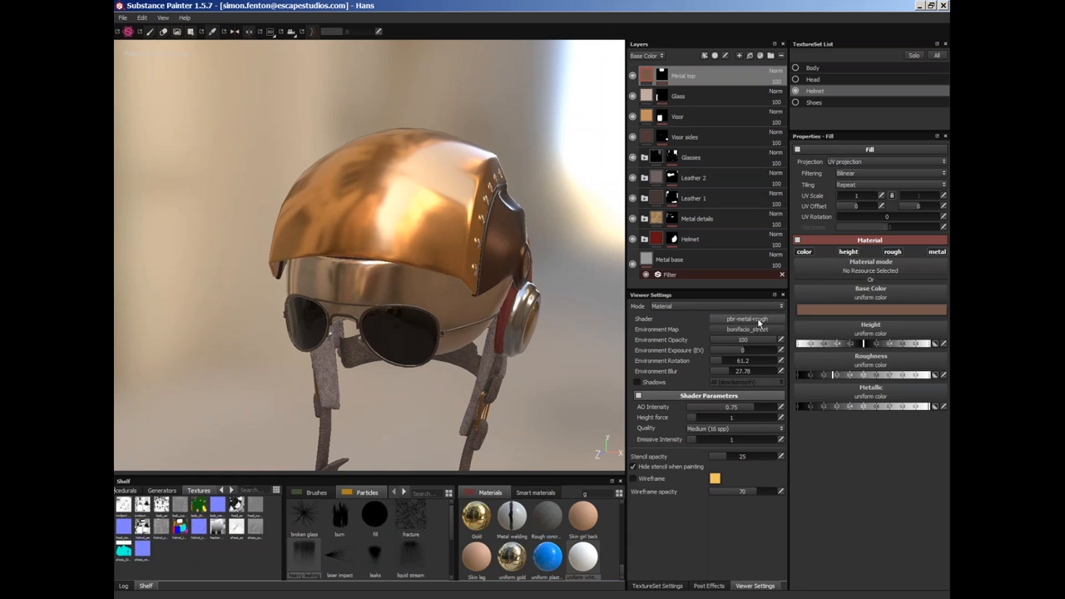
pyautogui.moveTo(757, 324)
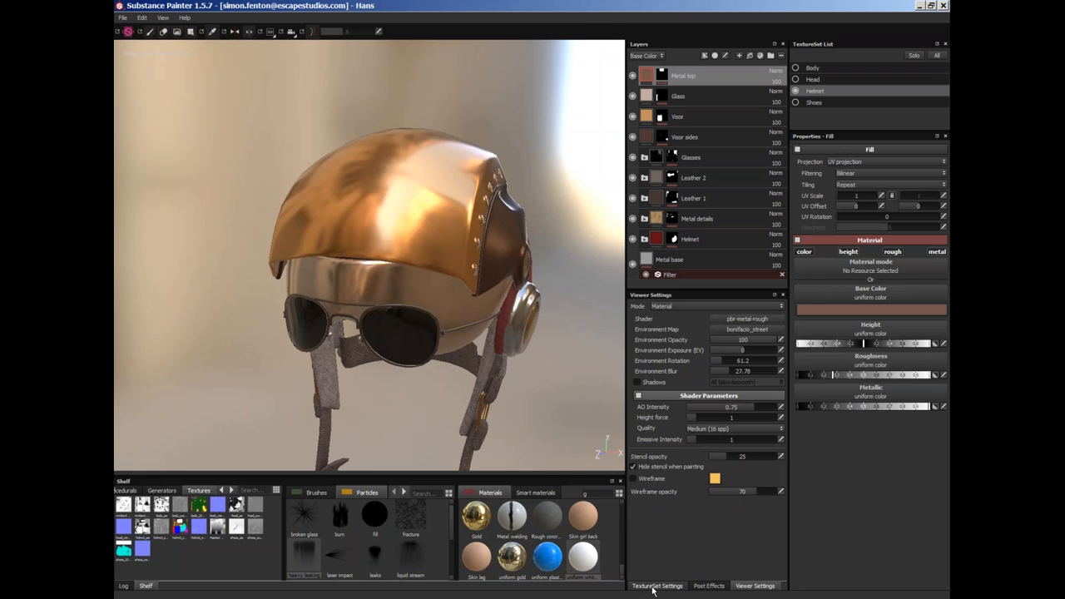
pyautogui.click(657, 586)
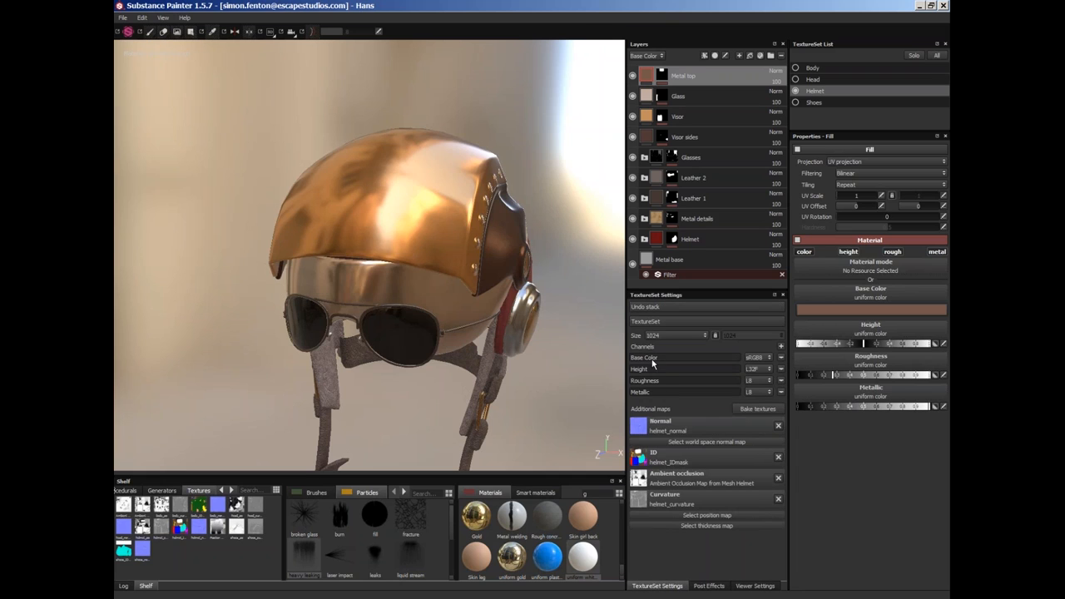
pyautogui.moveTo(642, 384)
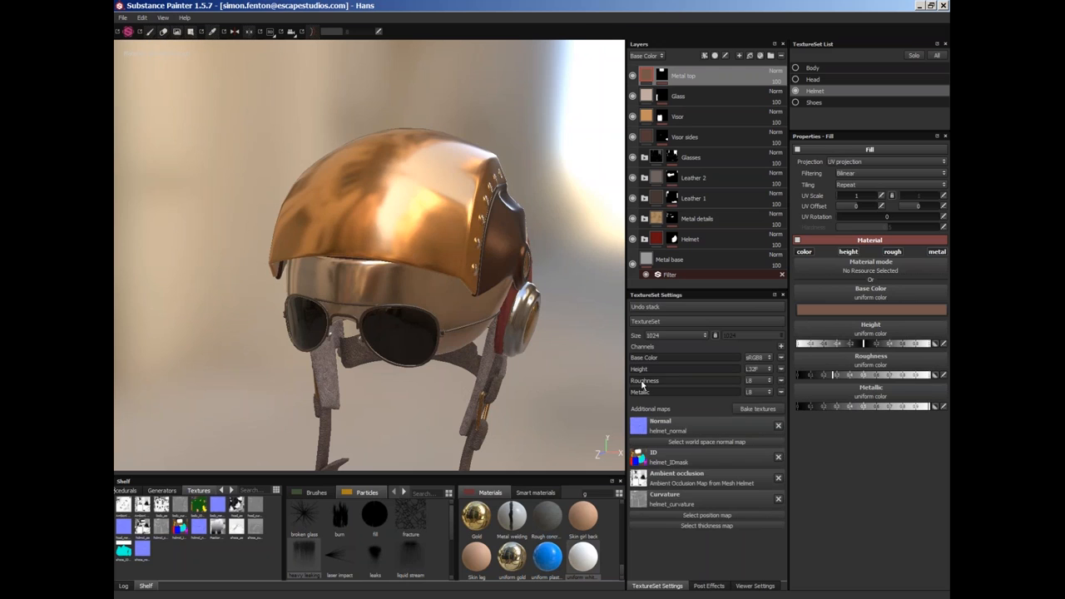
pyautogui.moveTo(815, 577)
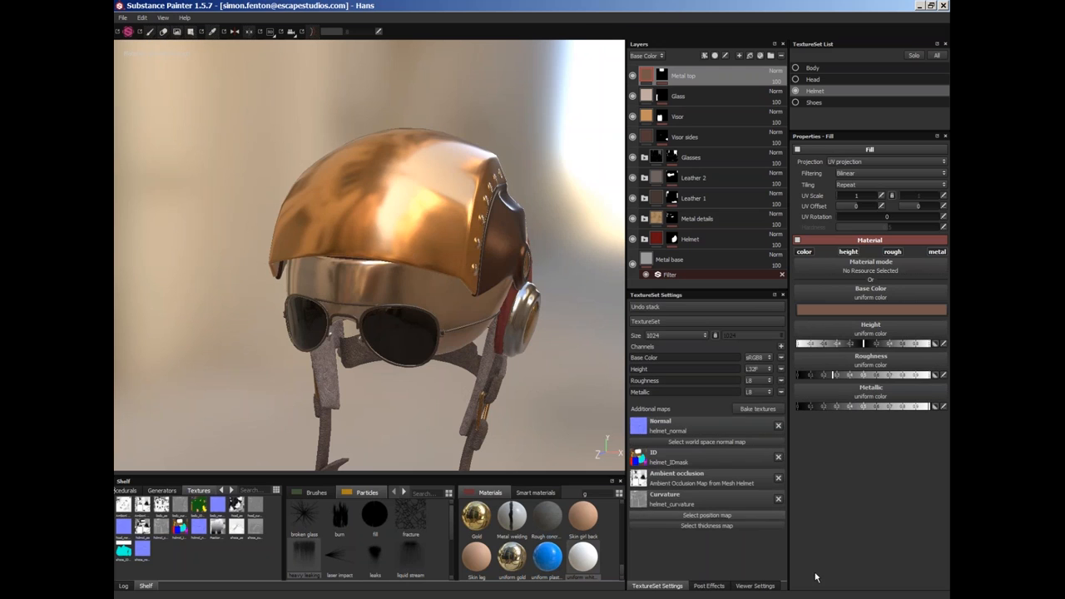
pyautogui.click(754, 586)
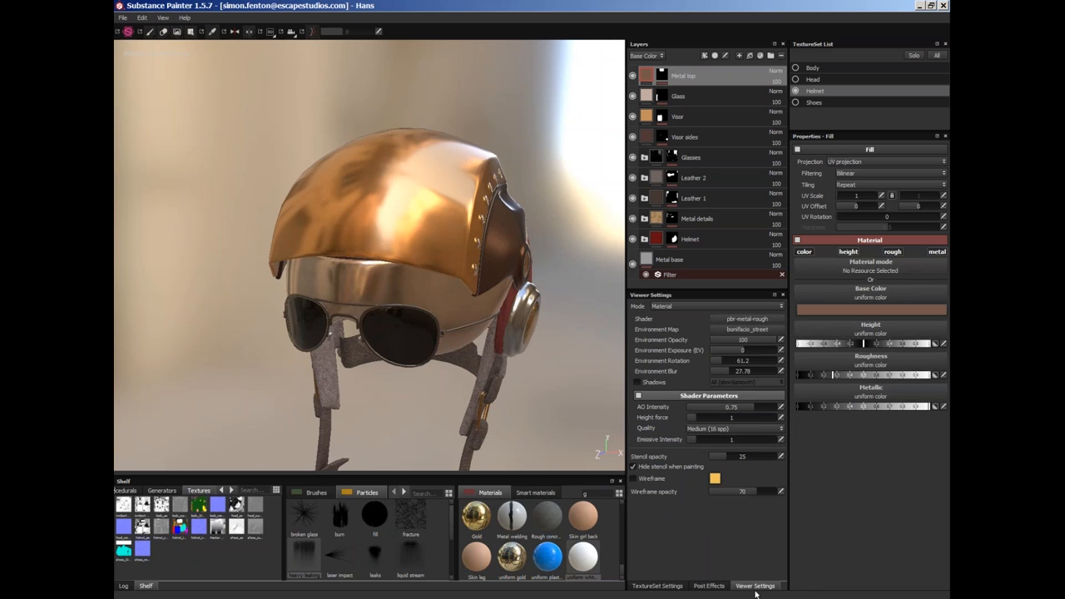
pyautogui.click(746, 328)
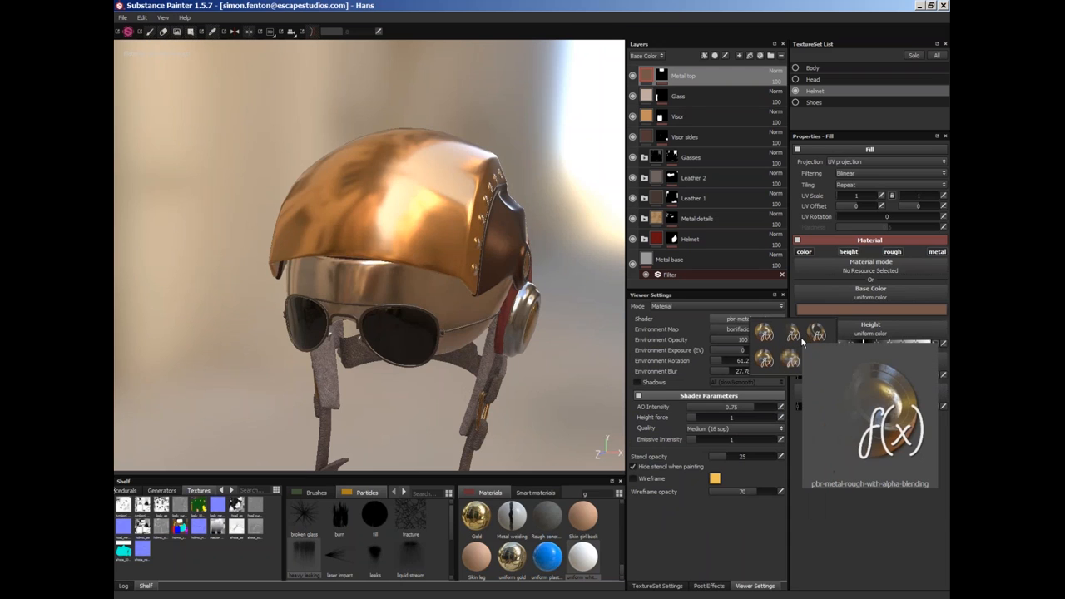
pyautogui.moveTo(799, 341)
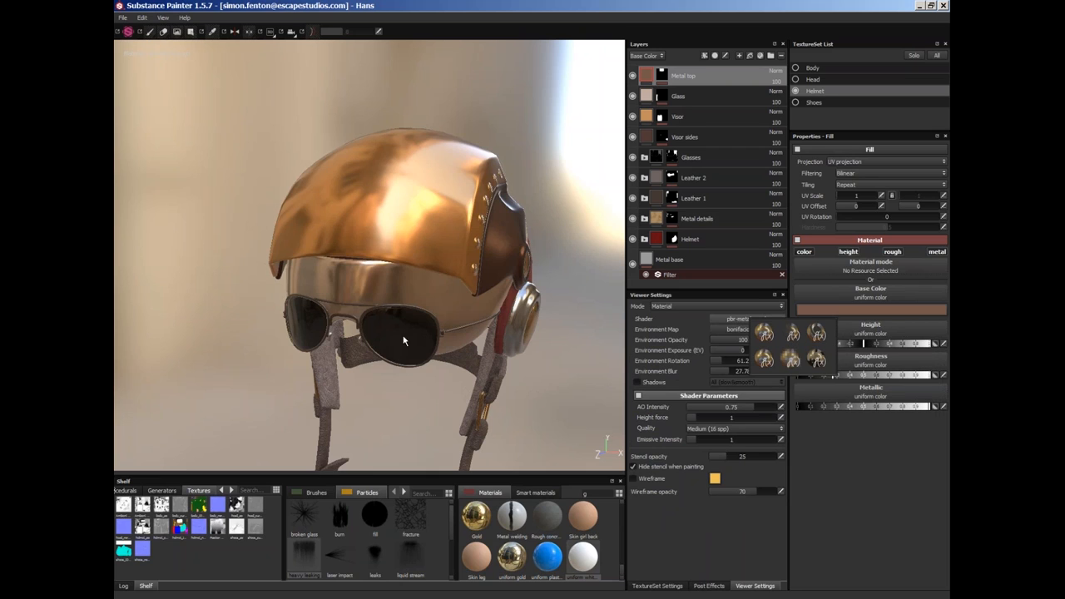
pyautogui.moveTo(396, 334)
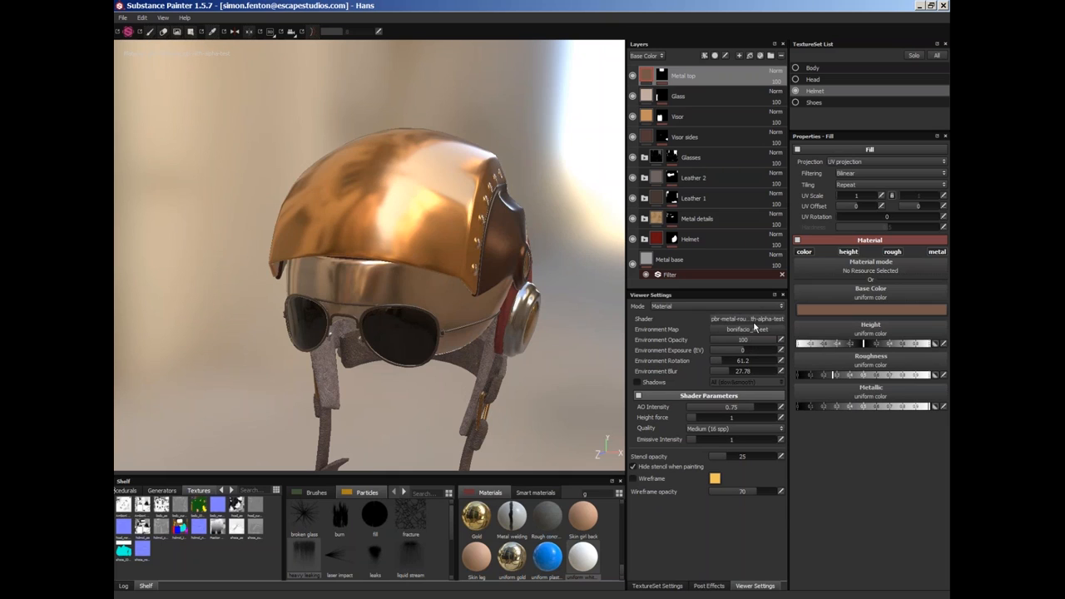
# - Switch the viewer shader to PBR spec-gloss so the helmet renders matte
pyautogui.click(746, 329)
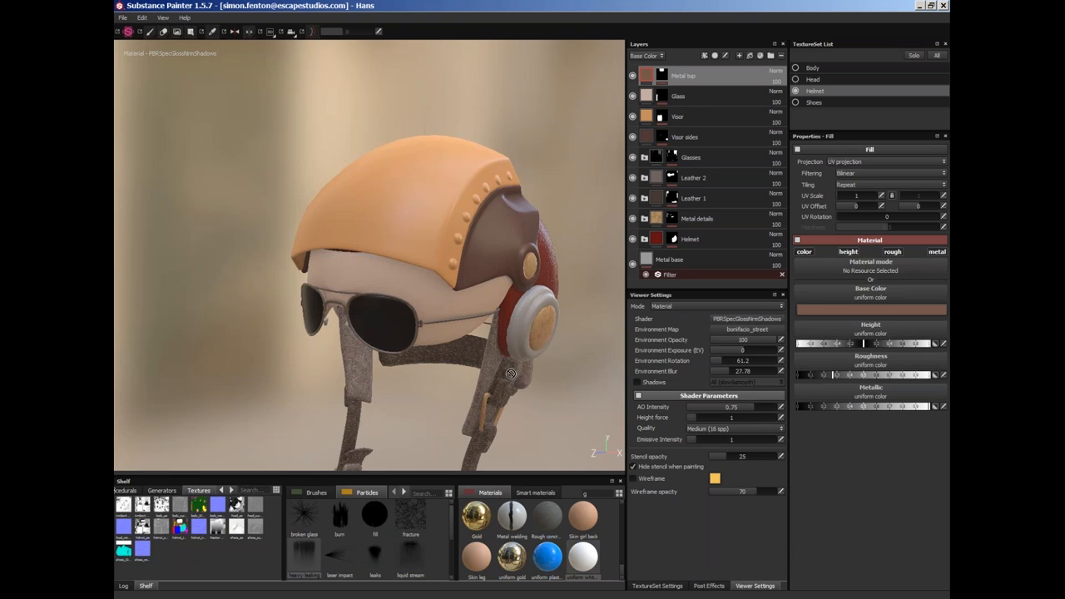
# - Zoom on the ear strap and show the Helmet texture set settings with its channels
pyautogui.moveTo(511, 373); pyautogui.dragTo(674, 416)
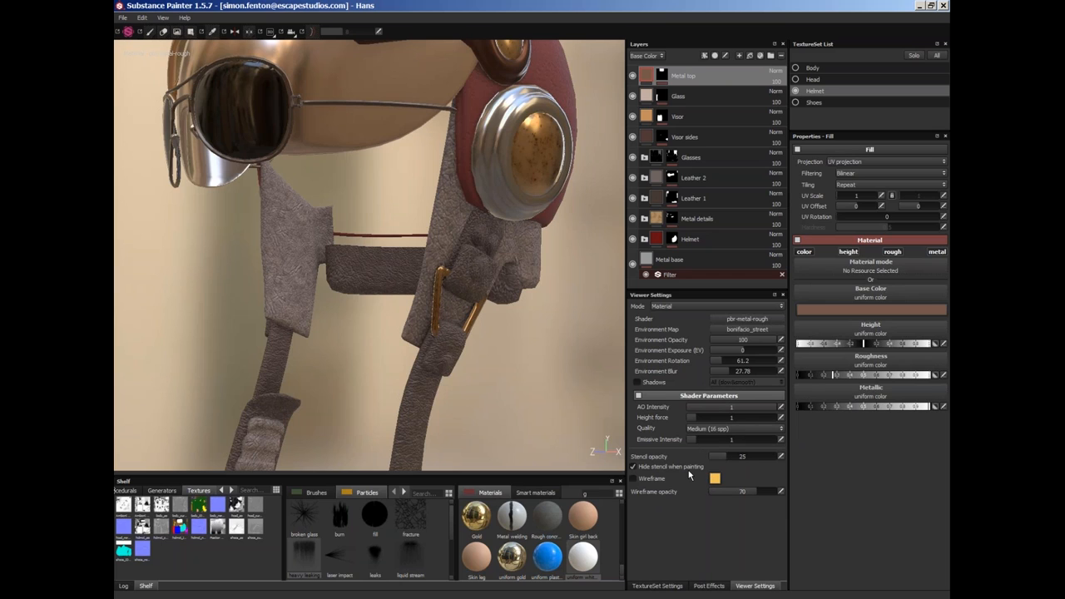
pyautogui.moveTo(715, 469)
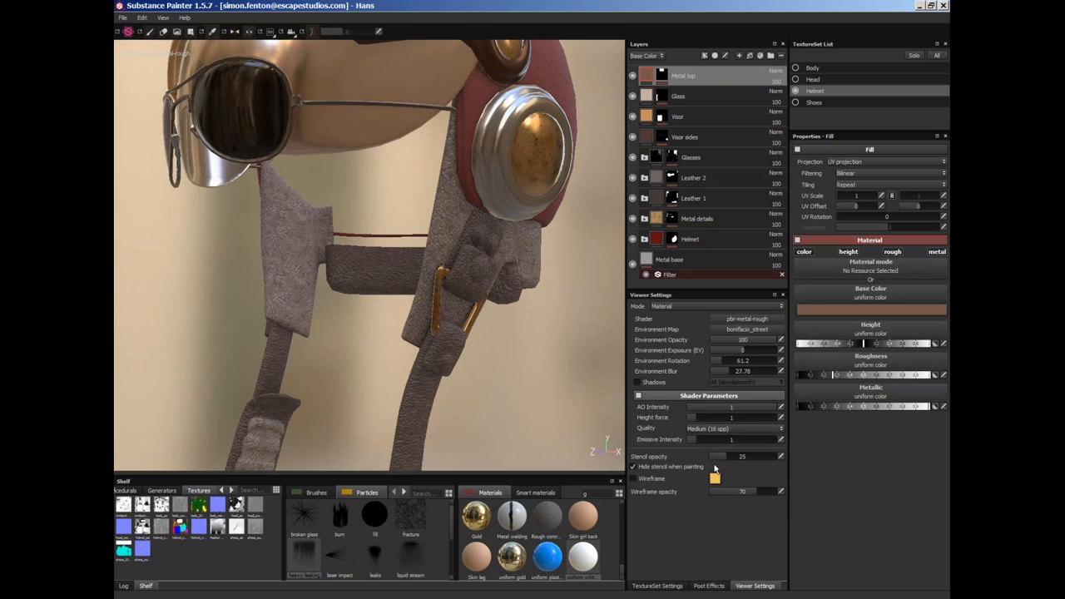
pyautogui.moveTo(730, 475)
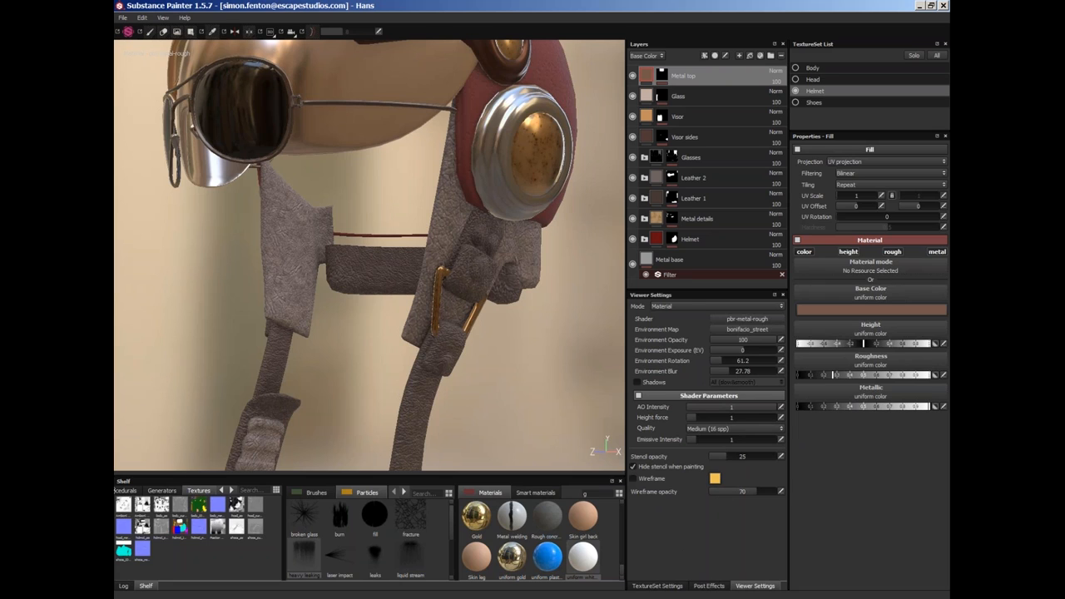
pyautogui.click(656, 585)
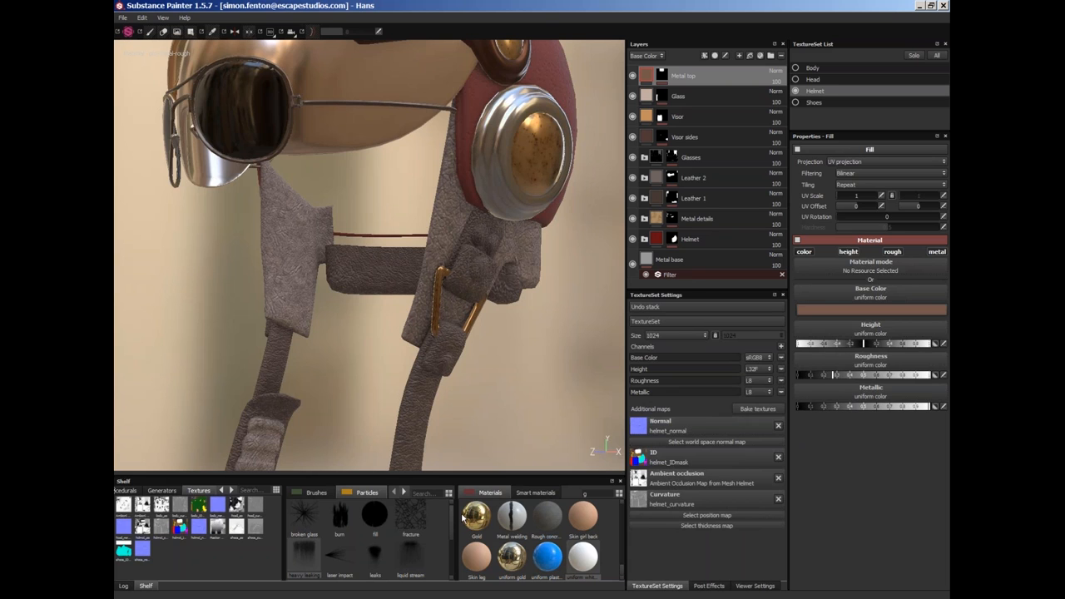
pyautogui.moveTo(351, 231)
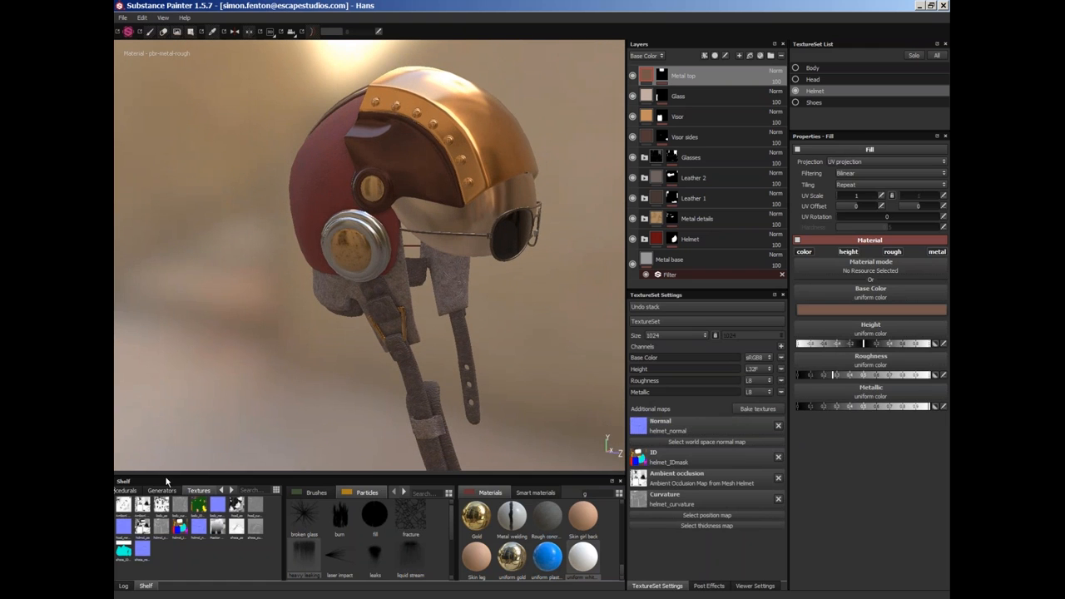
pyautogui.moveTo(141, 521)
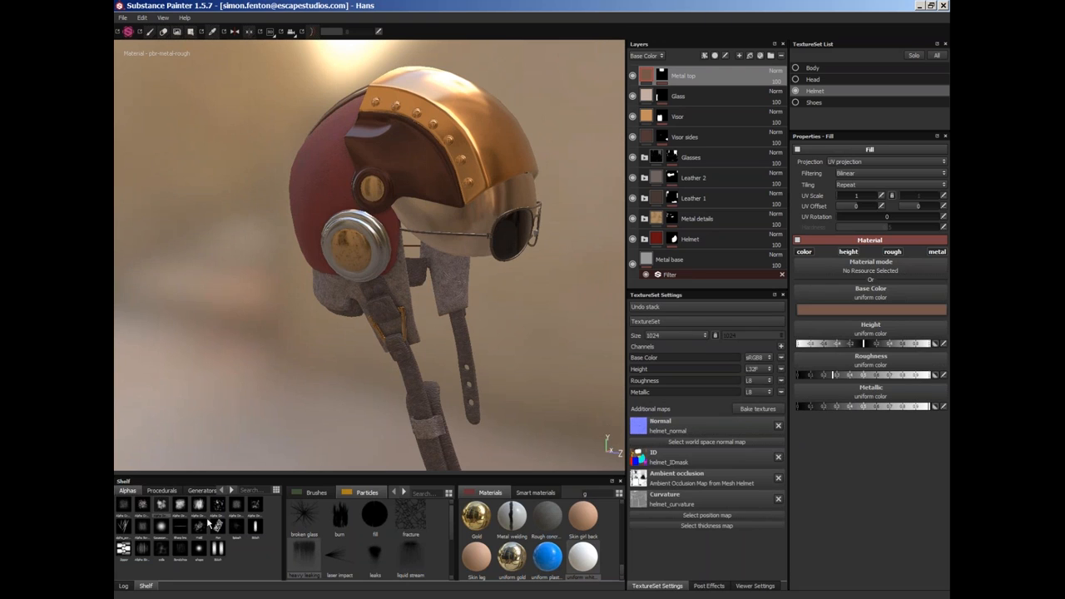
pyautogui.moveTo(163, 505)
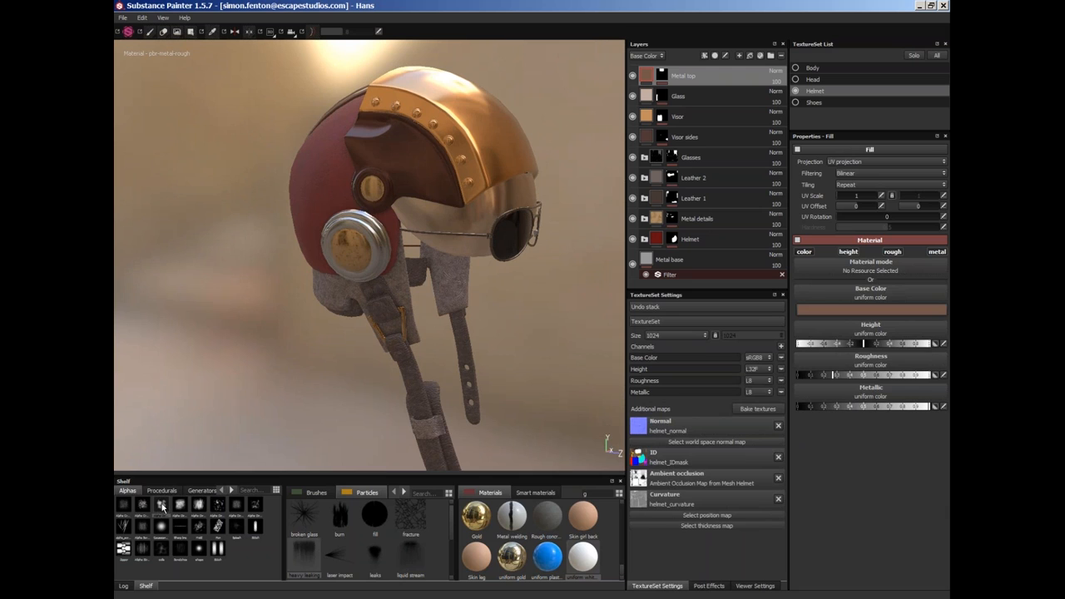
pyautogui.moveTo(162, 505)
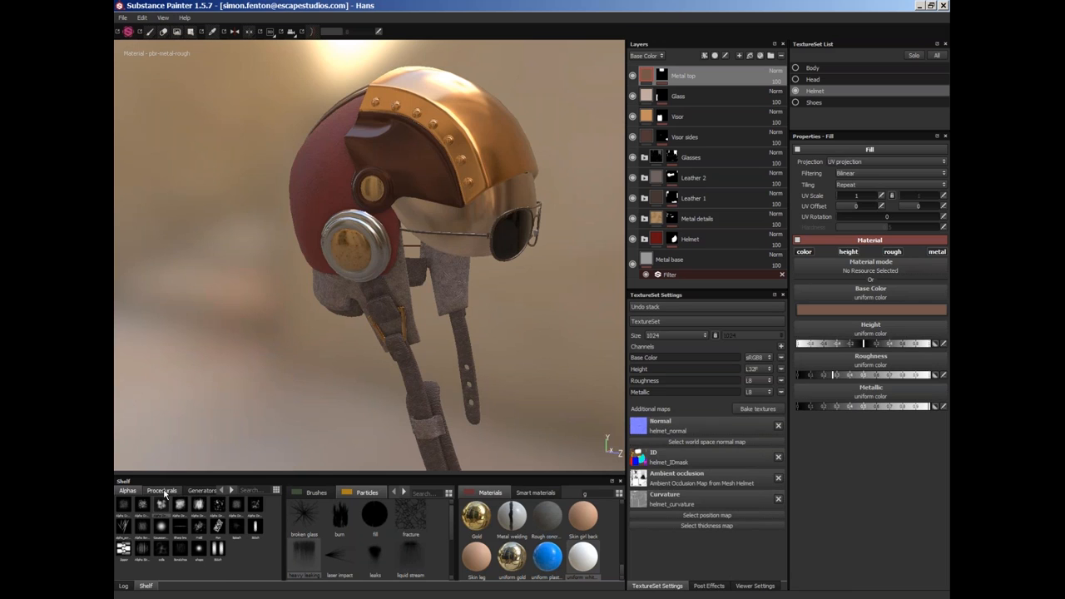
# - Browse the shelf through Procedurals to the Environments collection of maps
pyautogui.click(161, 490)
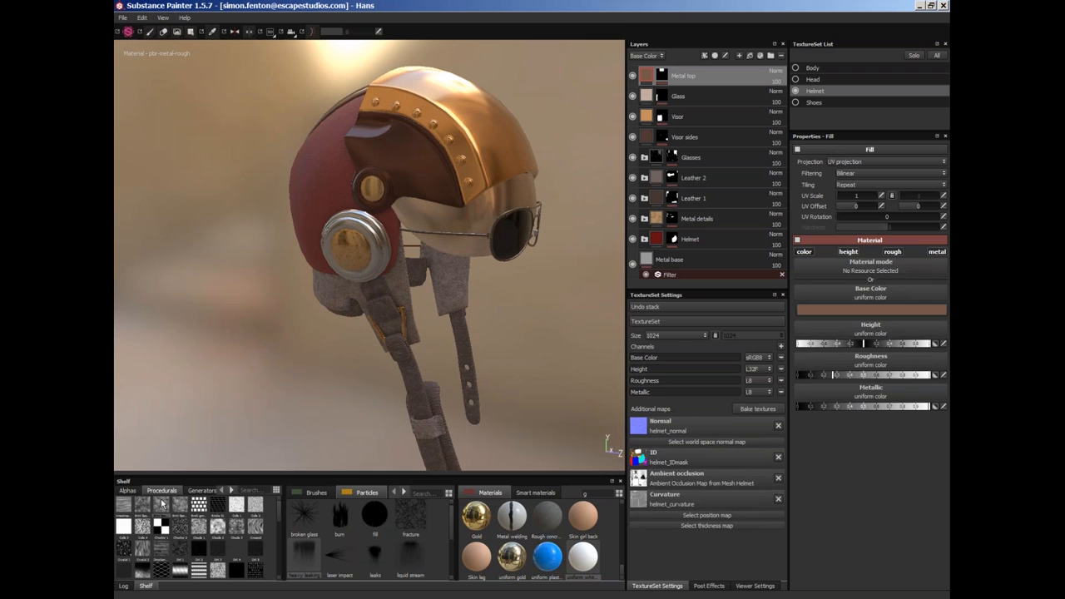
pyautogui.moveTo(161, 505)
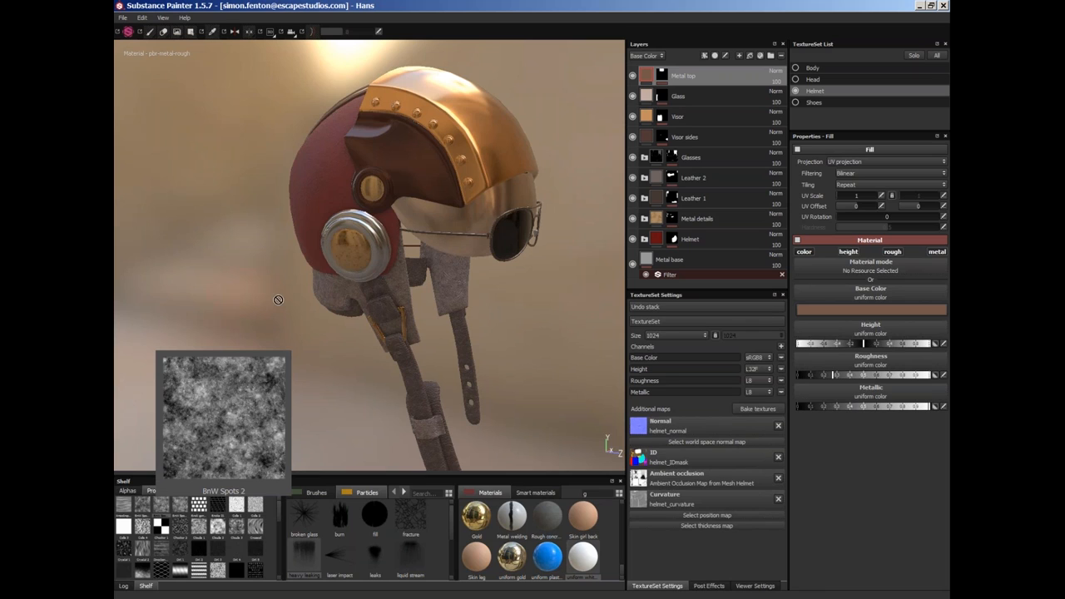
pyautogui.click(195, 490)
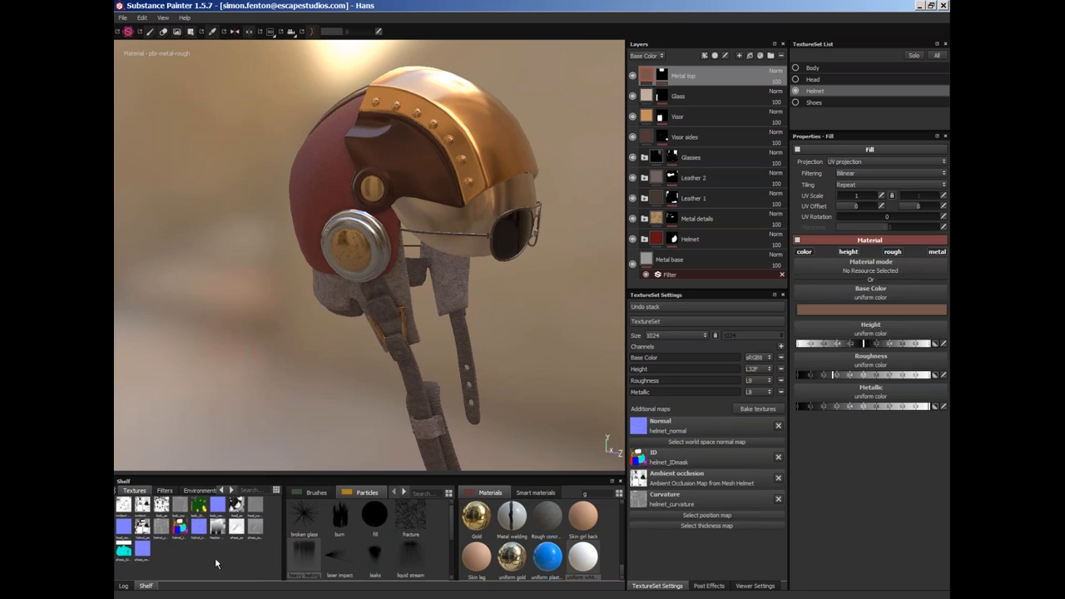
pyautogui.click(192, 490)
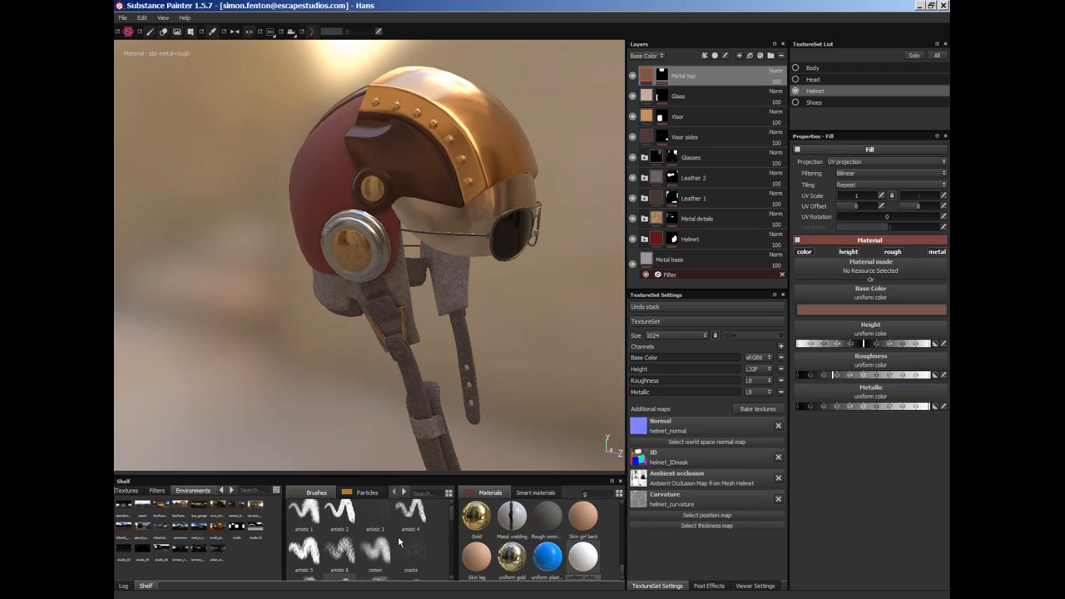
# - Show the Tools shelf collection and load the Gravel material into the Metal top fill layer
pyautogui.click(367, 491)
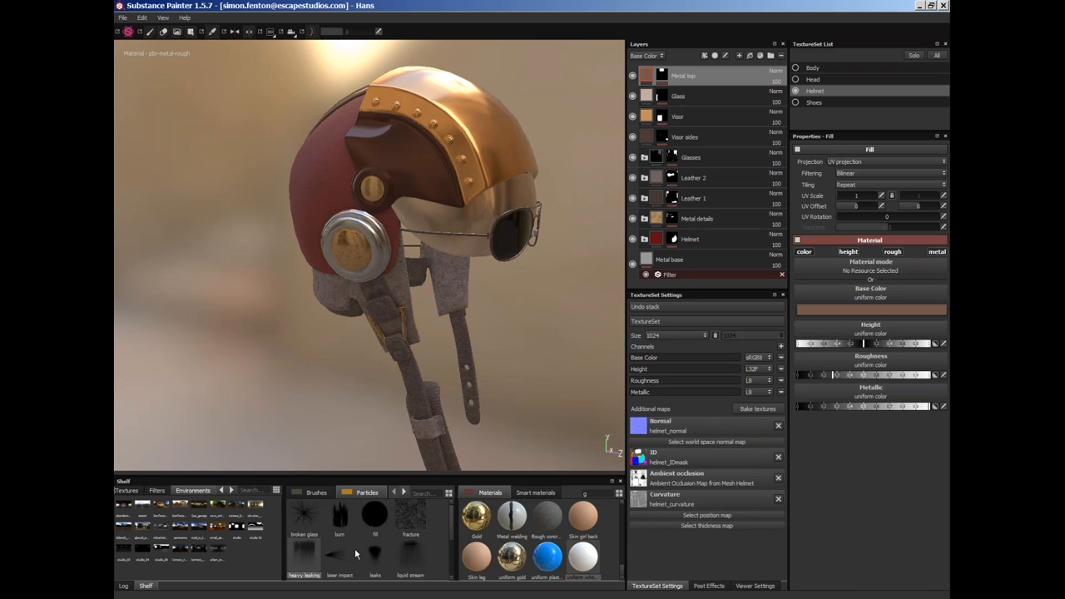
pyautogui.click(404, 490)
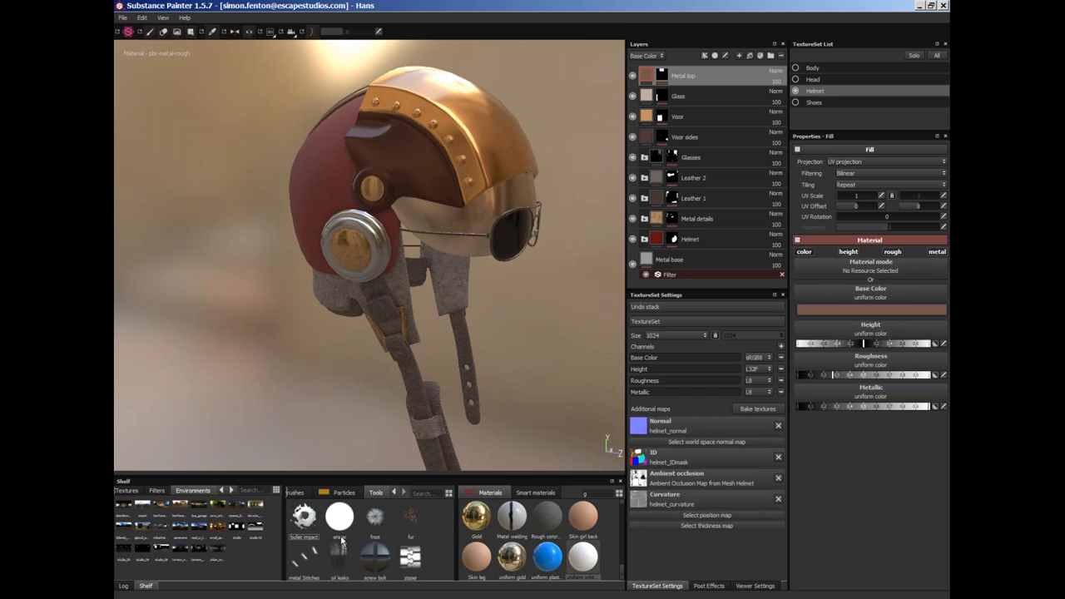
pyautogui.moveTo(385, 560)
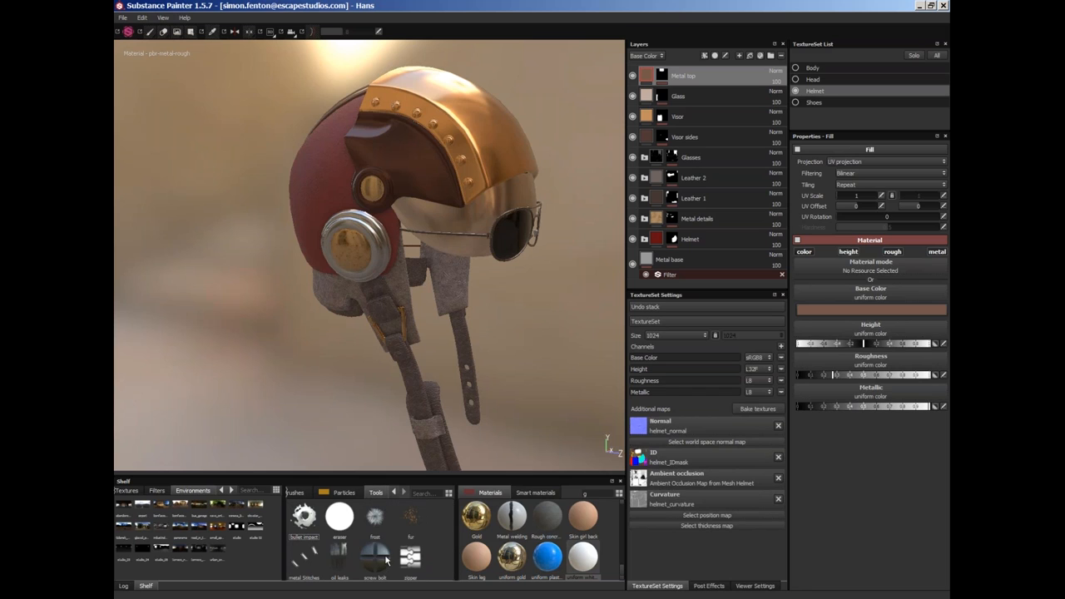
pyautogui.moveTo(385, 561)
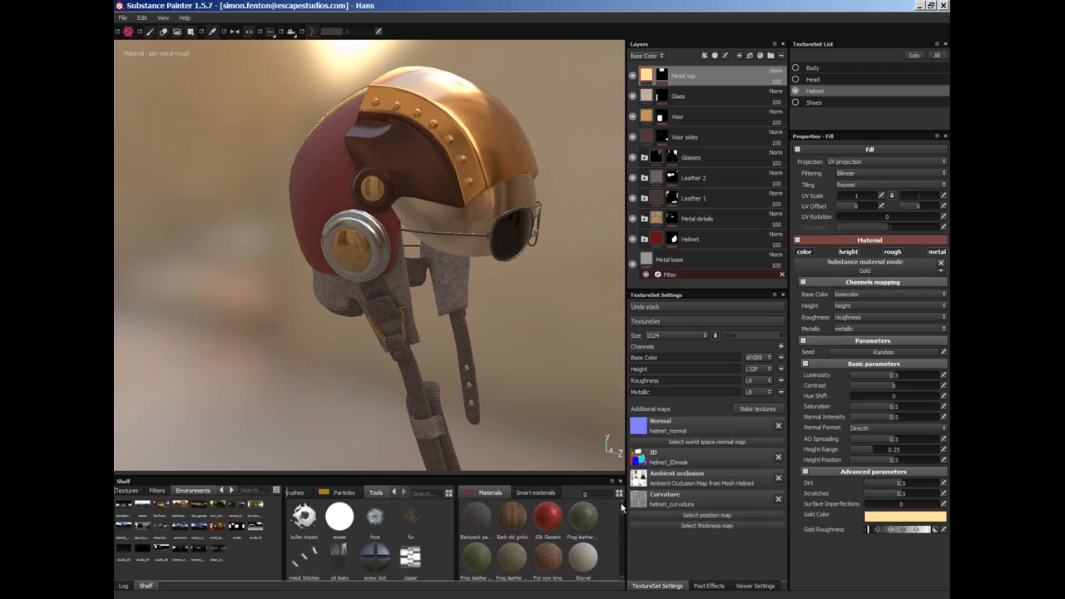
pyautogui.moveTo(559, 549)
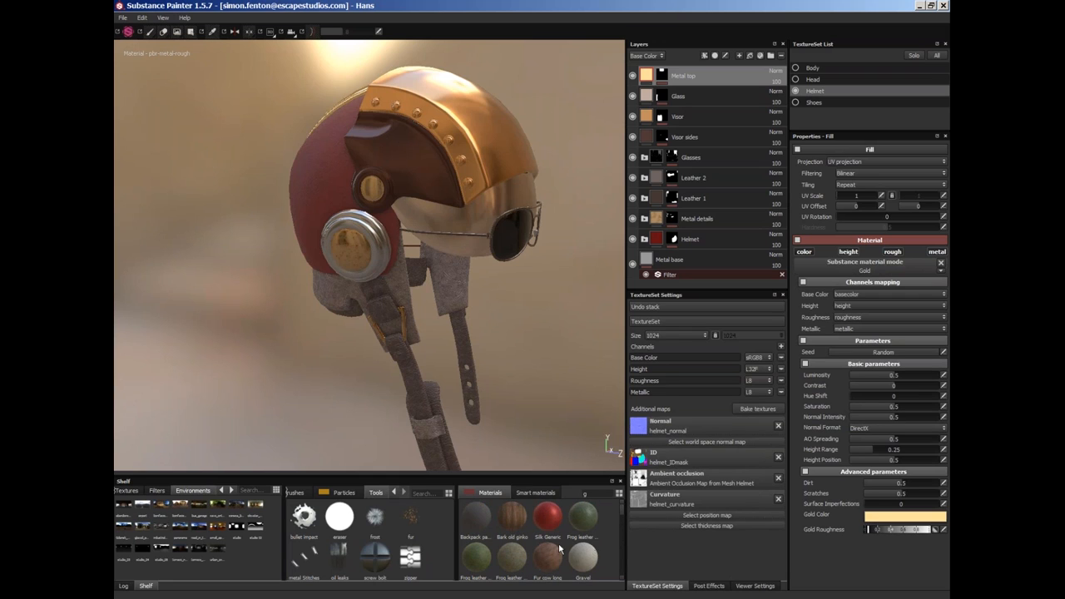
pyautogui.moveTo(572, 554)
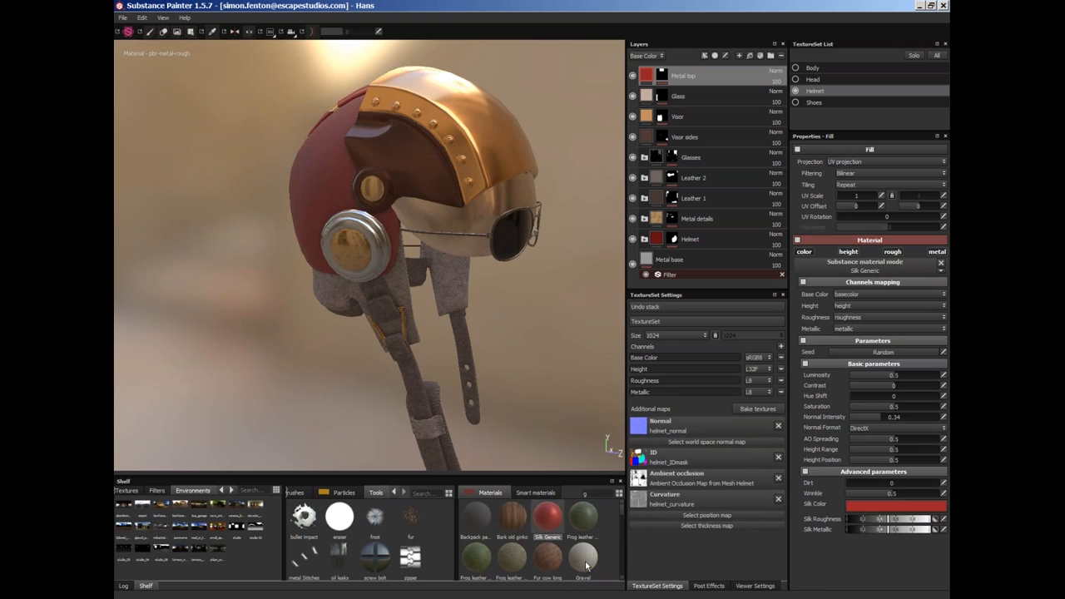
pyautogui.click(583, 553)
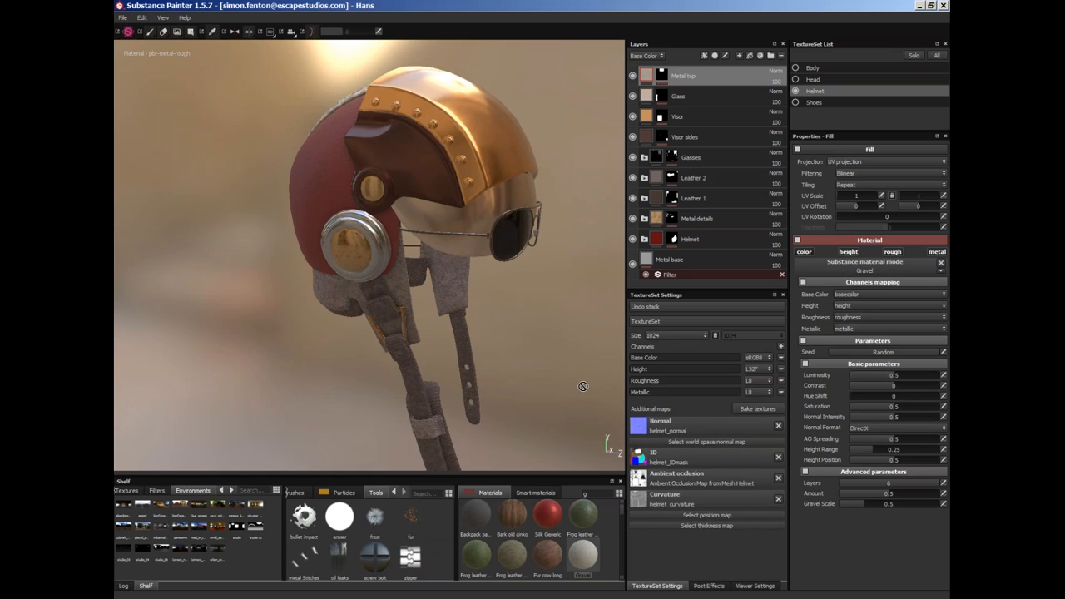
pyautogui.moveTo(486, 248)
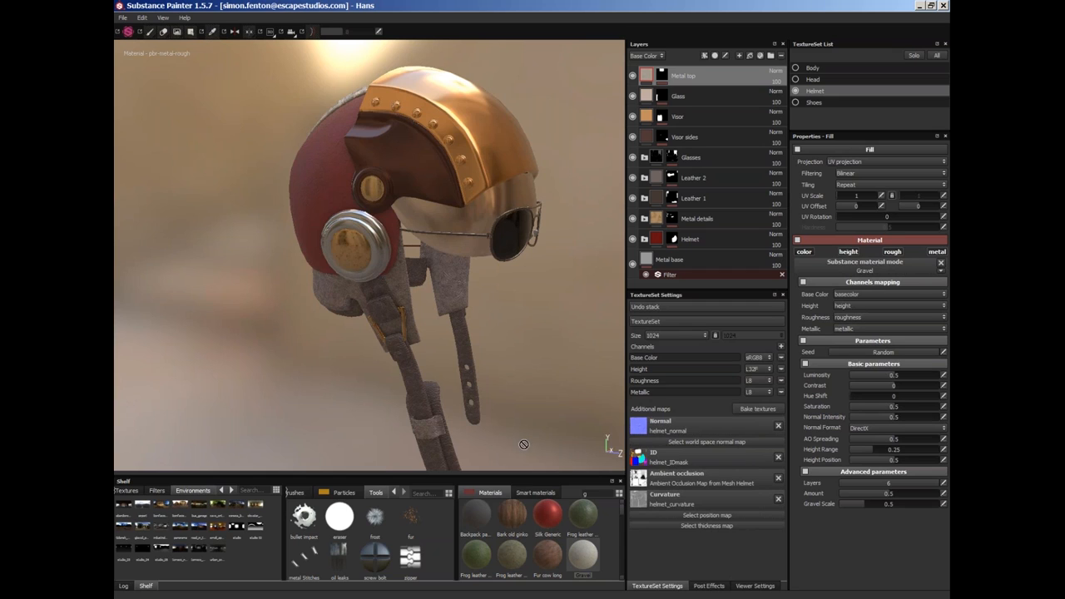
pyautogui.moveTo(565, 235)
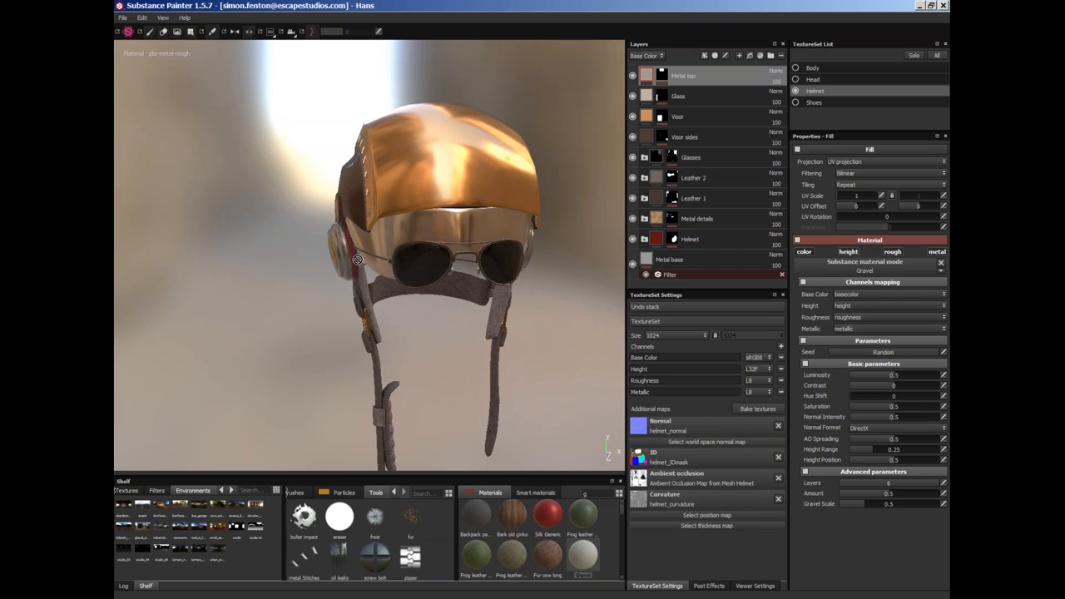
# - Orbit the helmet from front, other side, top, ending on a close side profile of the earpiece
pyautogui.moveTo(358, 258); pyautogui.dragTo(503, 205)
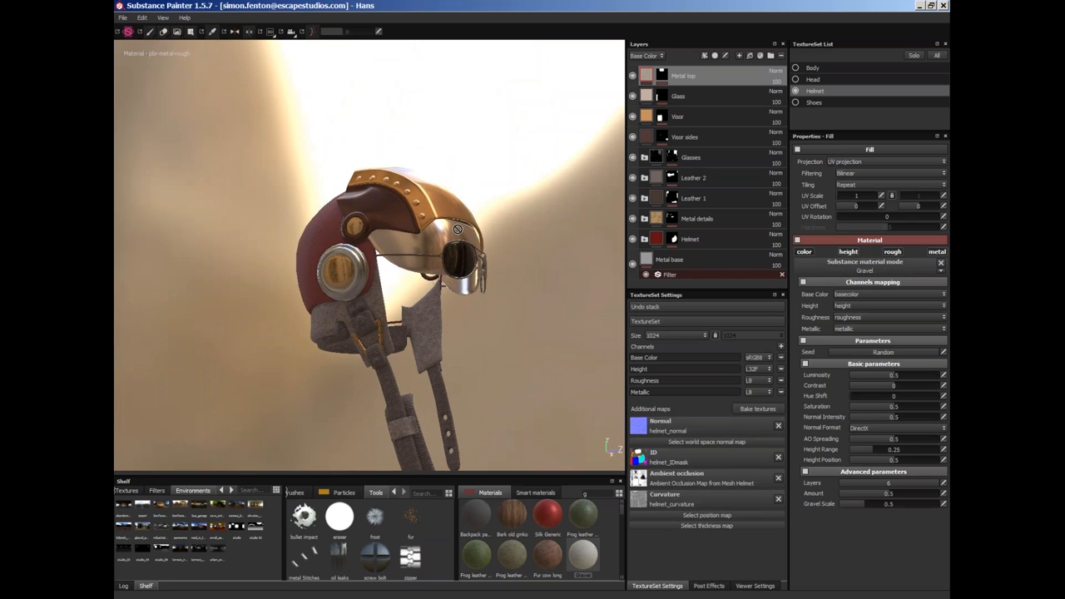
pyautogui.moveTo(449, 240)
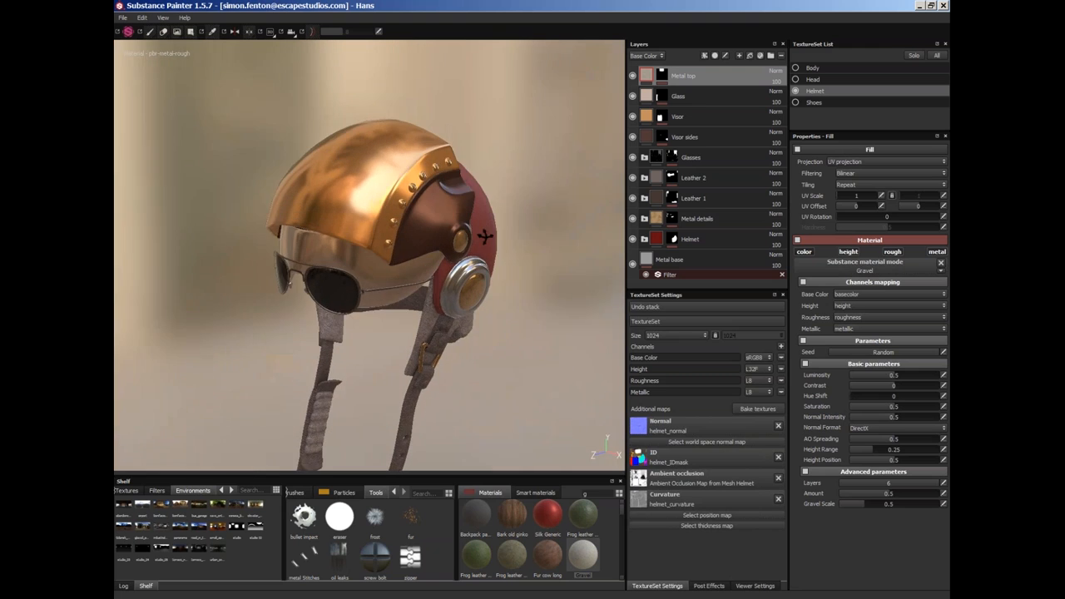
pyautogui.moveTo(483, 237); pyautogui.dragTo(397, 309)
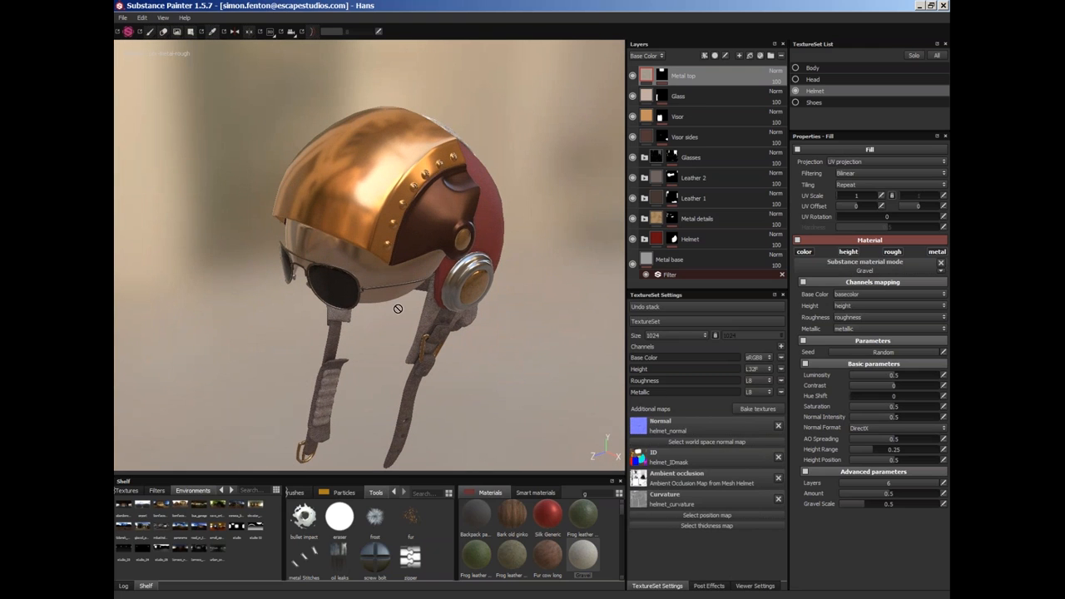
pyautogui.moveTo(514, 308)
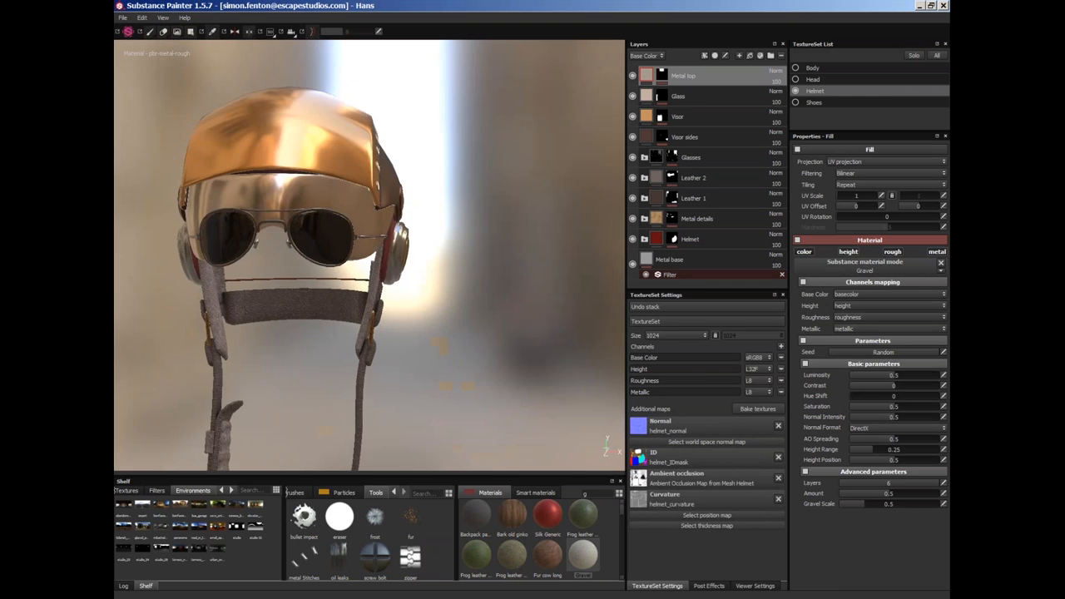
pyautogui.moveTo(375, 250); pyautogui.dragTo(607, 324)
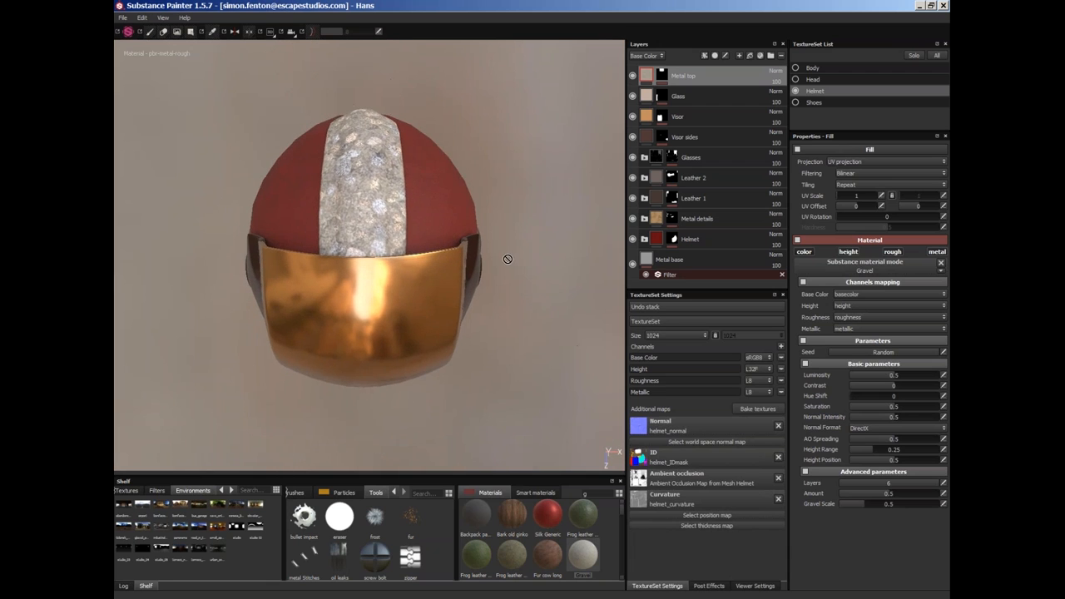
pyautogui.moveTo(507, 259); pyautogui.dragTo(549, 276)
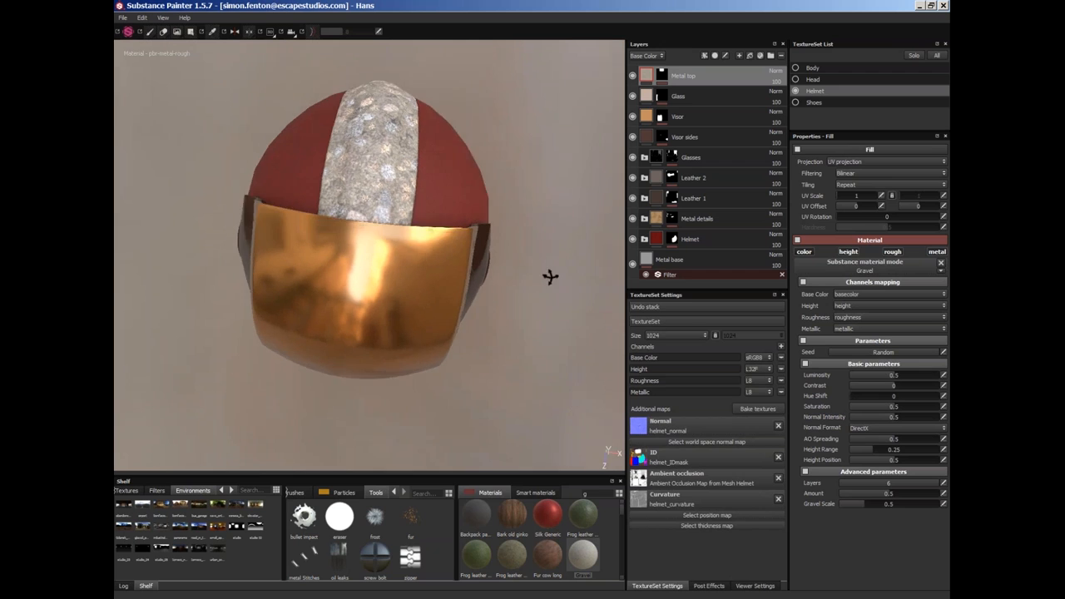
pyautogui.moveTo(550, 276); pyautogui.dragTo(248, 116)
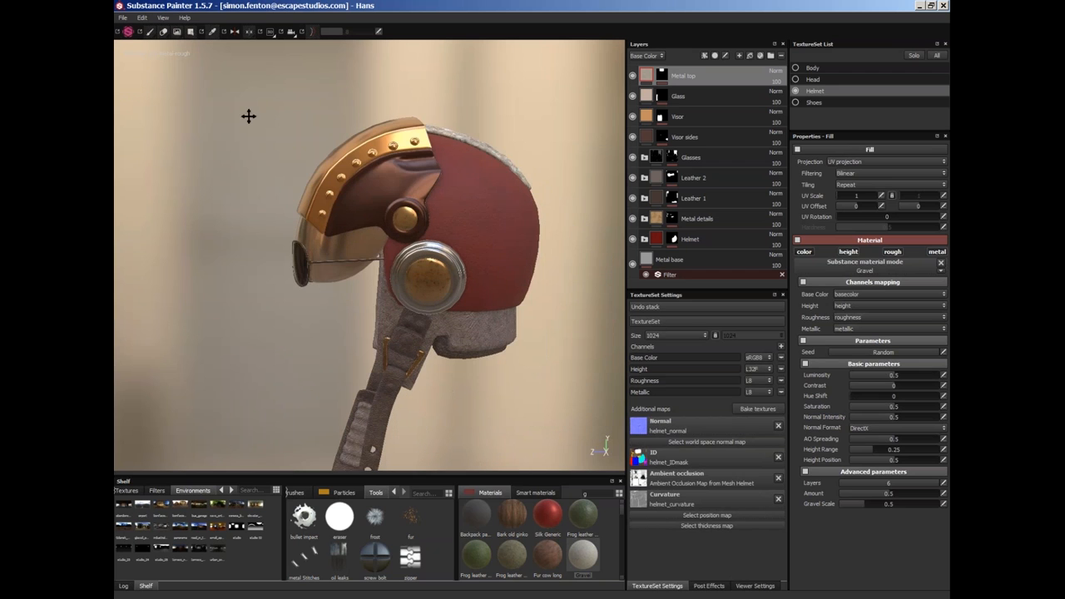